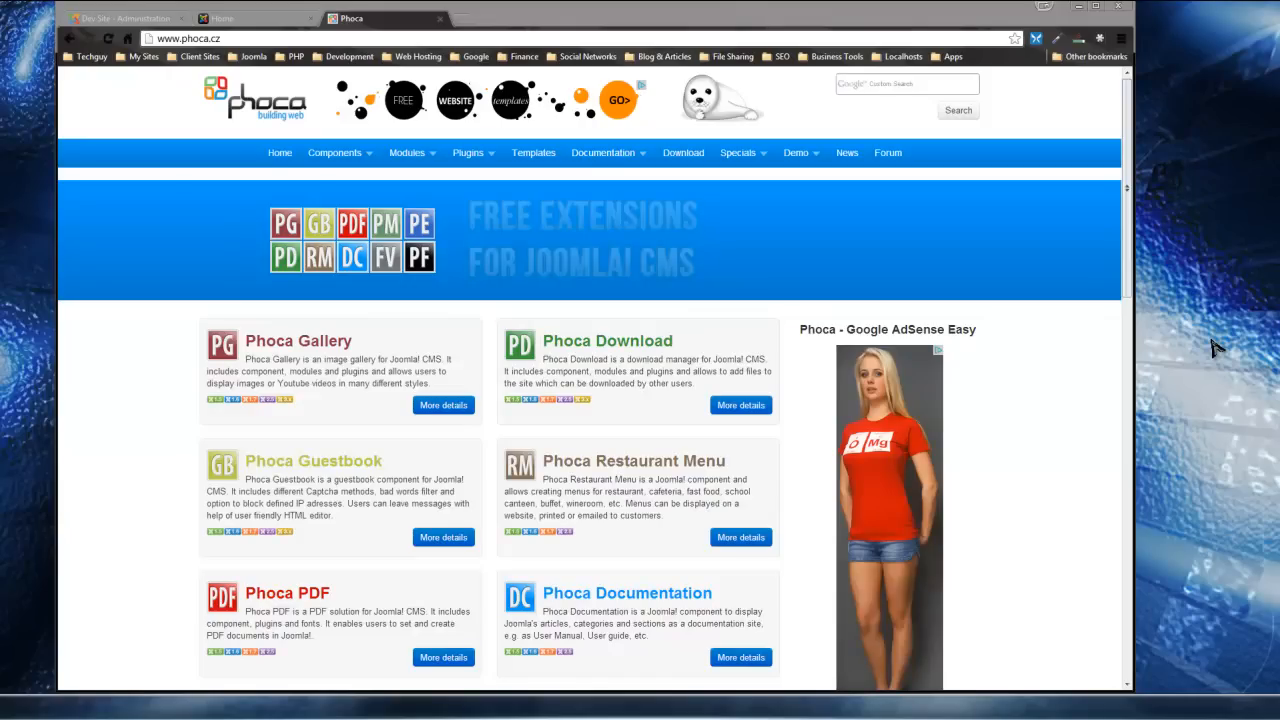
pyautogui.moveTo(1199, 338)
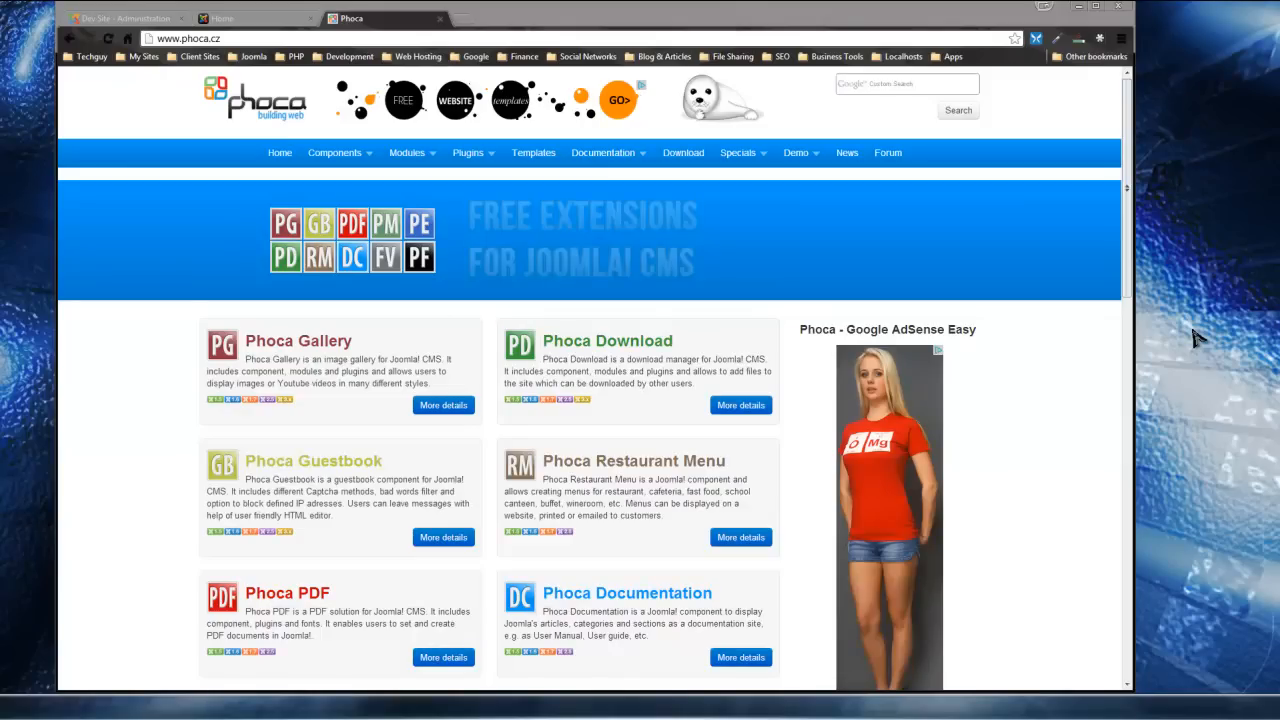
pyautogui.moveTo(1213, 365)
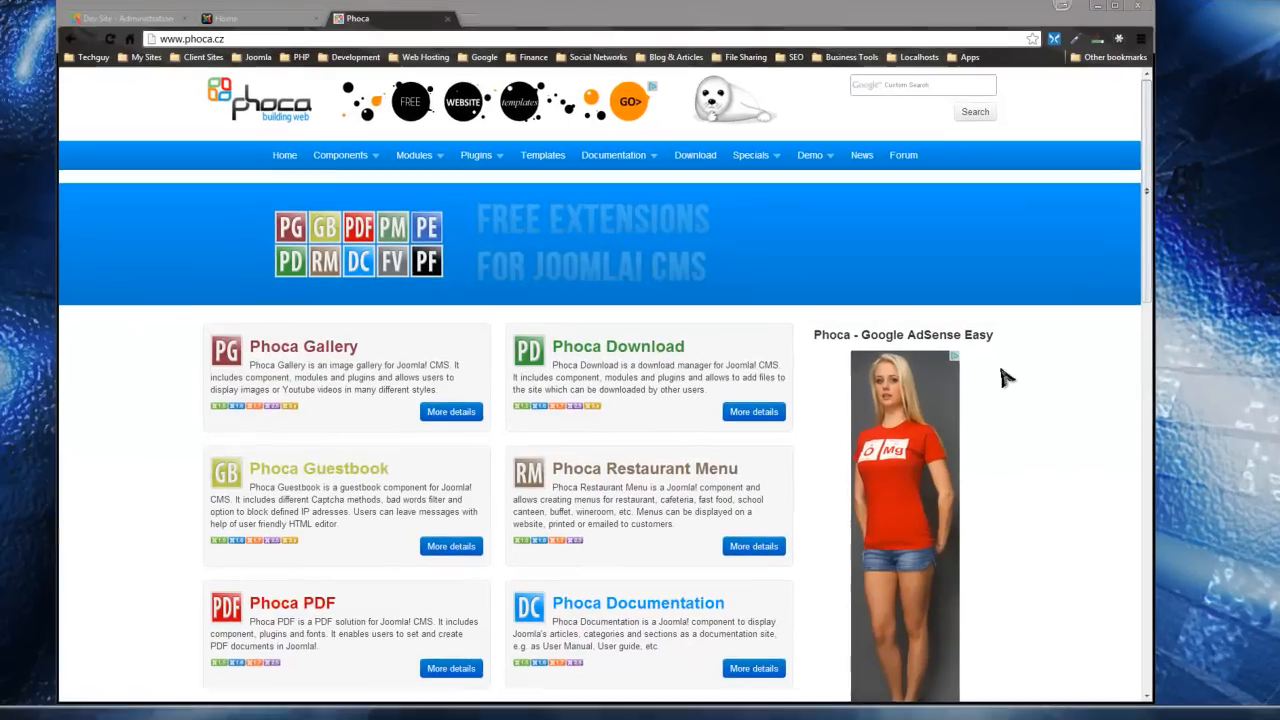
# - Download the com_phocagallery component zip from the Phoca Gallery product page
pyautogui.scroll(-3)
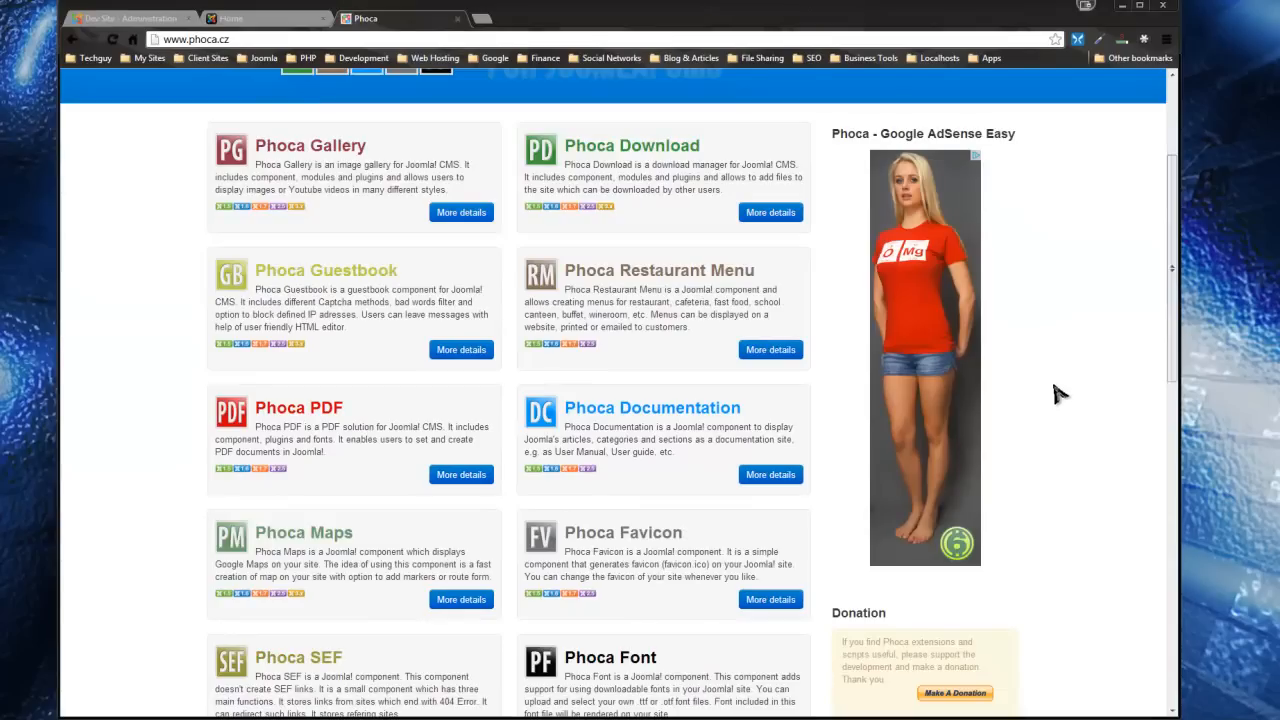
pyautogui.moveTo(750, 297)
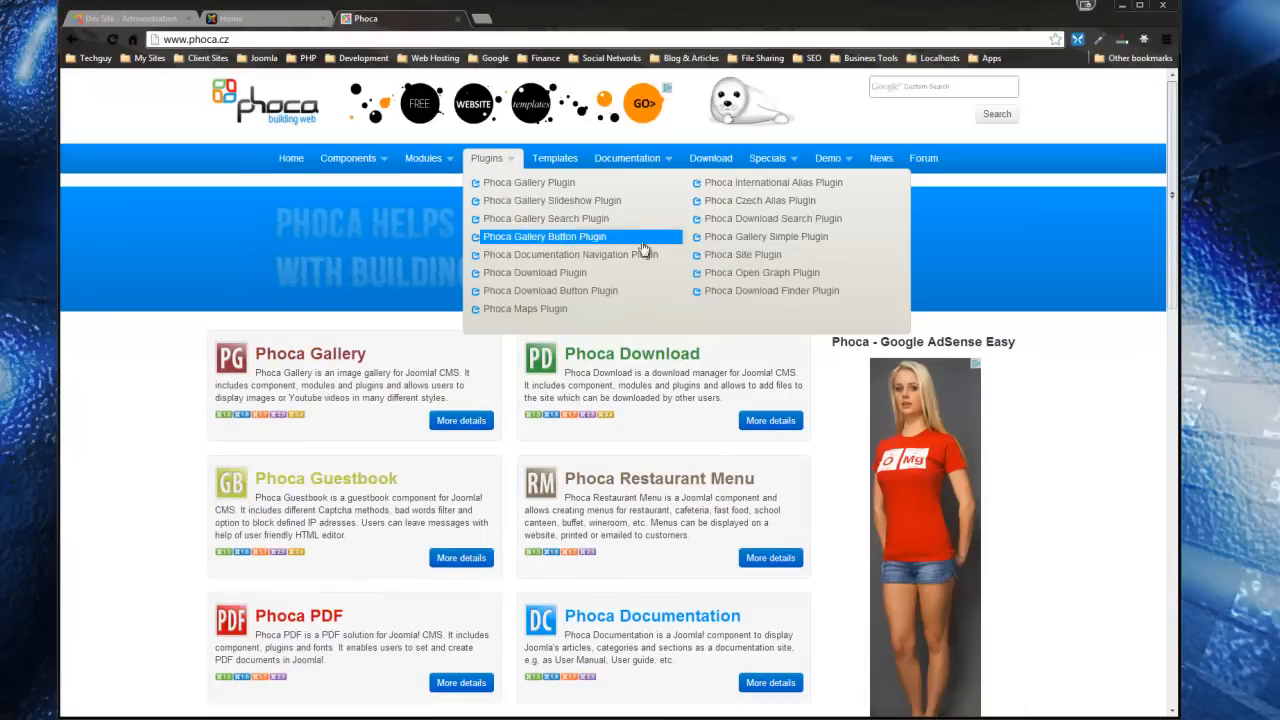
pyautogui.moveTo(525, 308)
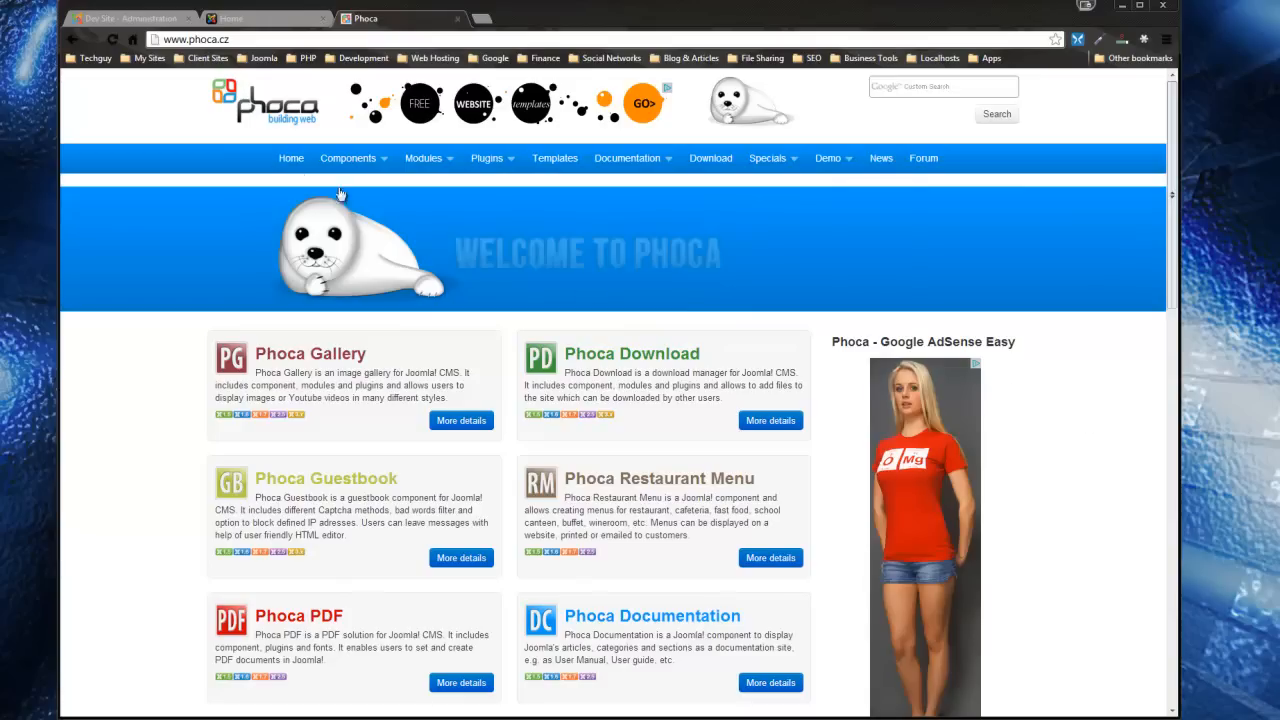
pyautogui.click(348, 158)
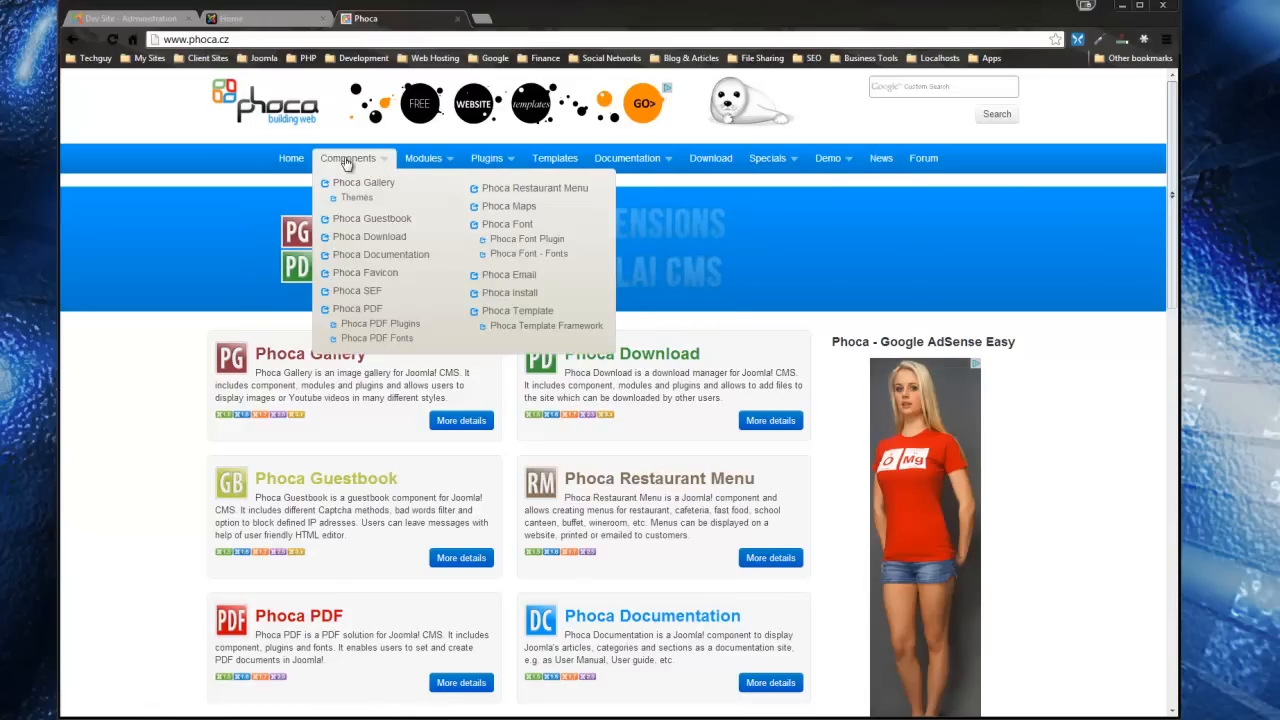
pyautogui.moveTo(363, 182)
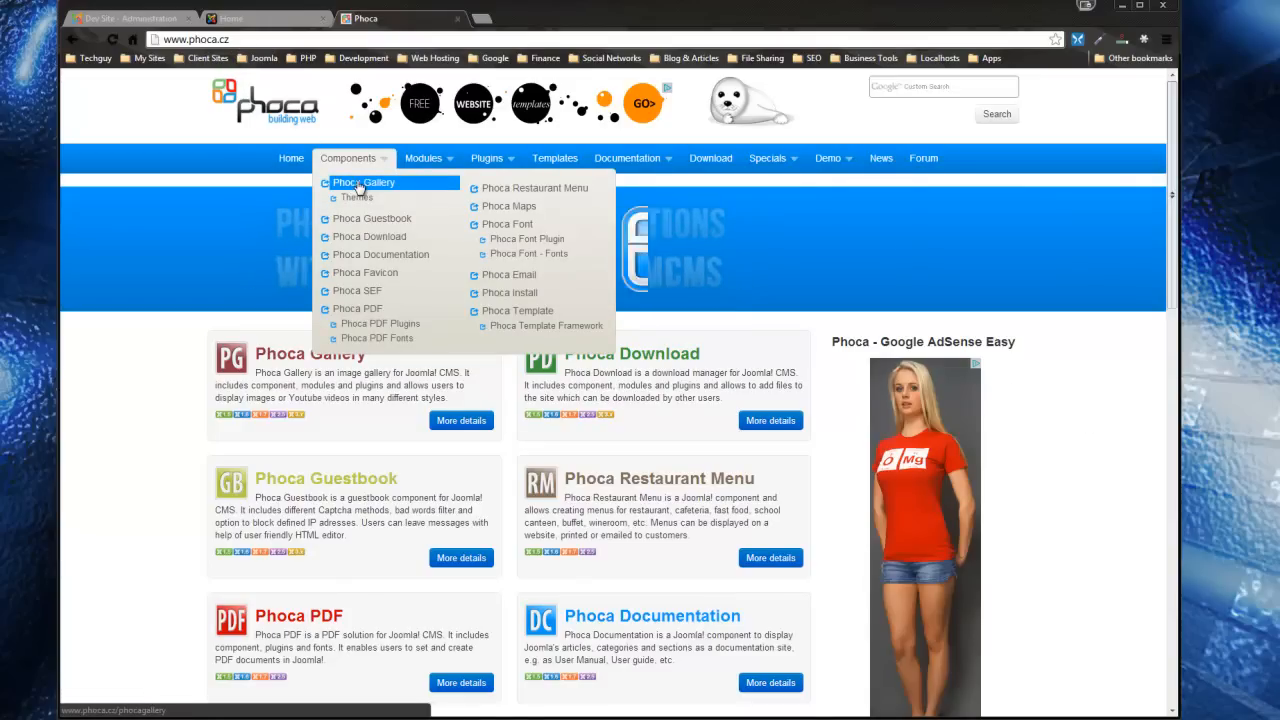
pyautogui.click(363, 182)
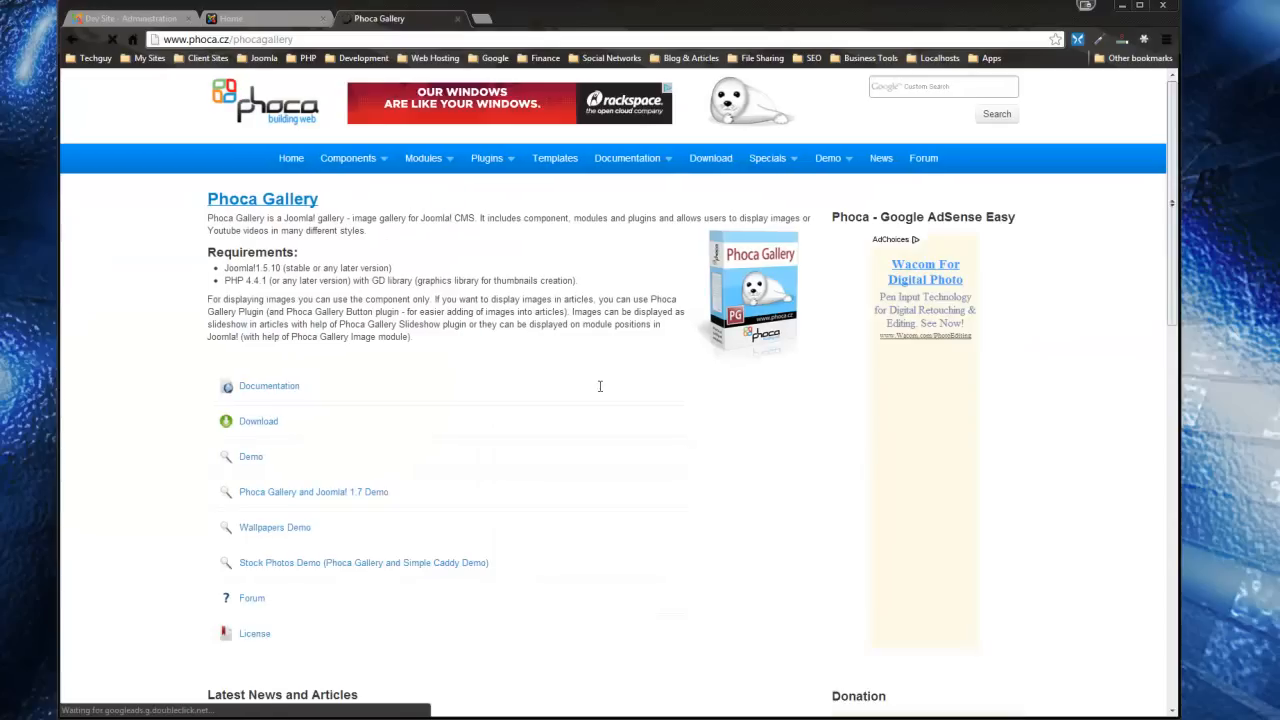
pyautogui.scroll(-3)
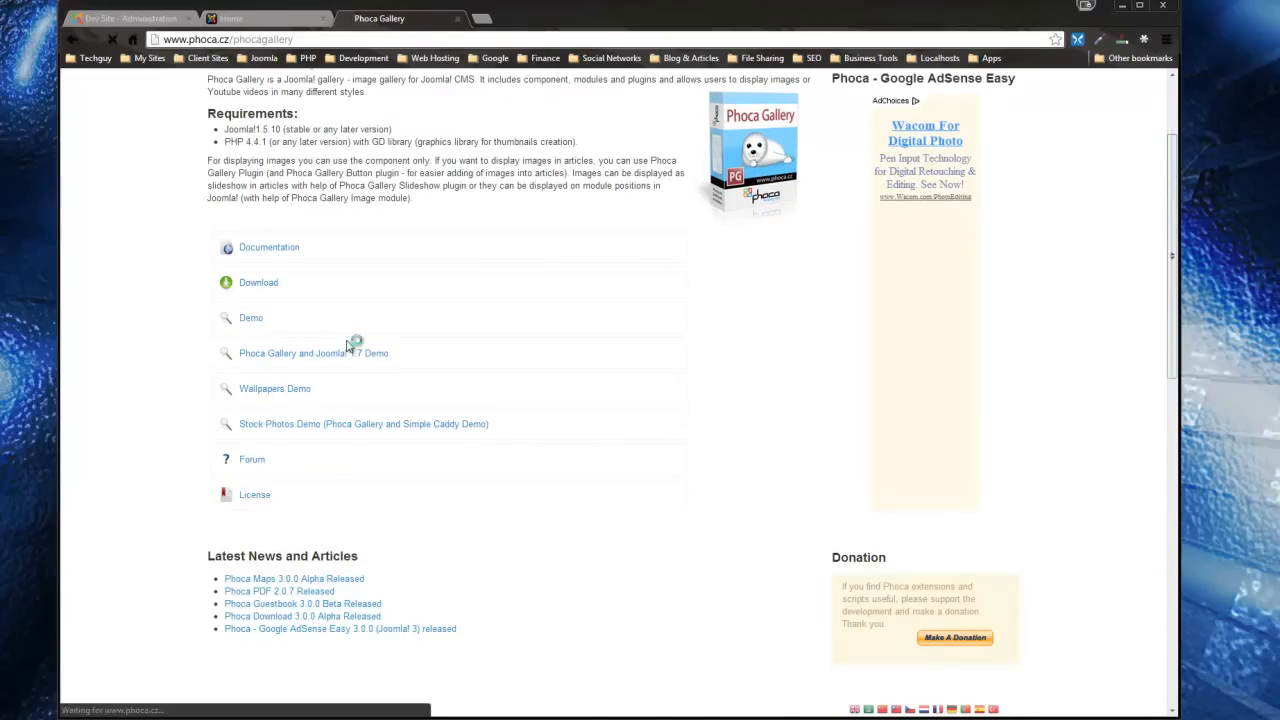
pyautogui.click(258, 282)
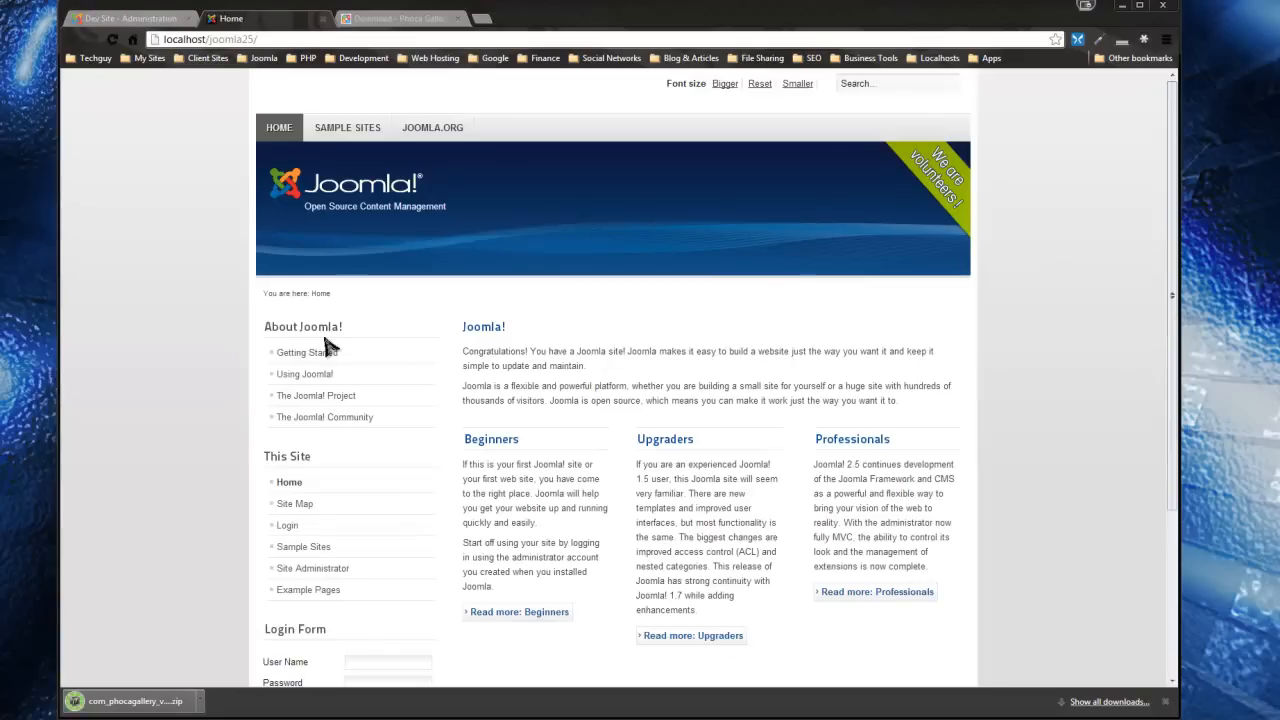
pyautogui.moveTo(447, 92)
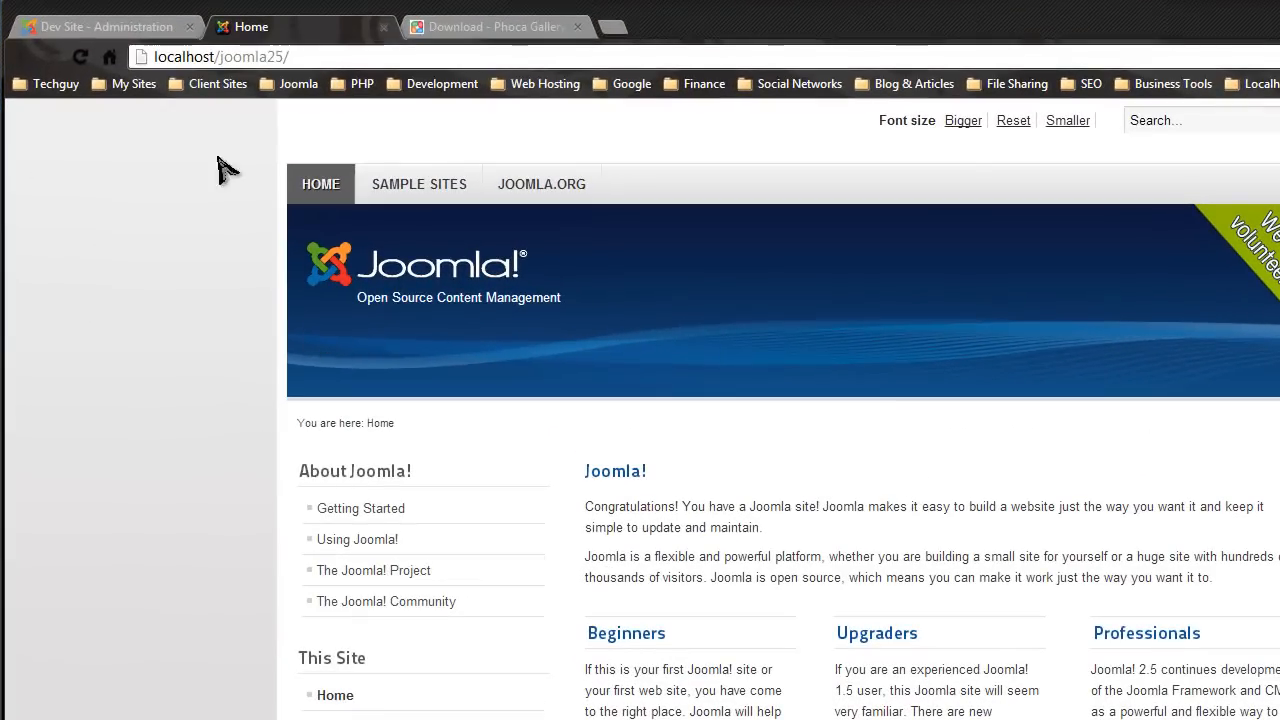
# - In Extension Manager's installer, select the downloaded com_phocagallery zip as the package file
pyautogui.click(104, 26)
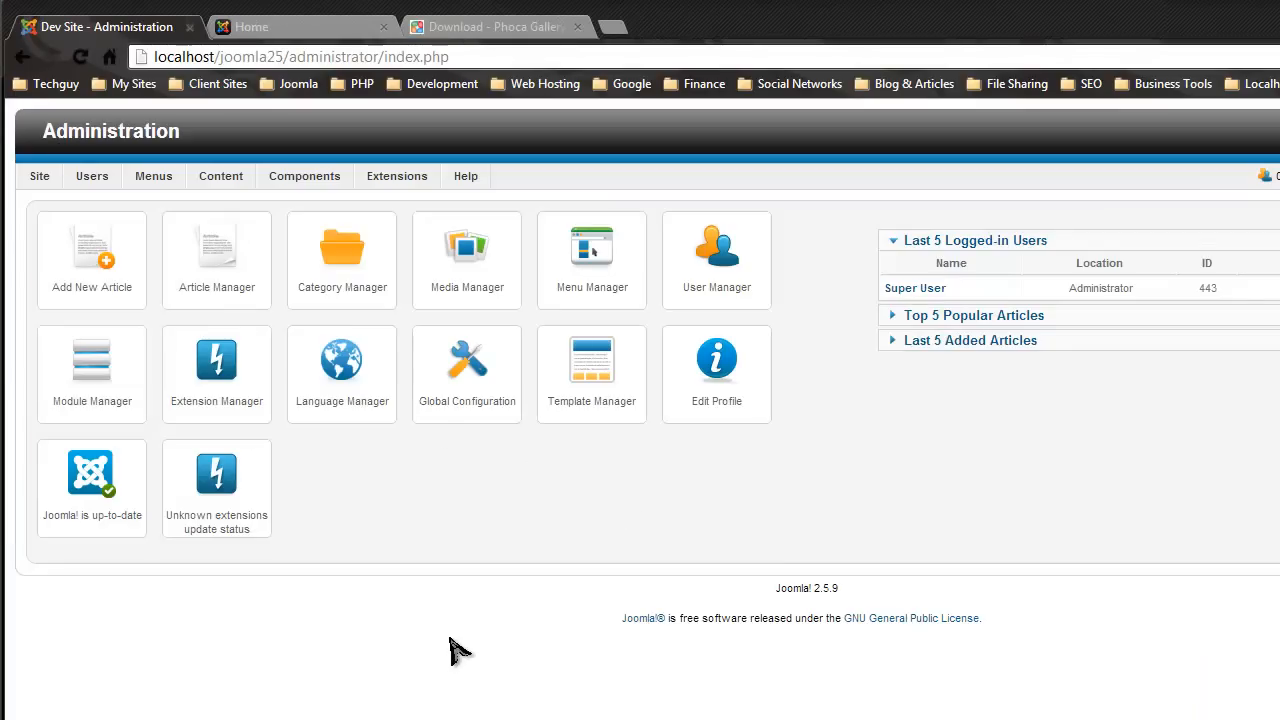
pyautogui.click(397, 176)
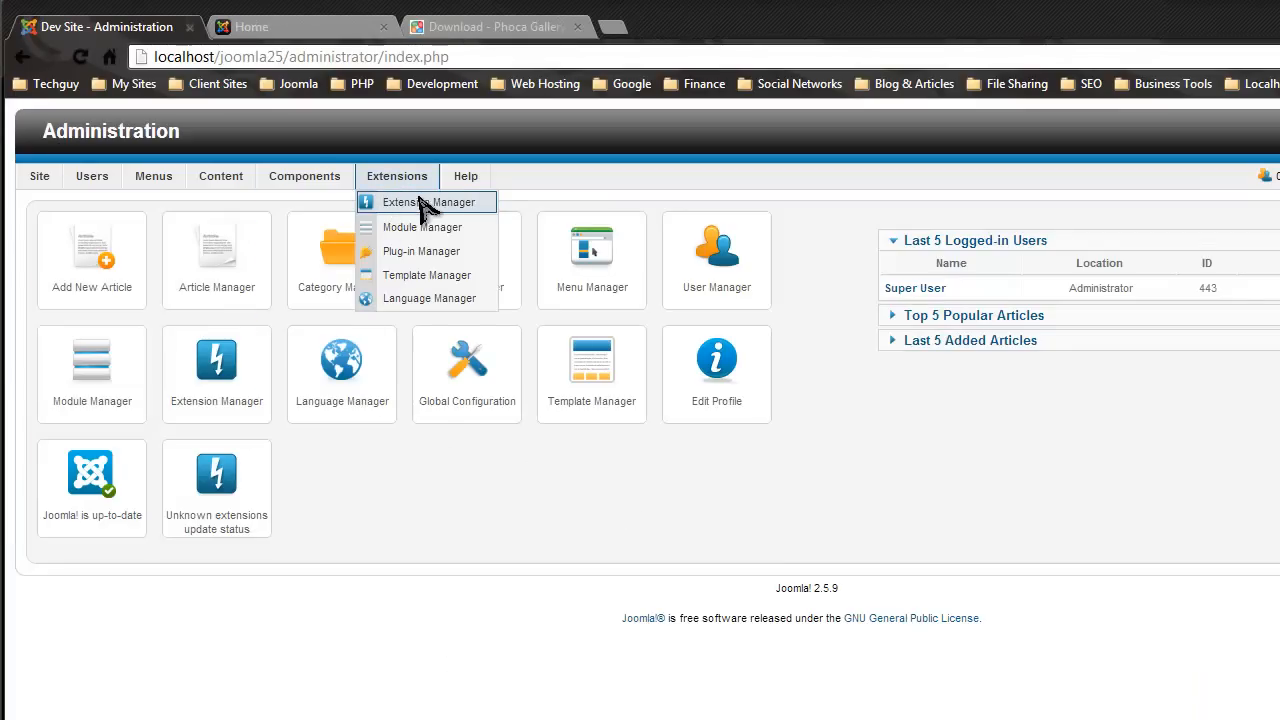
pyautogui.click(430, 202)
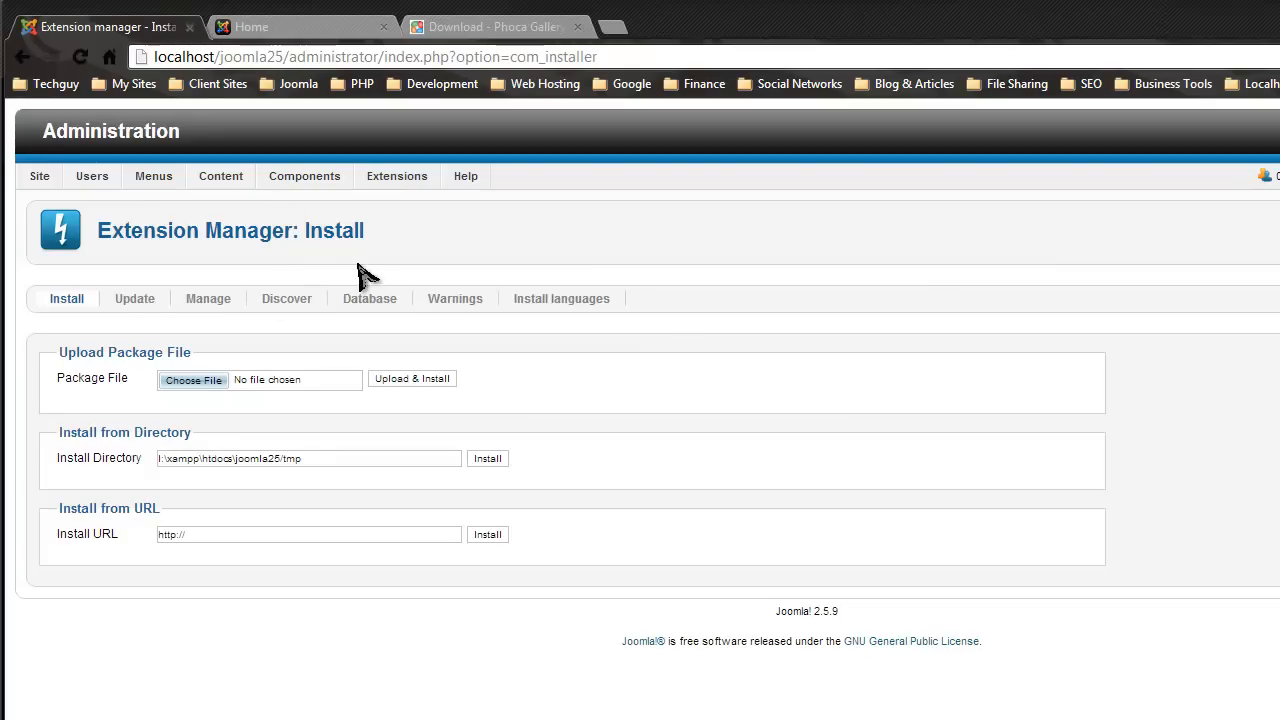
pyautogui.click(192, 379)
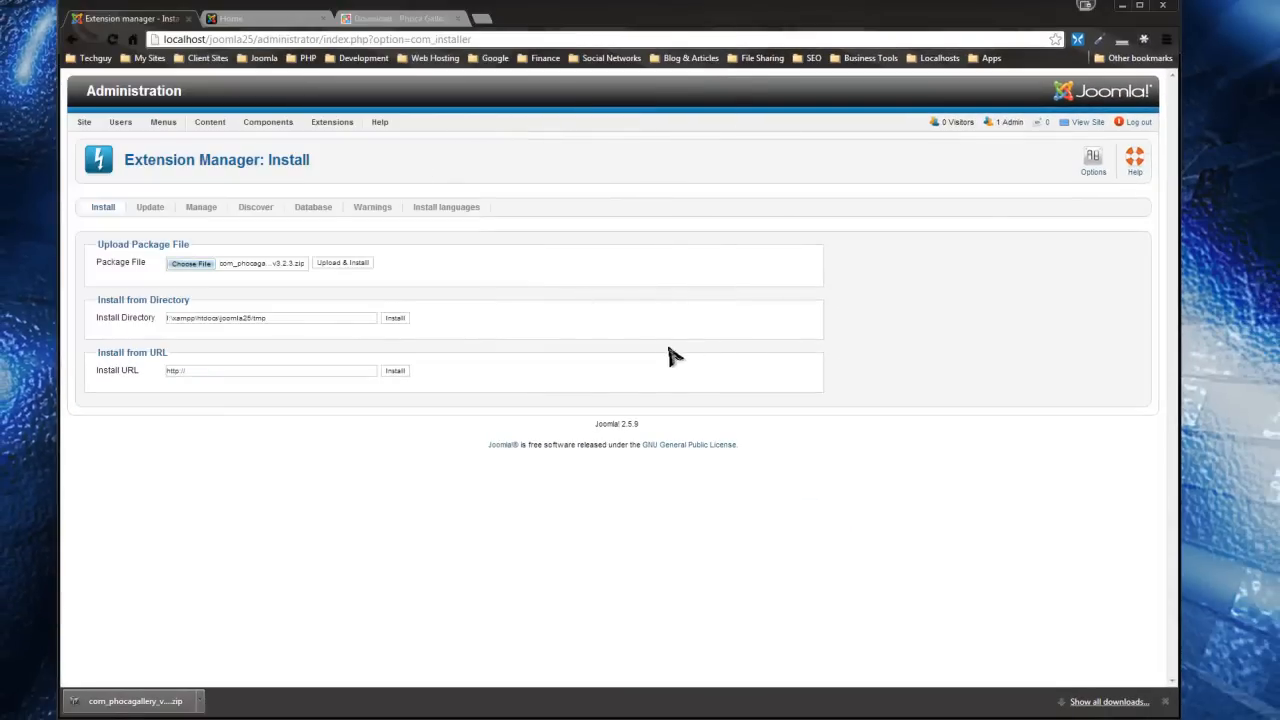
# - Upload the Phoca Gallery package and run a fresh install of the component
pyautogui.click(342, 262)
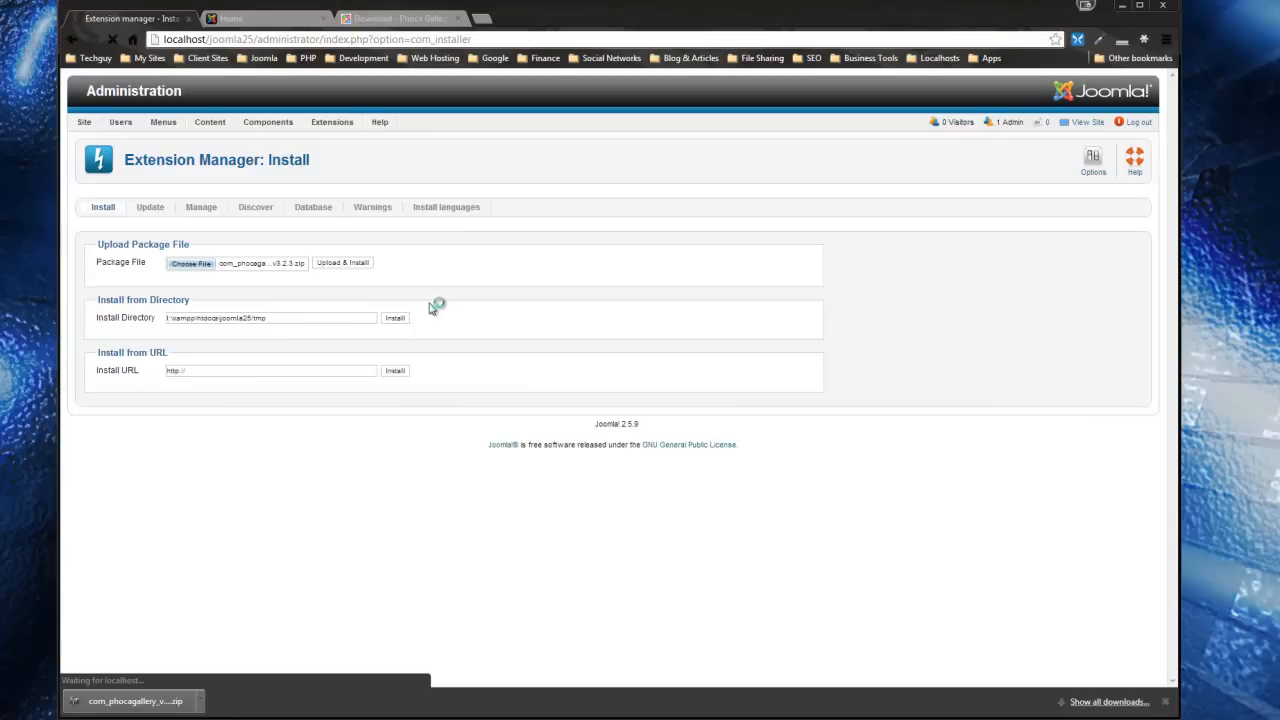
pyautogui.click(342, 262)
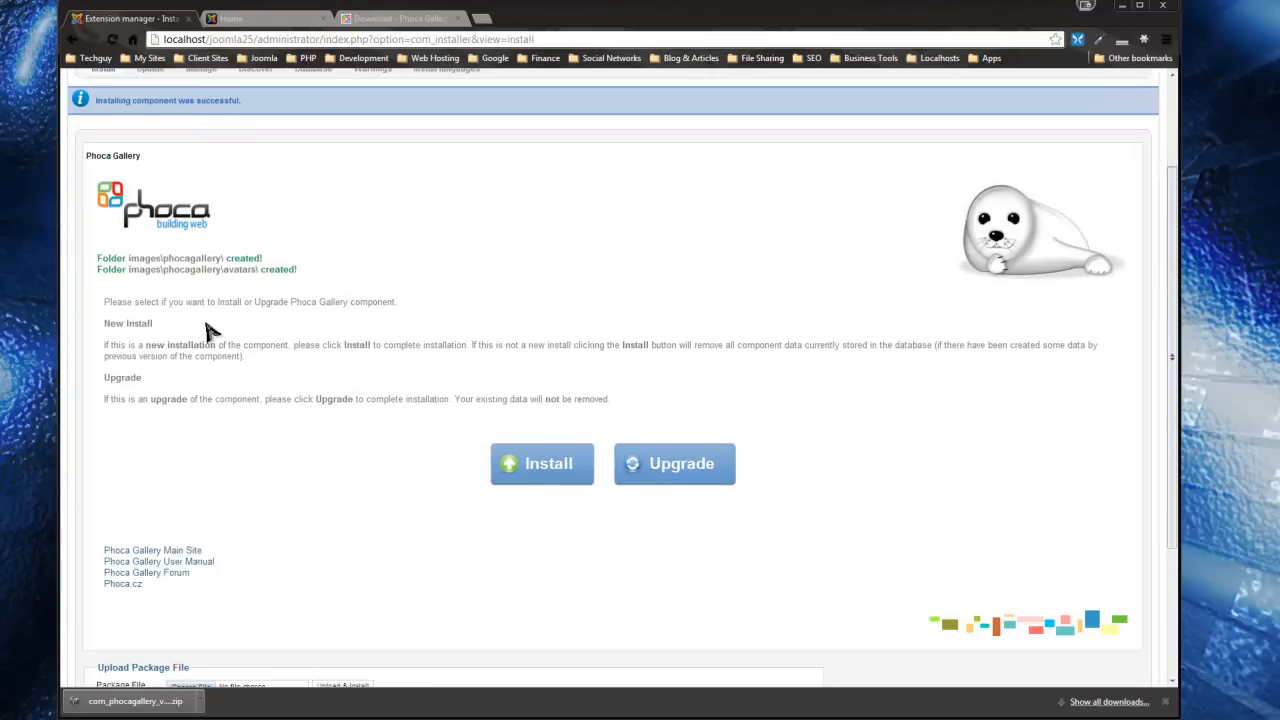
pyautogui.scroll(-3)
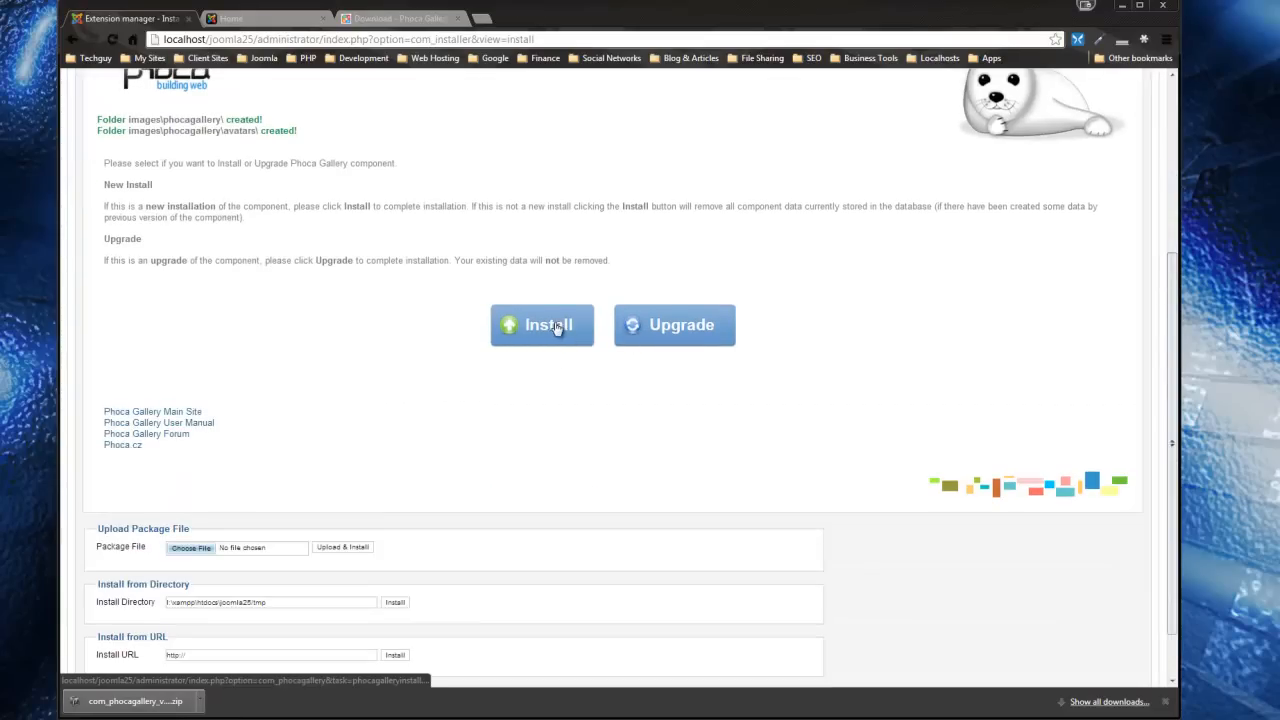
pyautogui.click(542, 325)
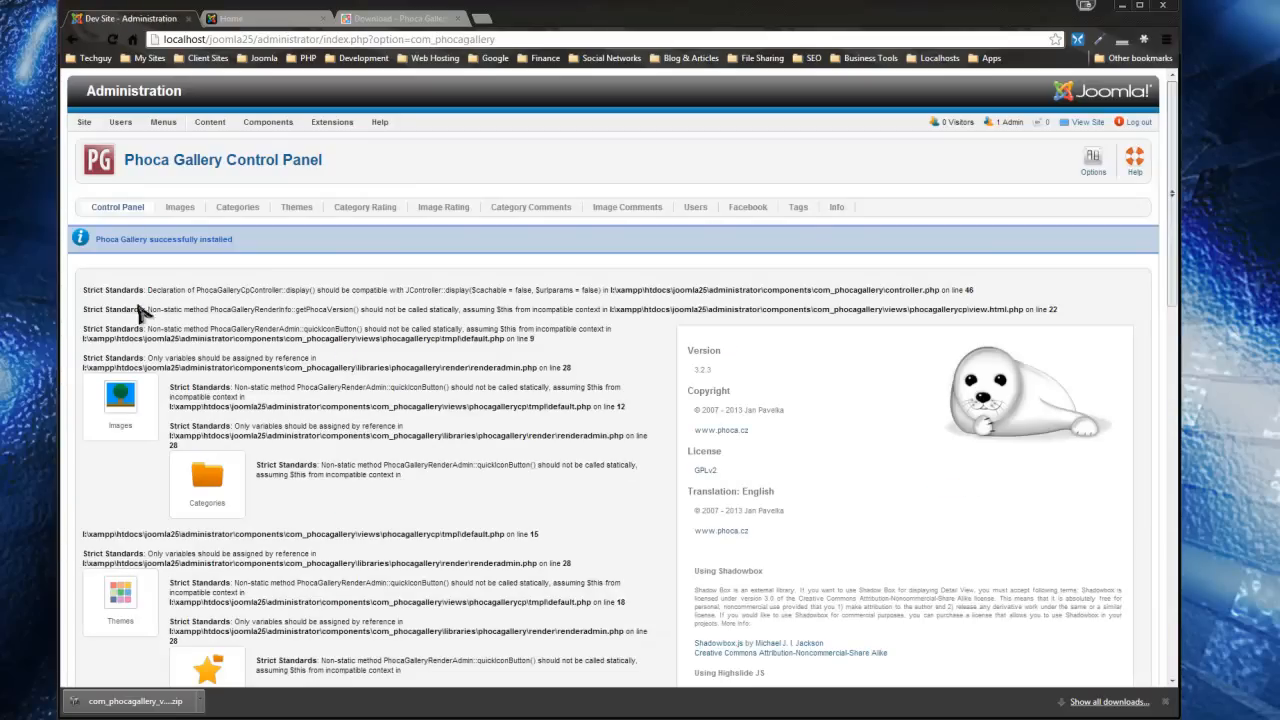
# - Open Phoca Gallery's Categories manager, which lists no categories yet
pyautogui.scroll(-3)
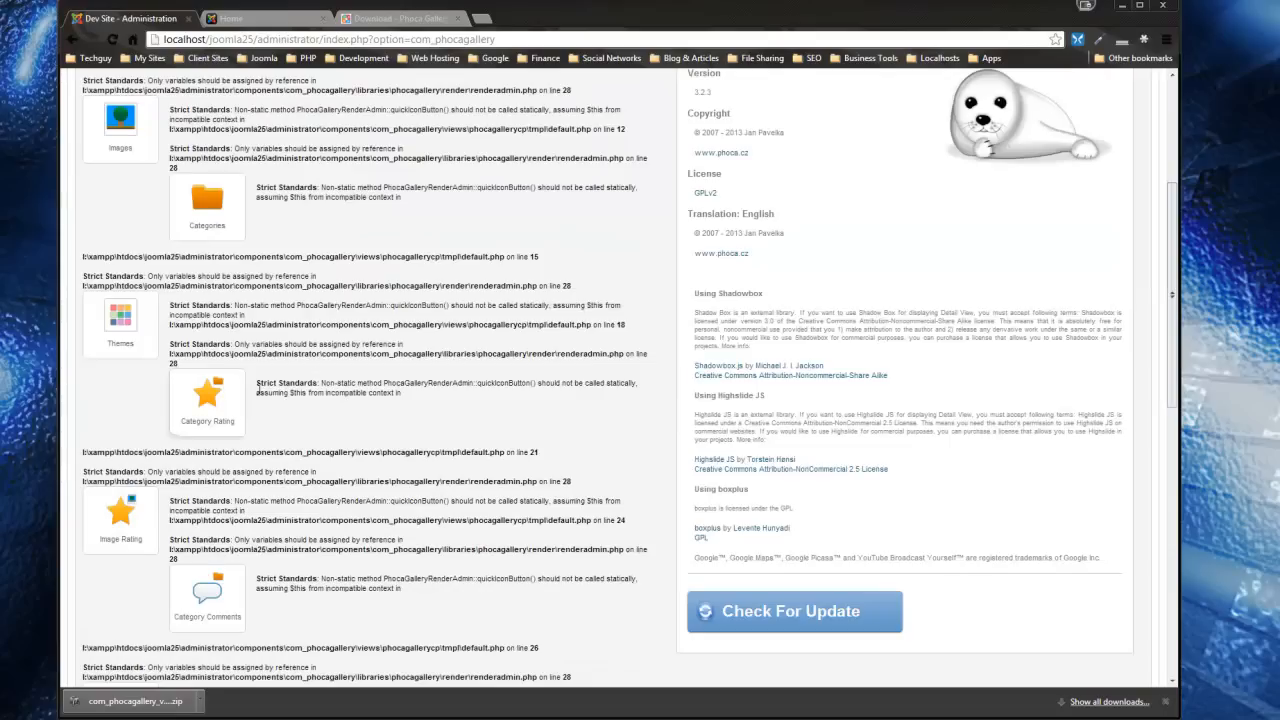
pyautogui.click(120, 121)
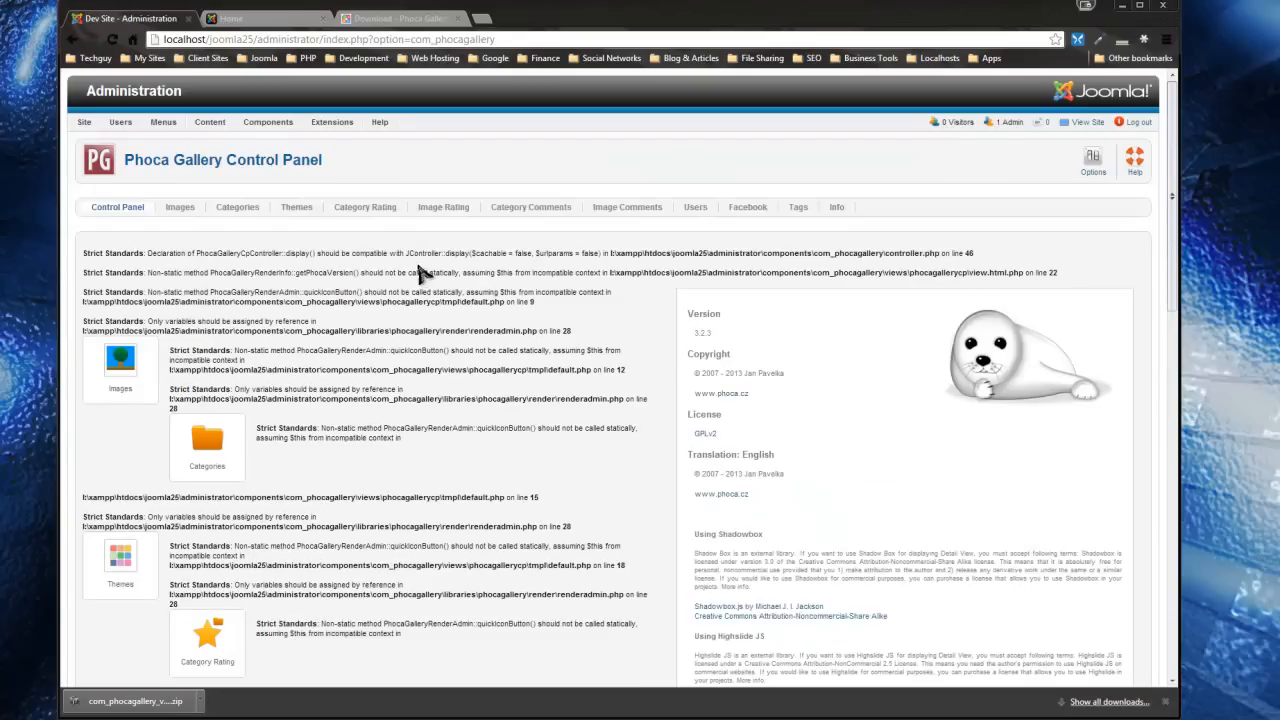
pyautogui.moveTo(585, 265)
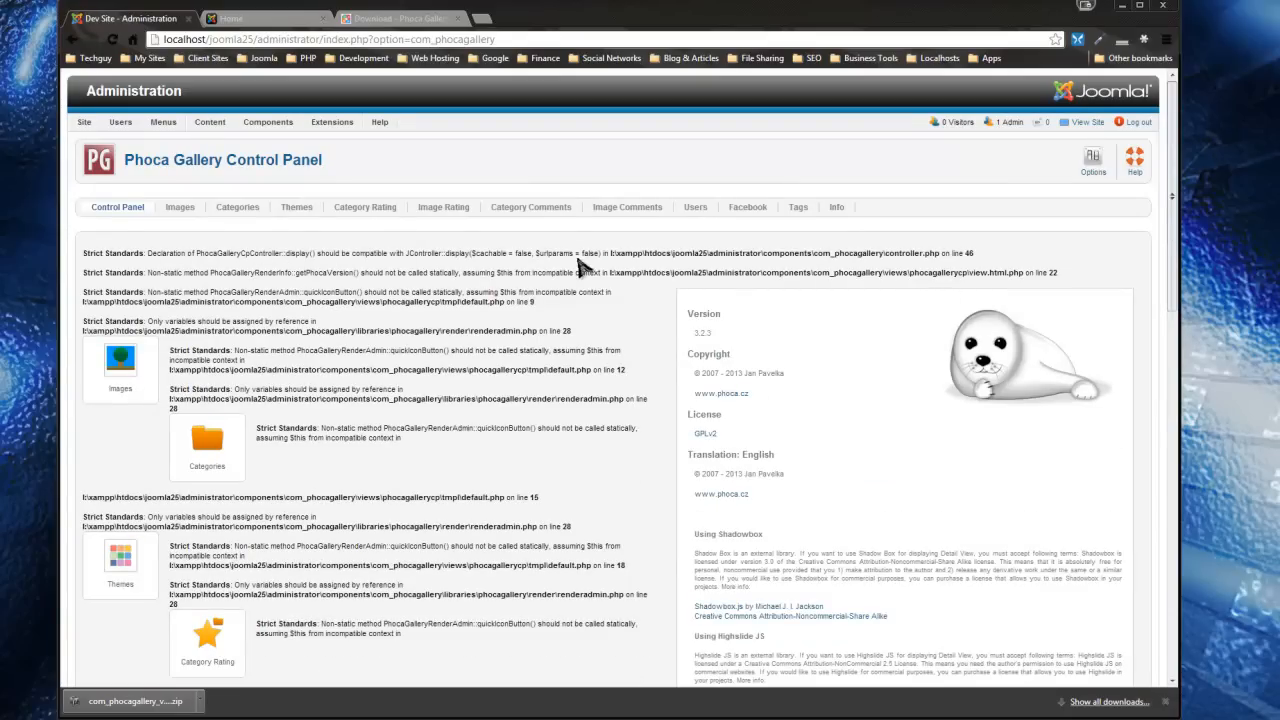
pyautogui.moveTo(1015, 303)
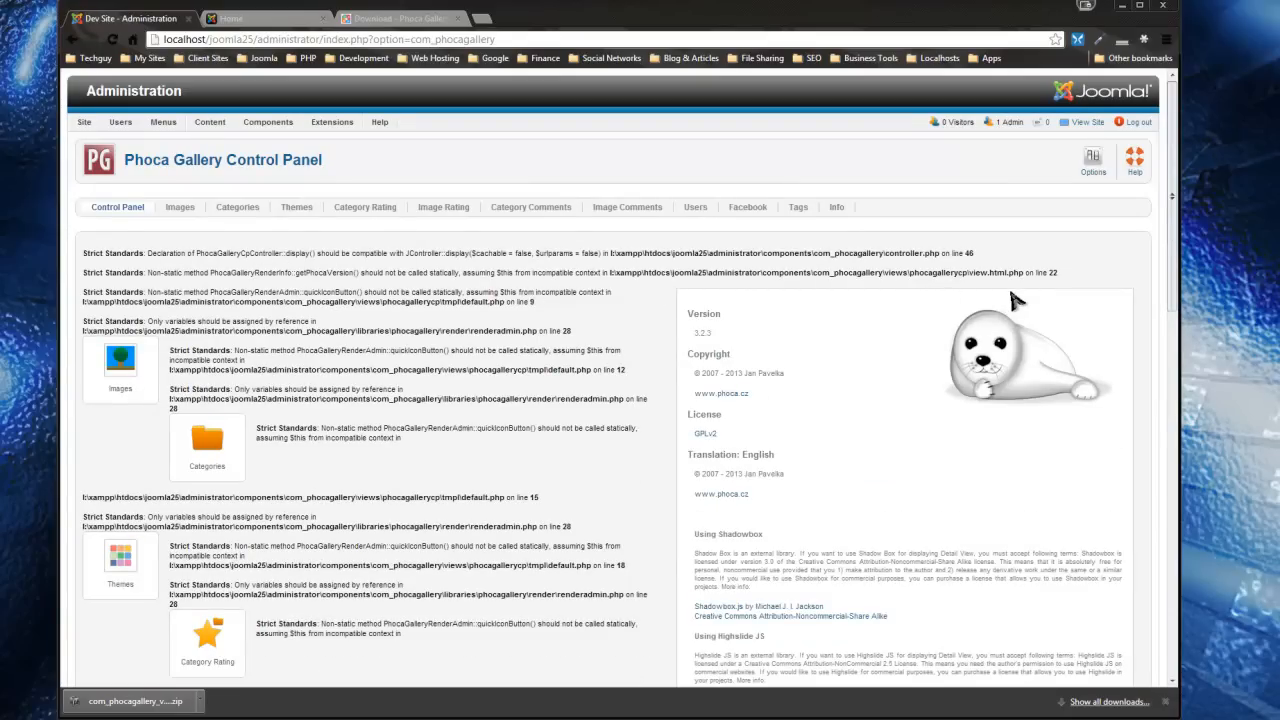
pyautogui.moveTo(940, 300)
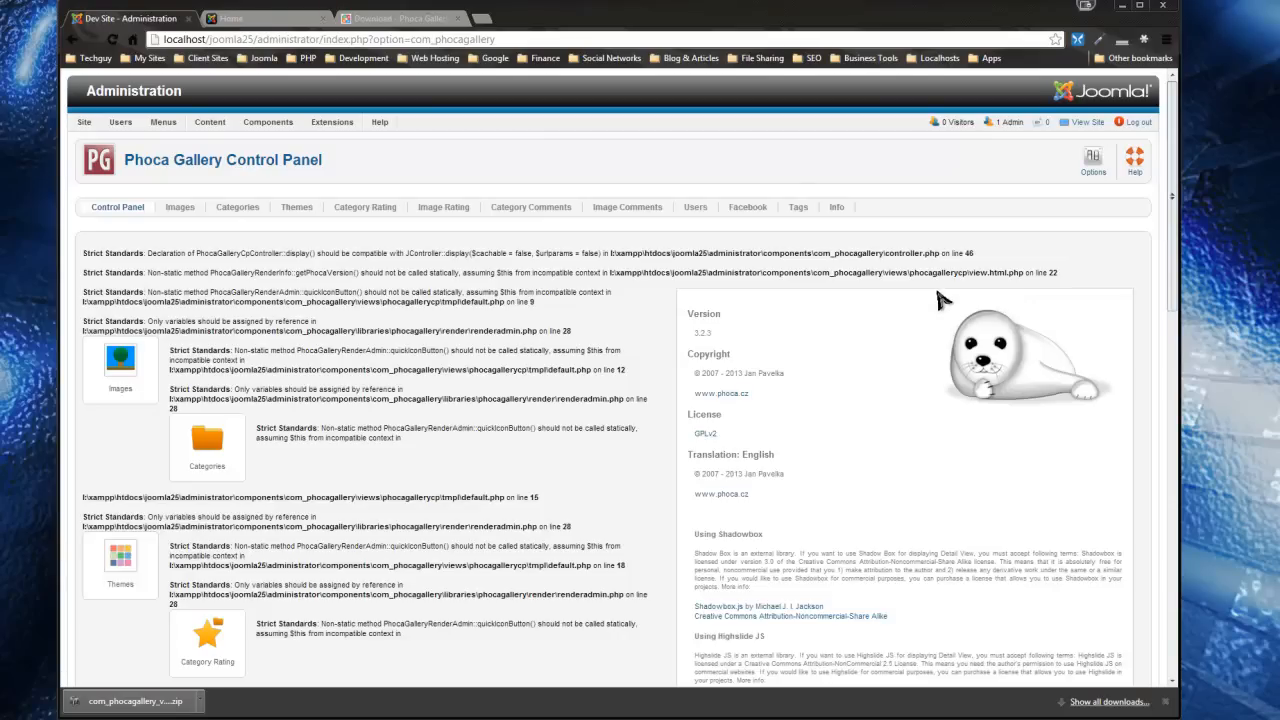
pyautogui.scroll(-3)
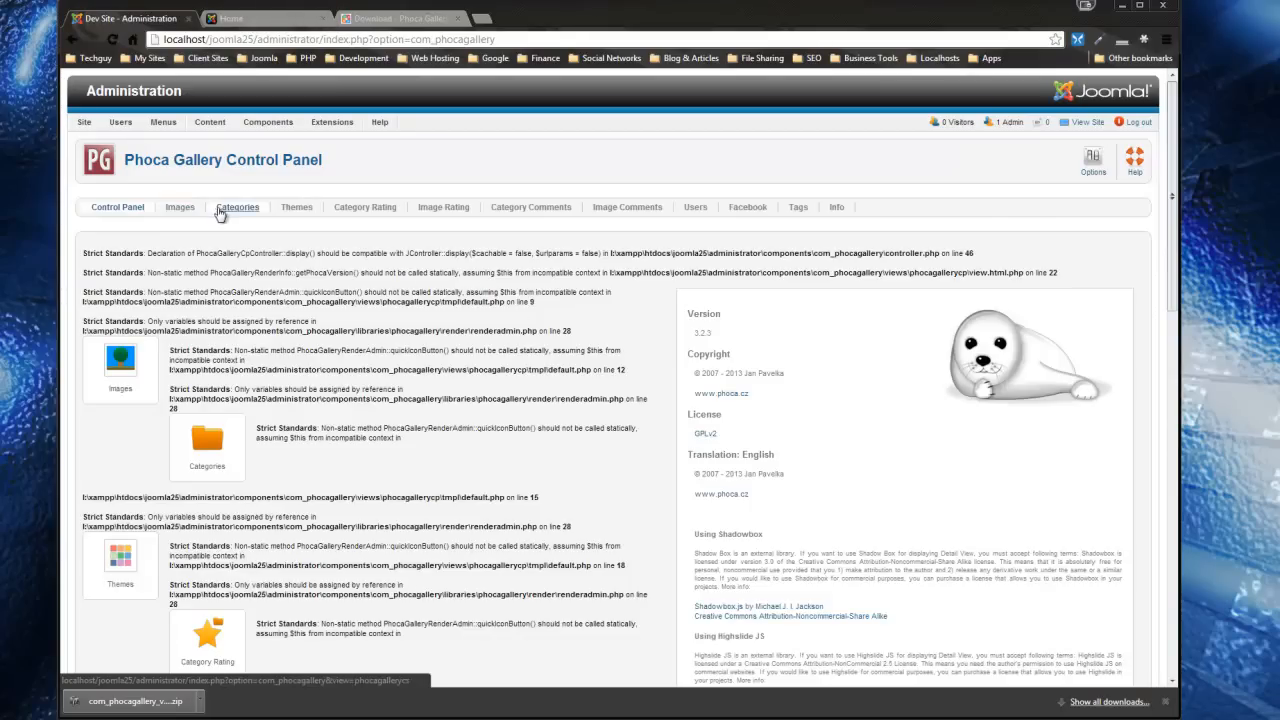
pyautogui.moveTo(300, 195)
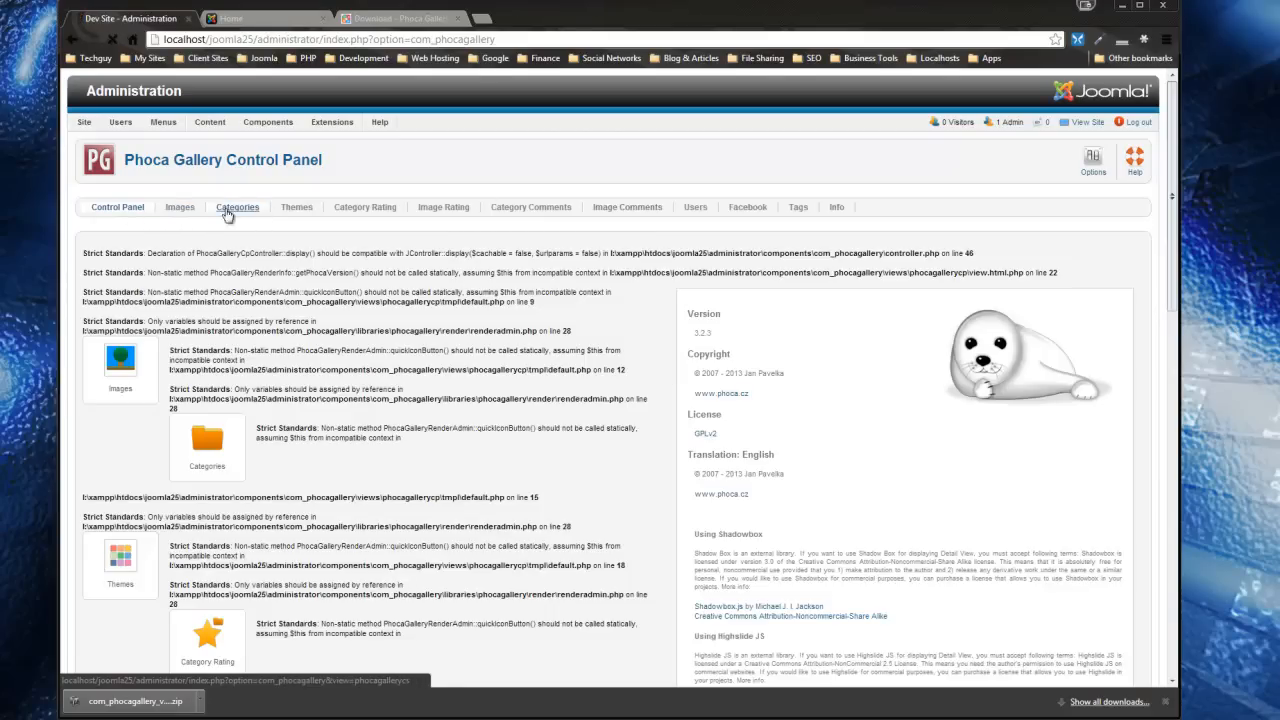
pyautogui.click(237, 207)
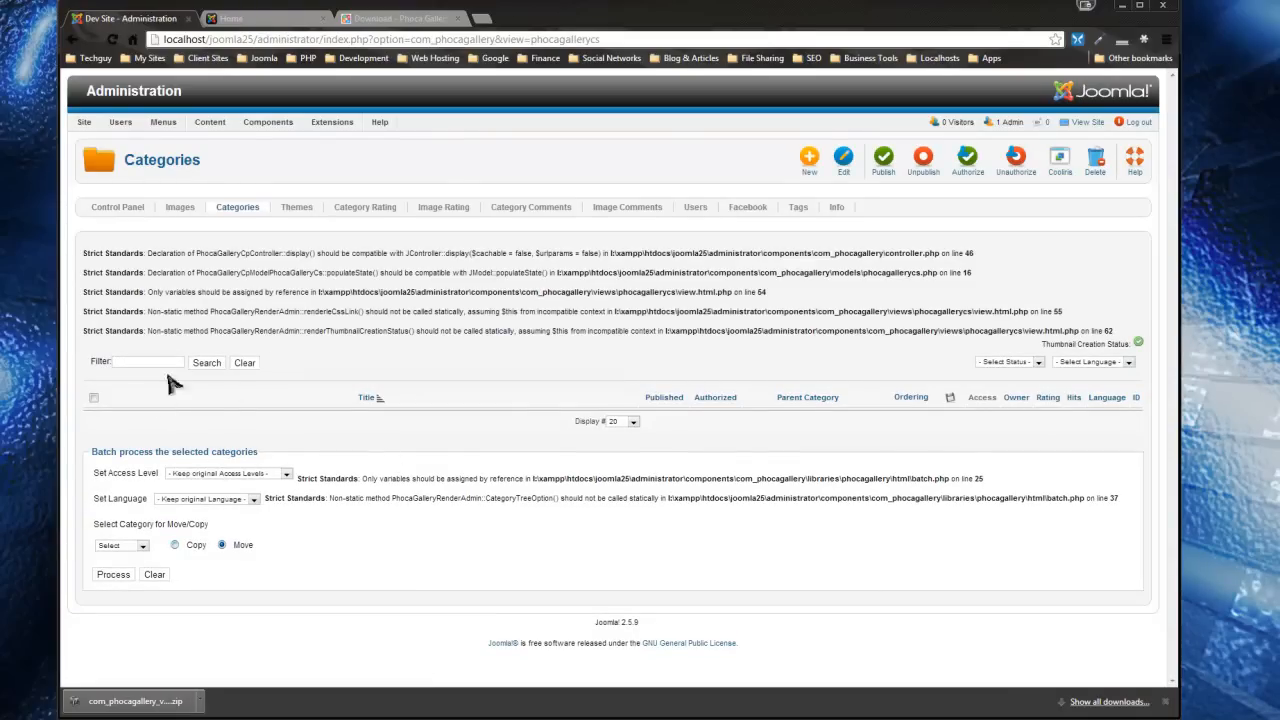
pyautogui.click(84, 121)
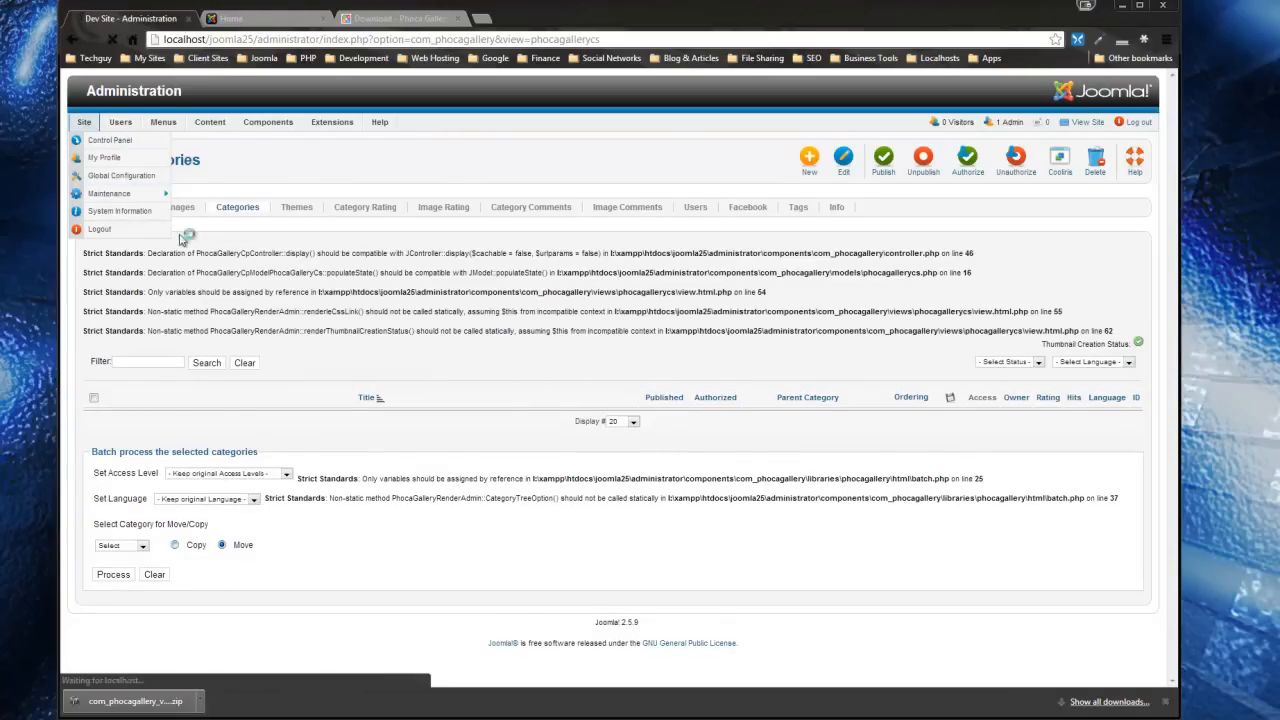
# - Switch error reporting off in the Joomla Global Configuration
pyautogui.click(122, 175)
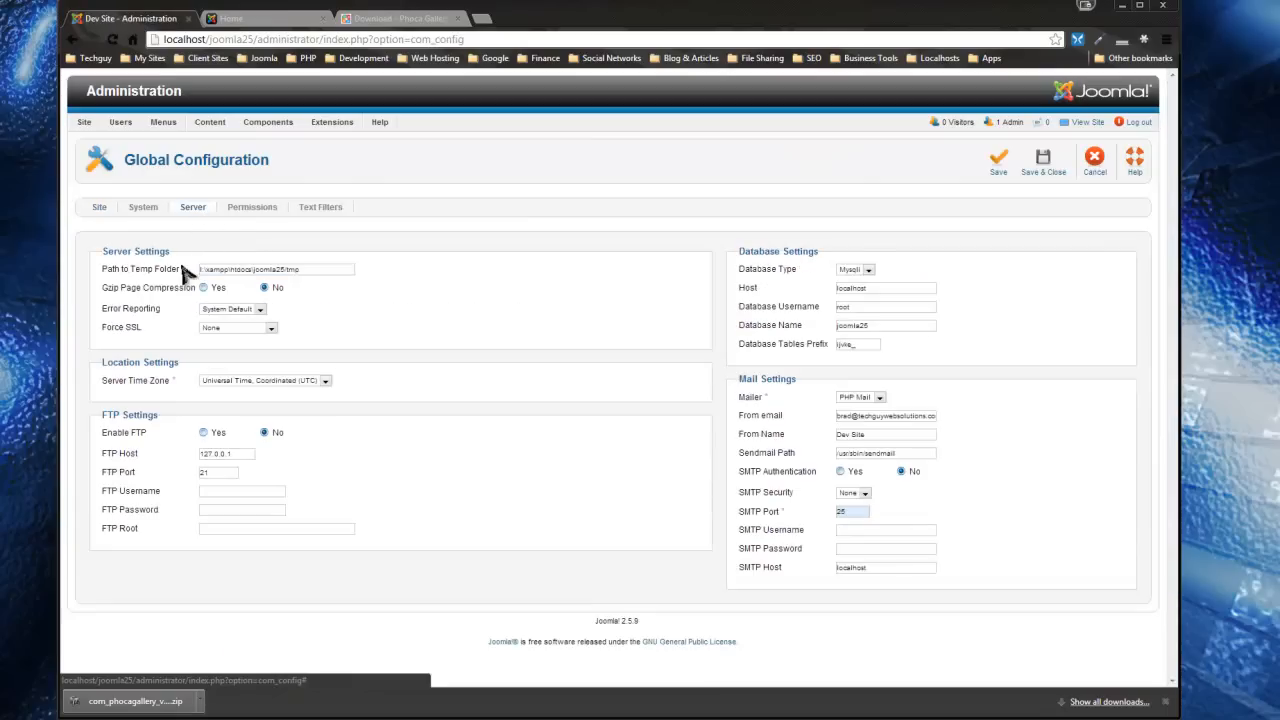
pyautogui.click(230, 308)
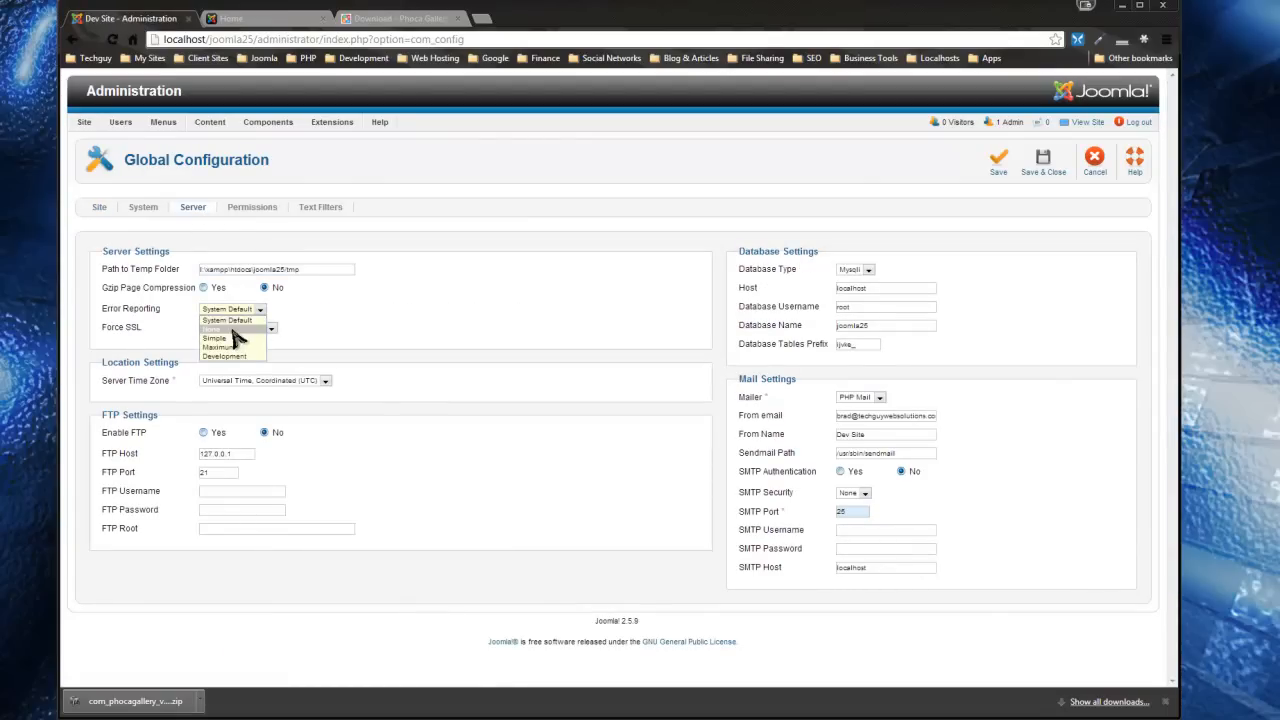
pyautogui.click(998, 161)
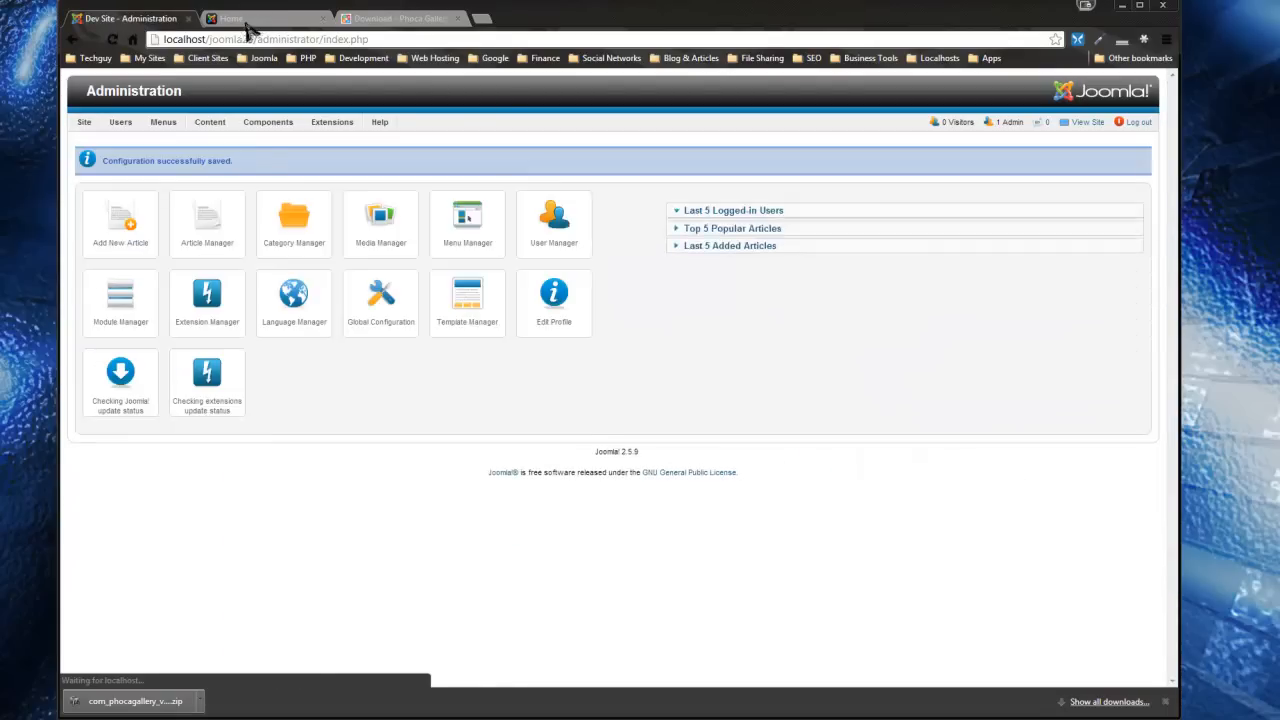
pyautogui.click(267, 121)
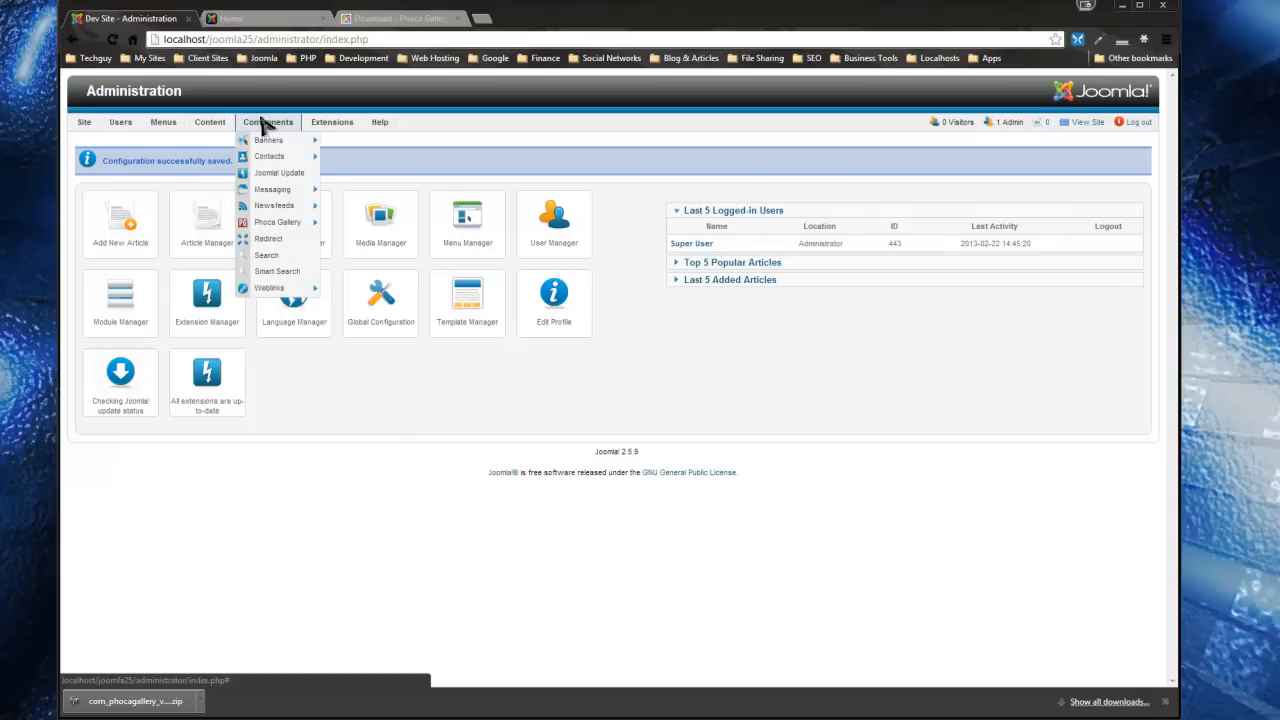
pyautogui.moveTo(277, 221)
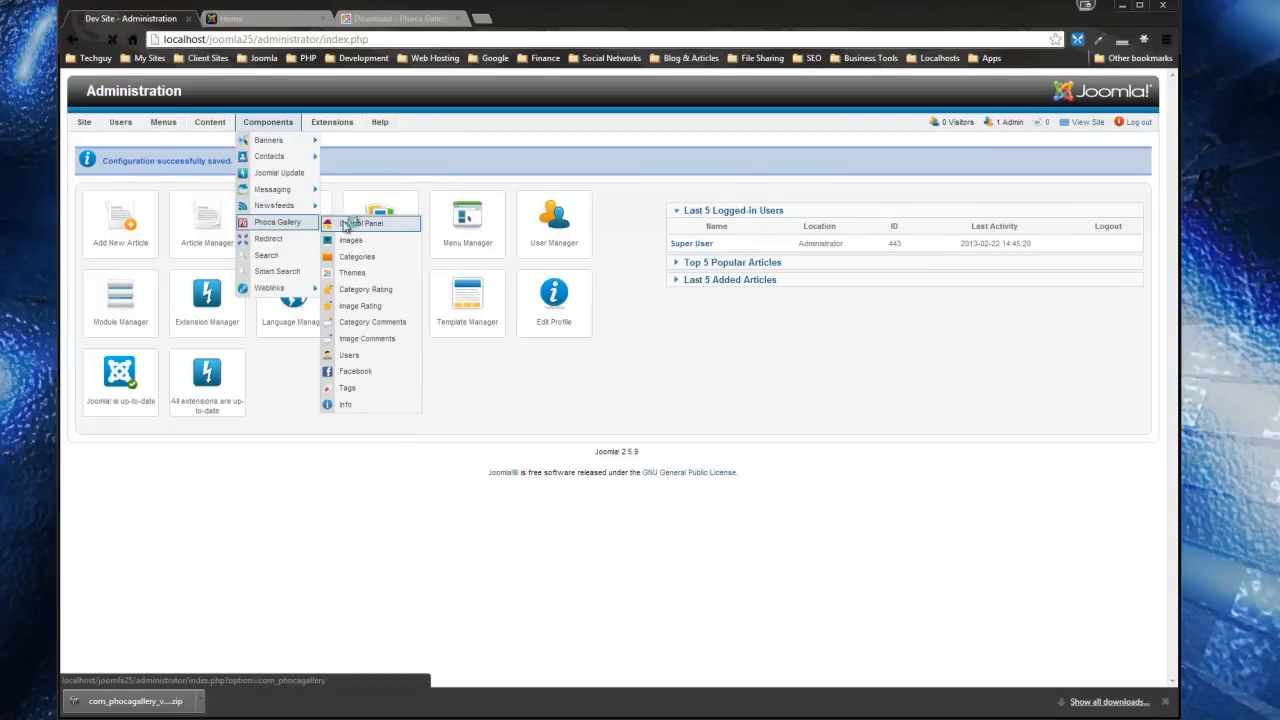
# - Go through the Phoca Gallery control panel to its empty Categories list
pyautogui.click(362, 223)
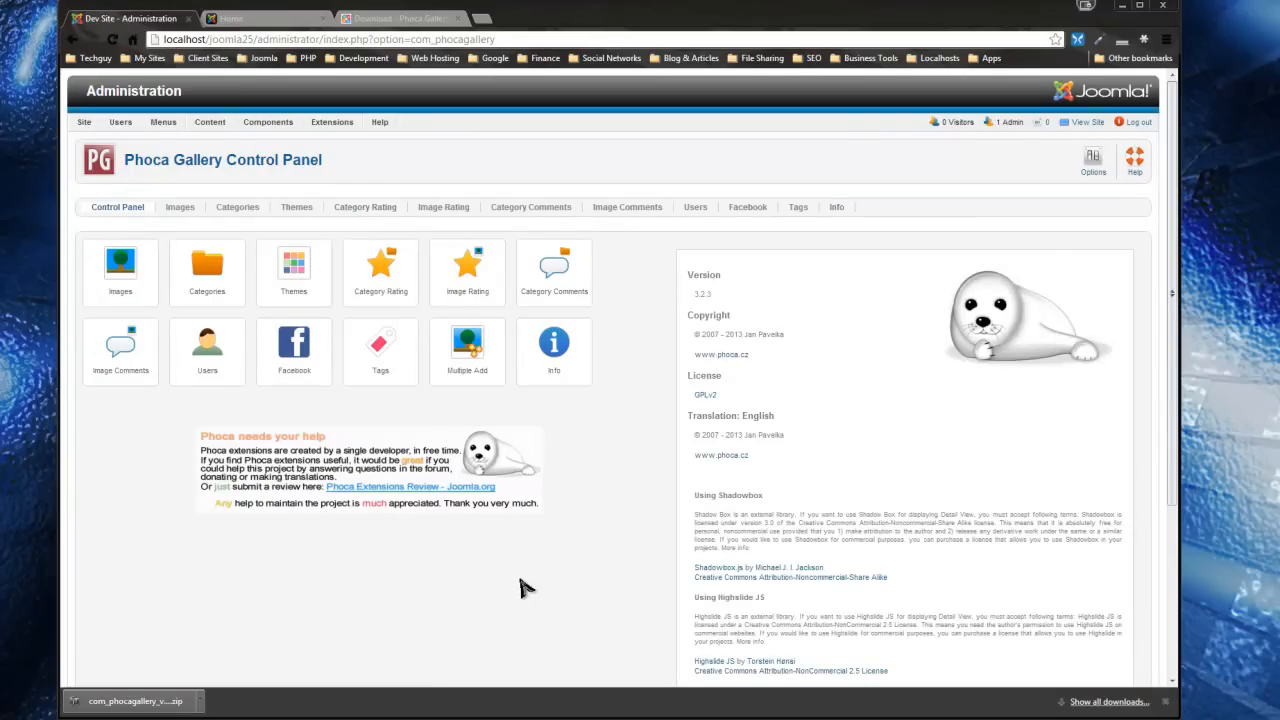
pyautogui.moveTo(548, 575)
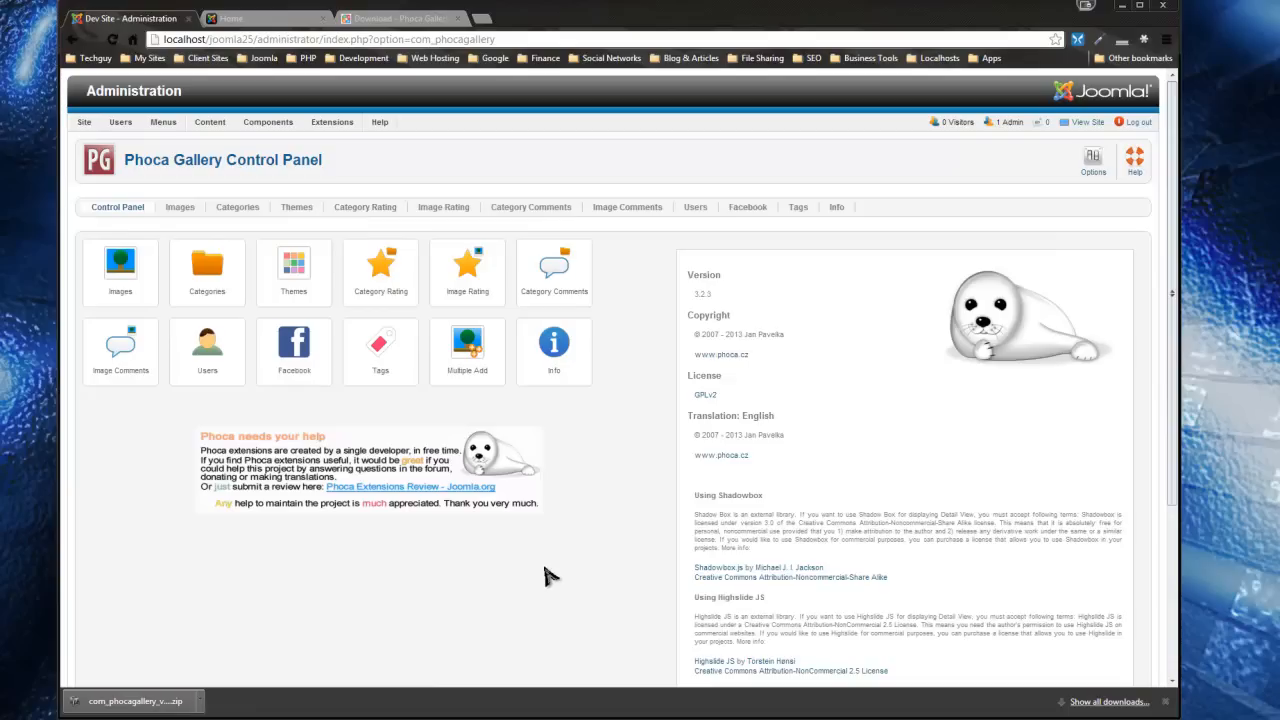
pyautogui.click(207, 271)
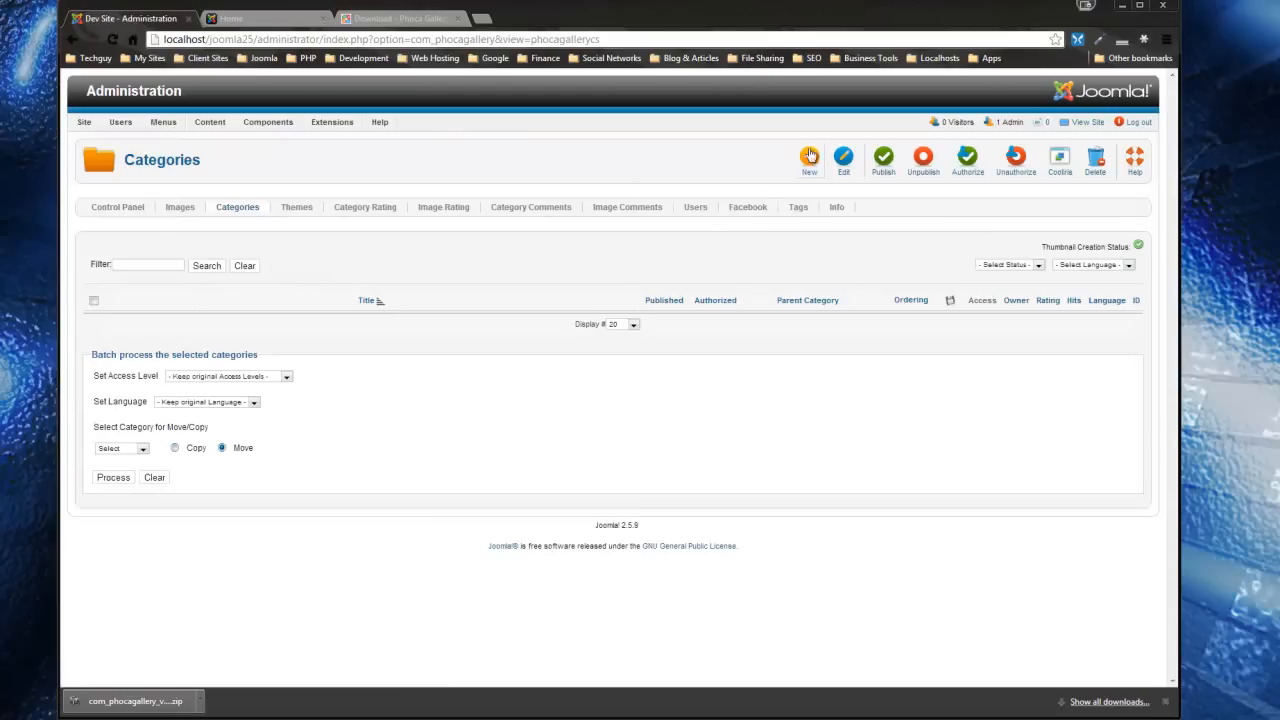
# - Start a new category titled 'mypics' and set its view and upload rights
pyautogui.click(809, 157)
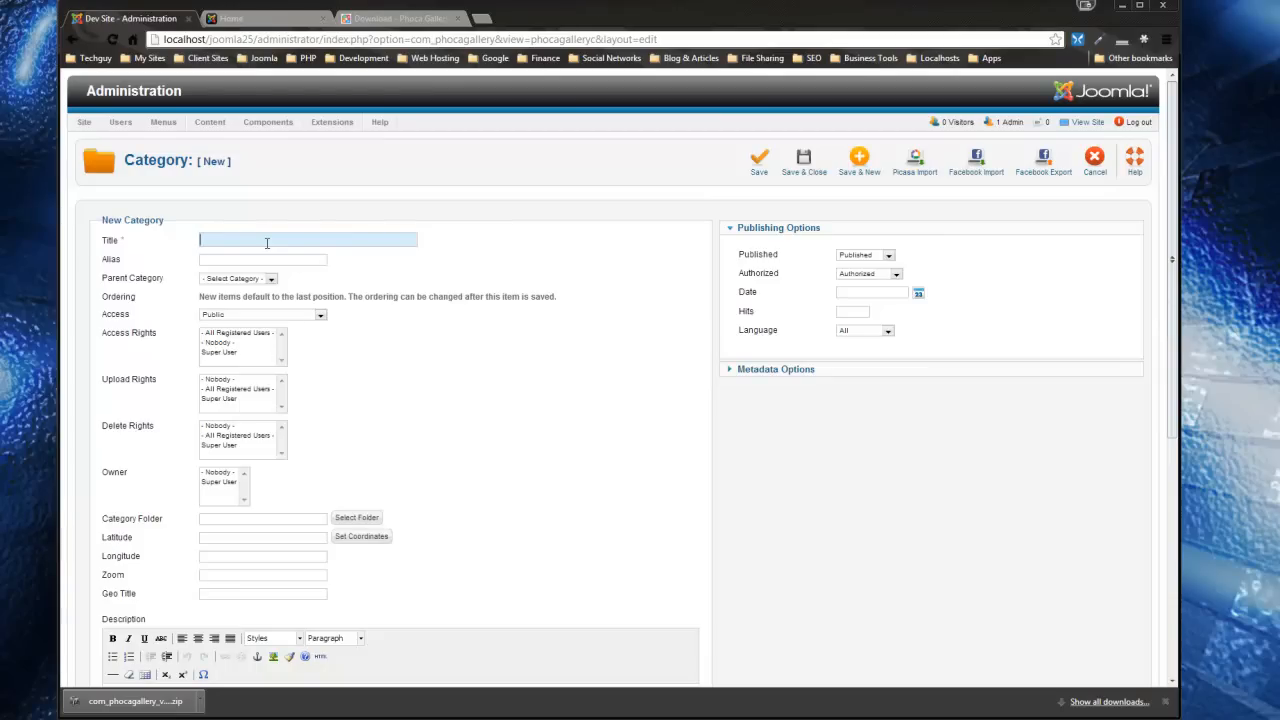
pyautogui.write('mypics')
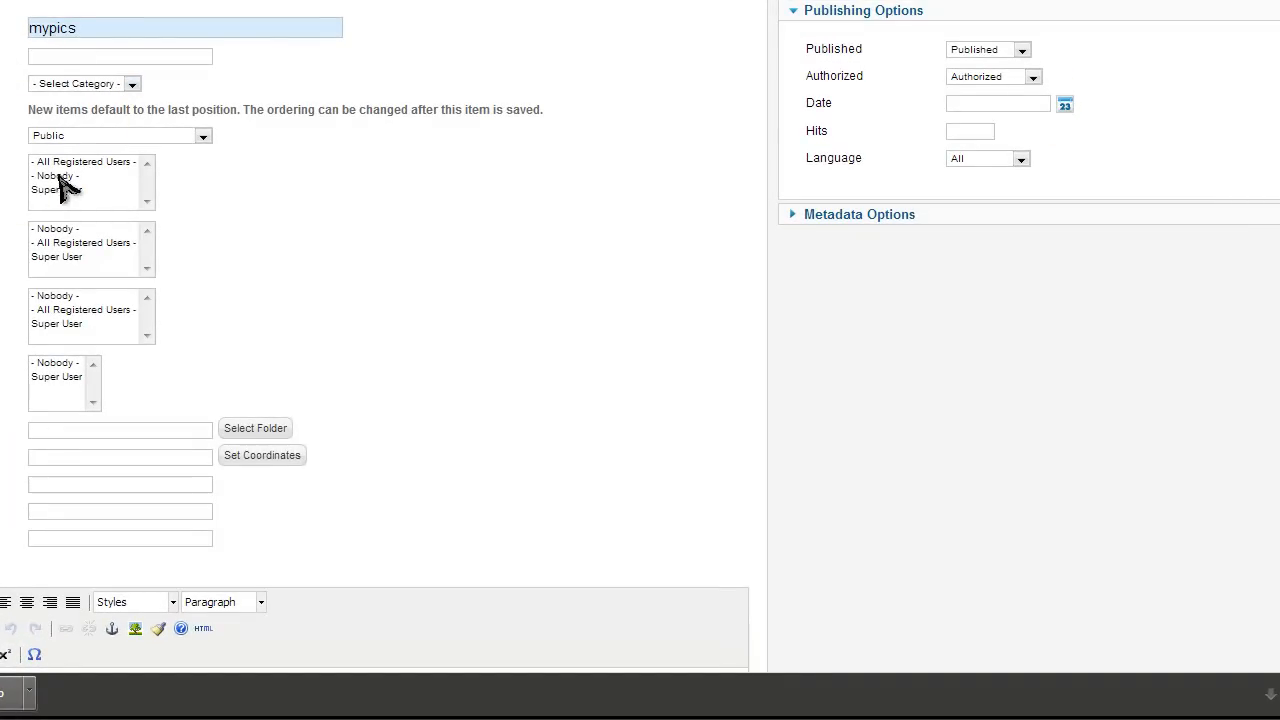
pyautogui.click(84, 161)
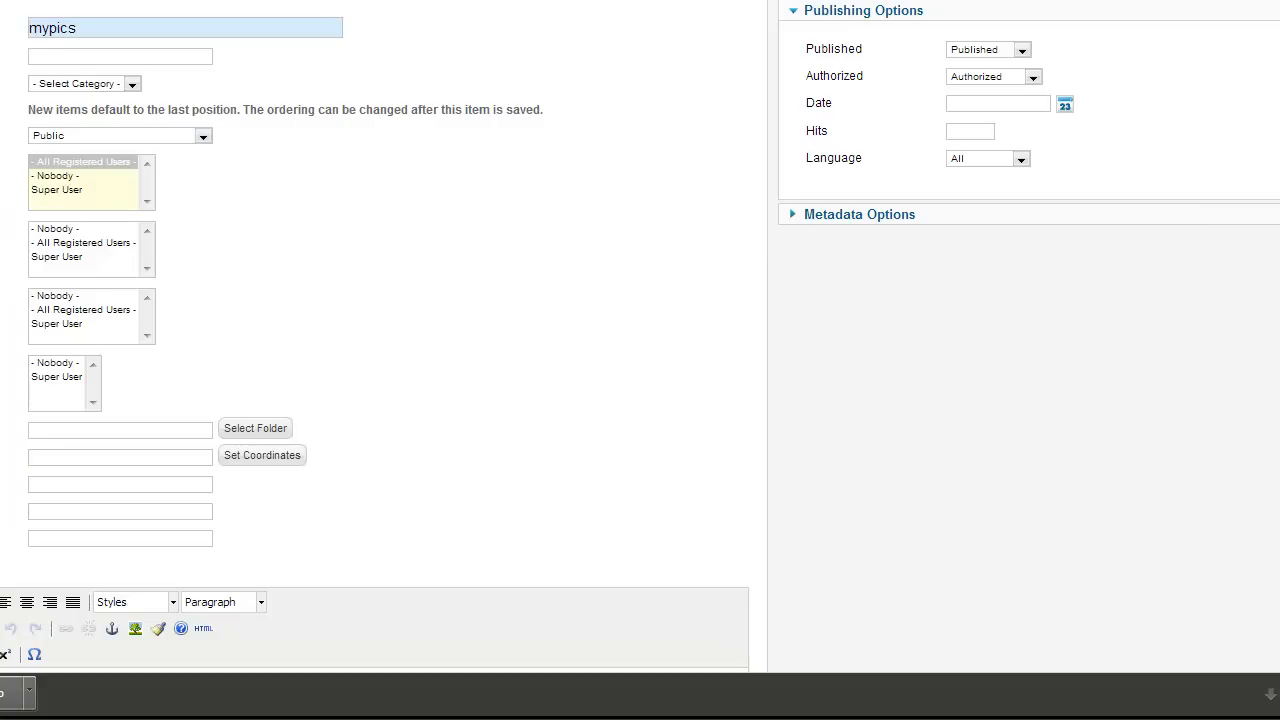
pyautogui.click(57, 257)
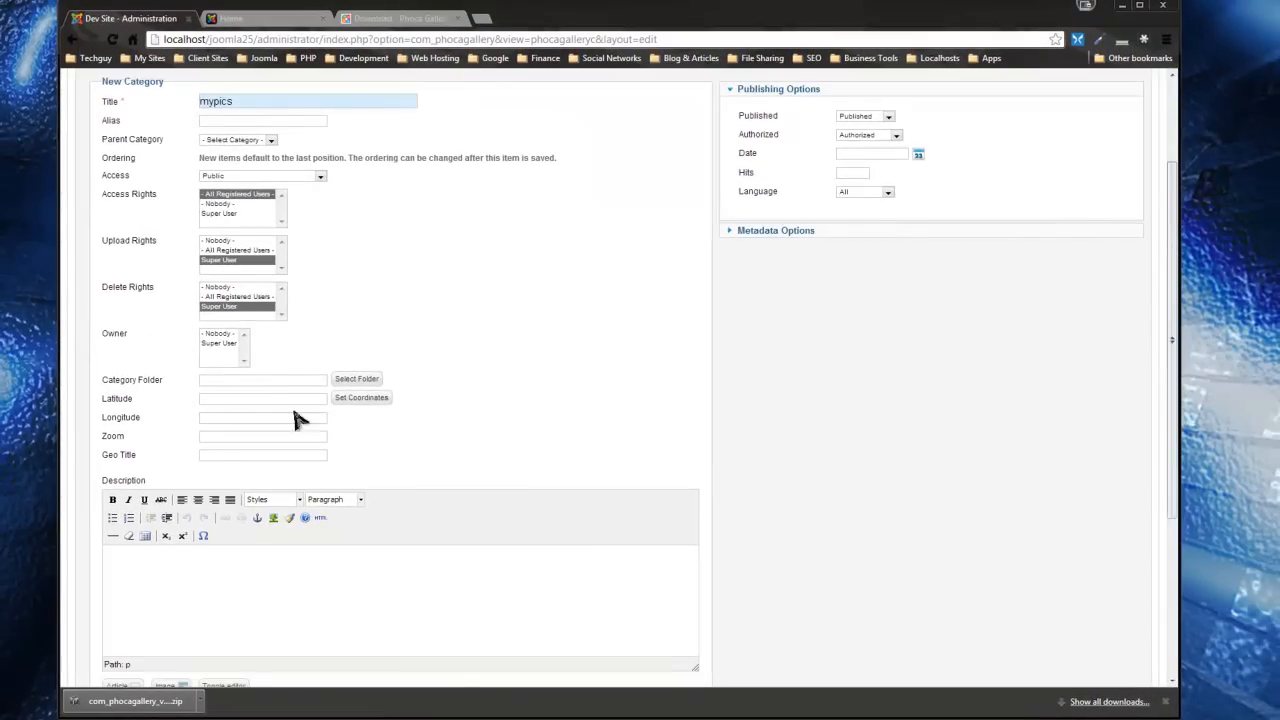
pyautogui.moveTo(515, 477)
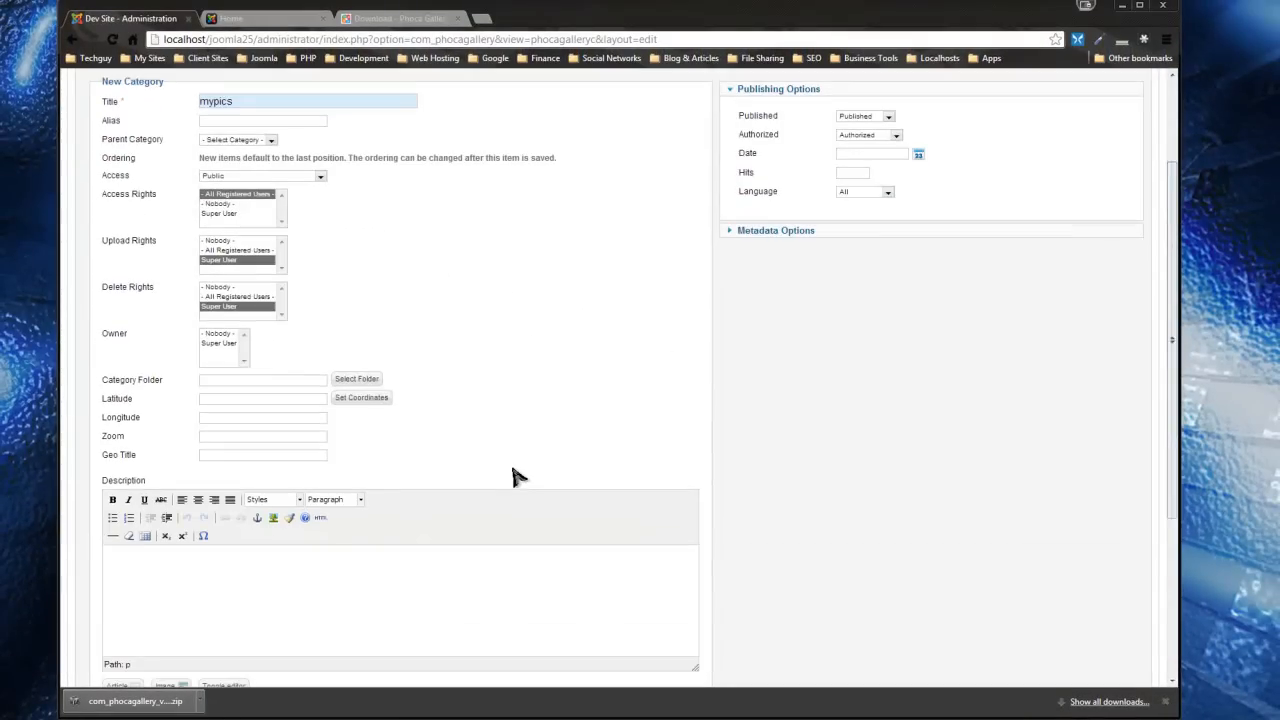
pyautogui.moveTo(505, 389)
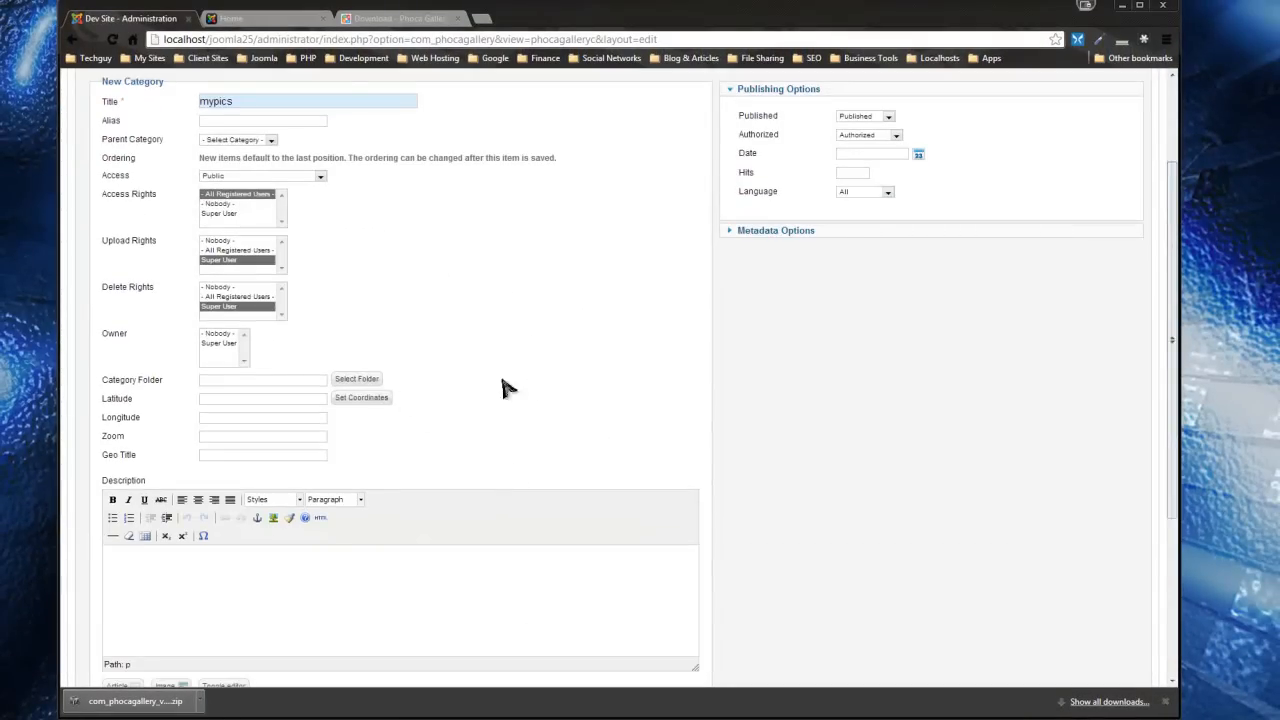
pyautogui.moveTo(427, 328)
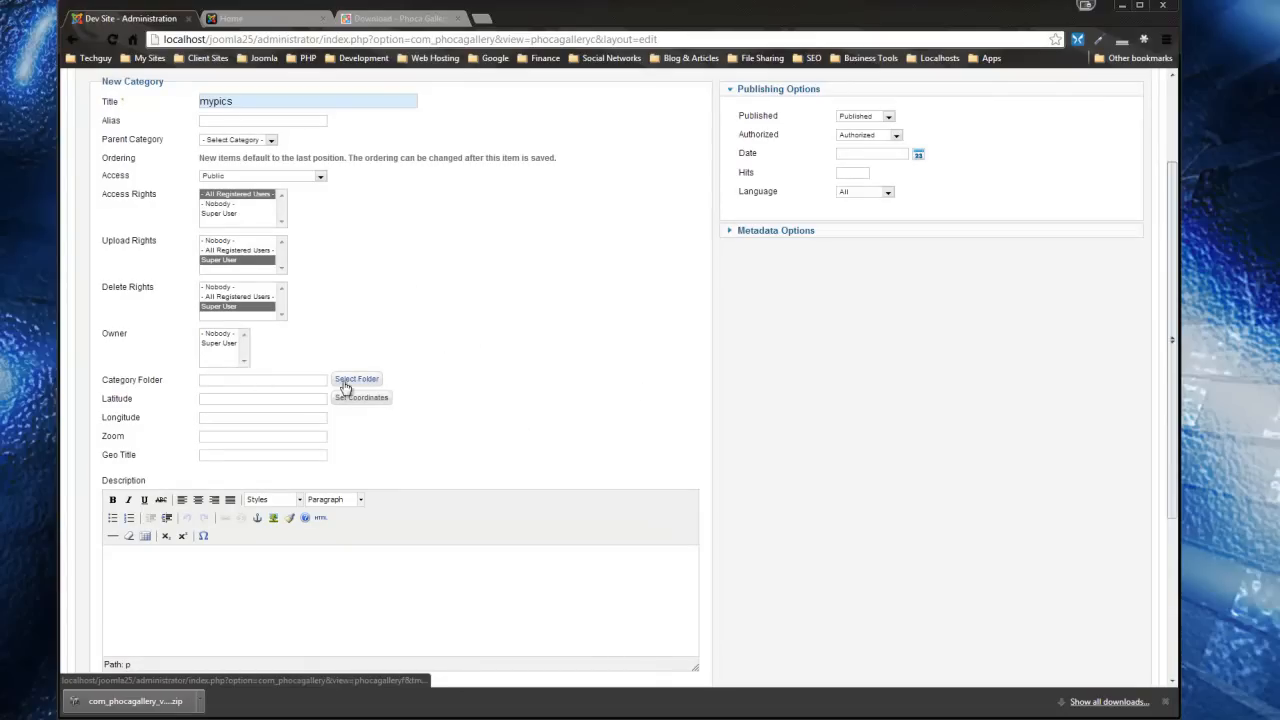
# - Create a 'mypics' storage folder for the category and save it
pyautogui.click(356, 378)
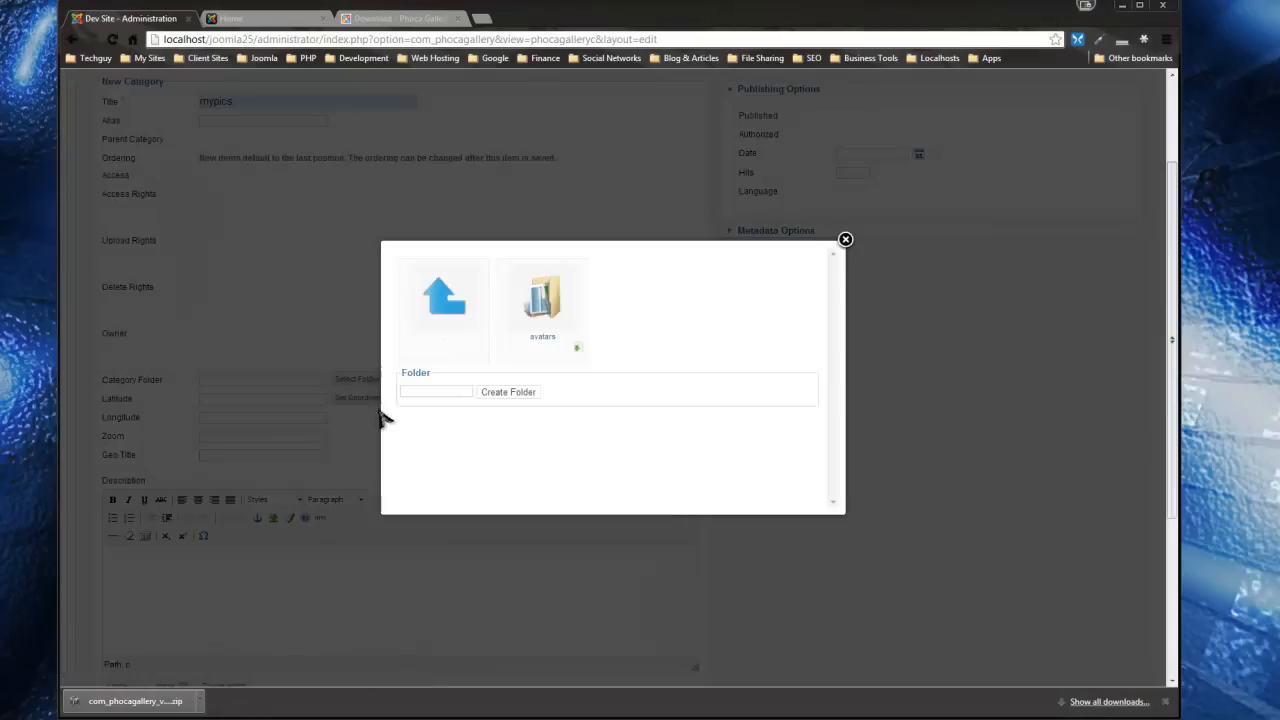
pyautogui.click(435, 391)
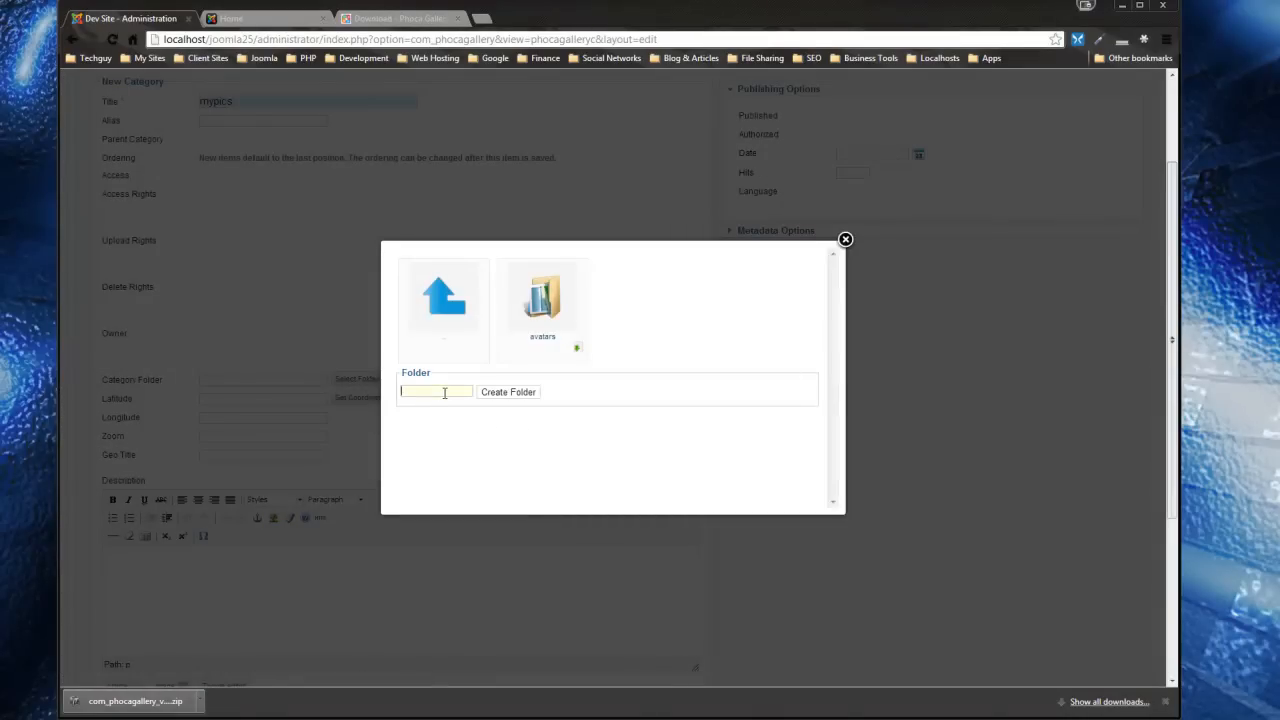
pyautogui.write('mypics')
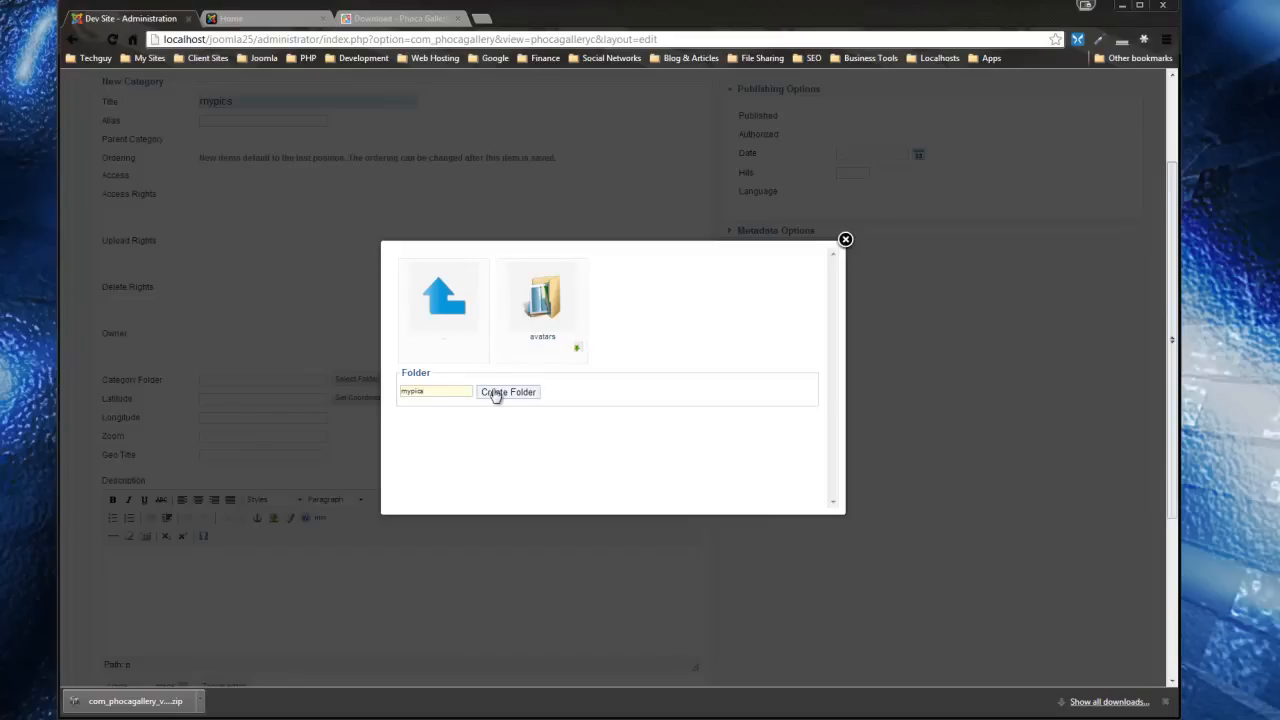
pyautogui.click(508, 391)
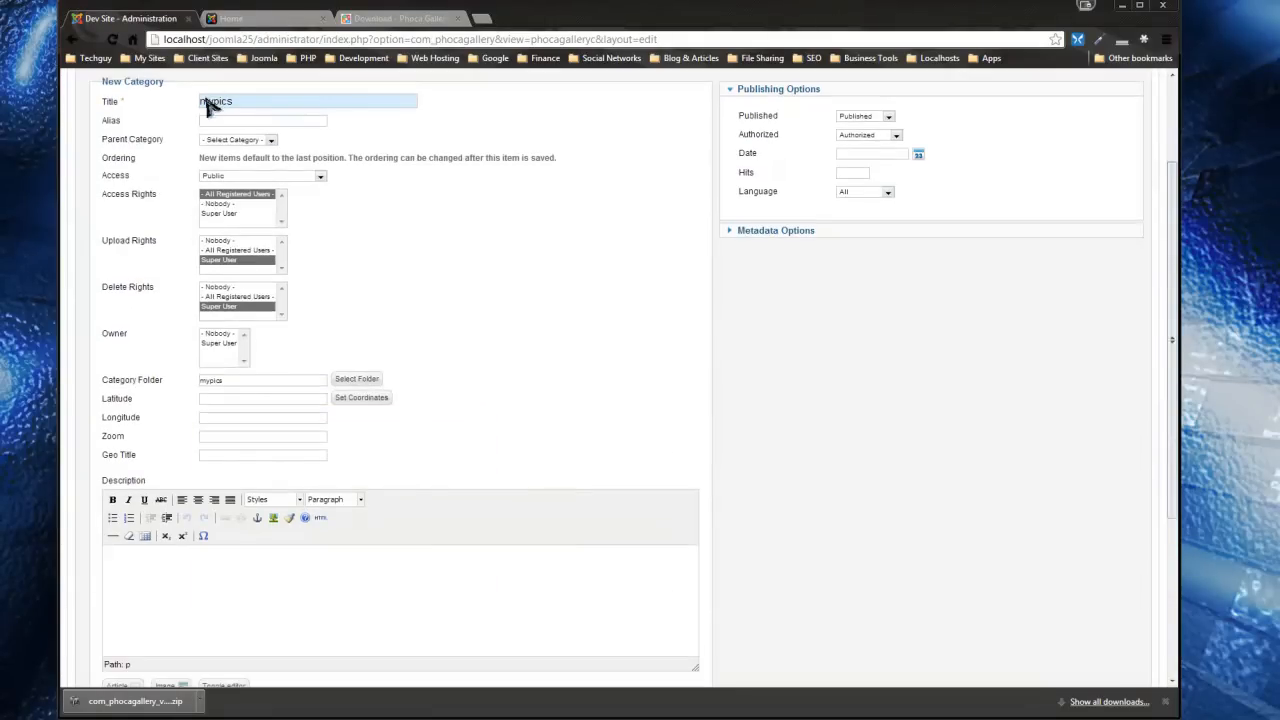
pyautogui.scroll(3)
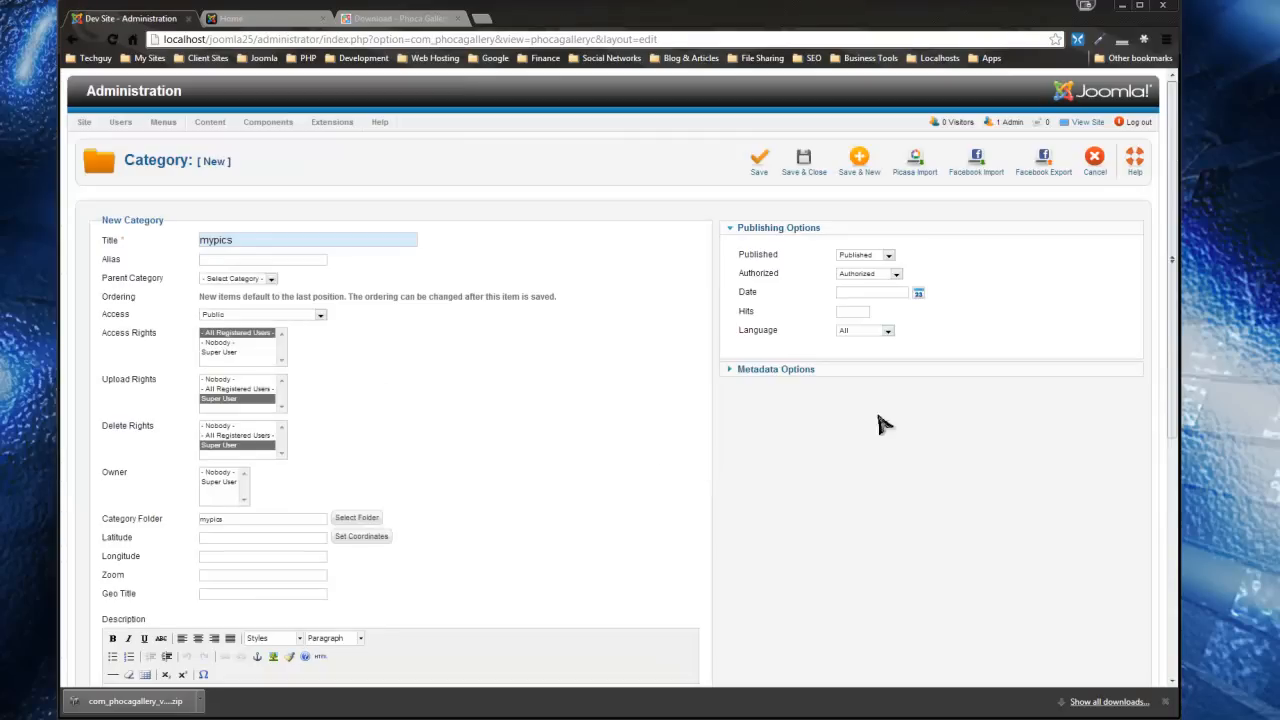
pyautogui.scroll(-3)
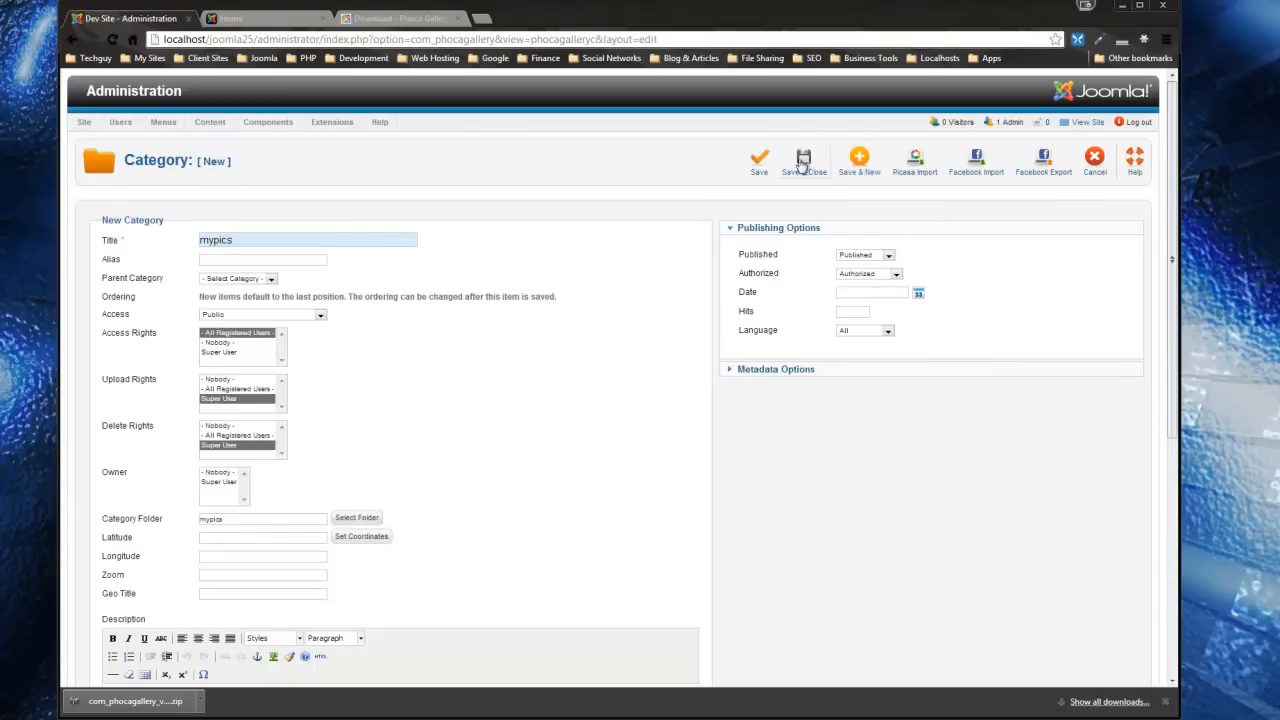
pyautogui.click(803, 160)
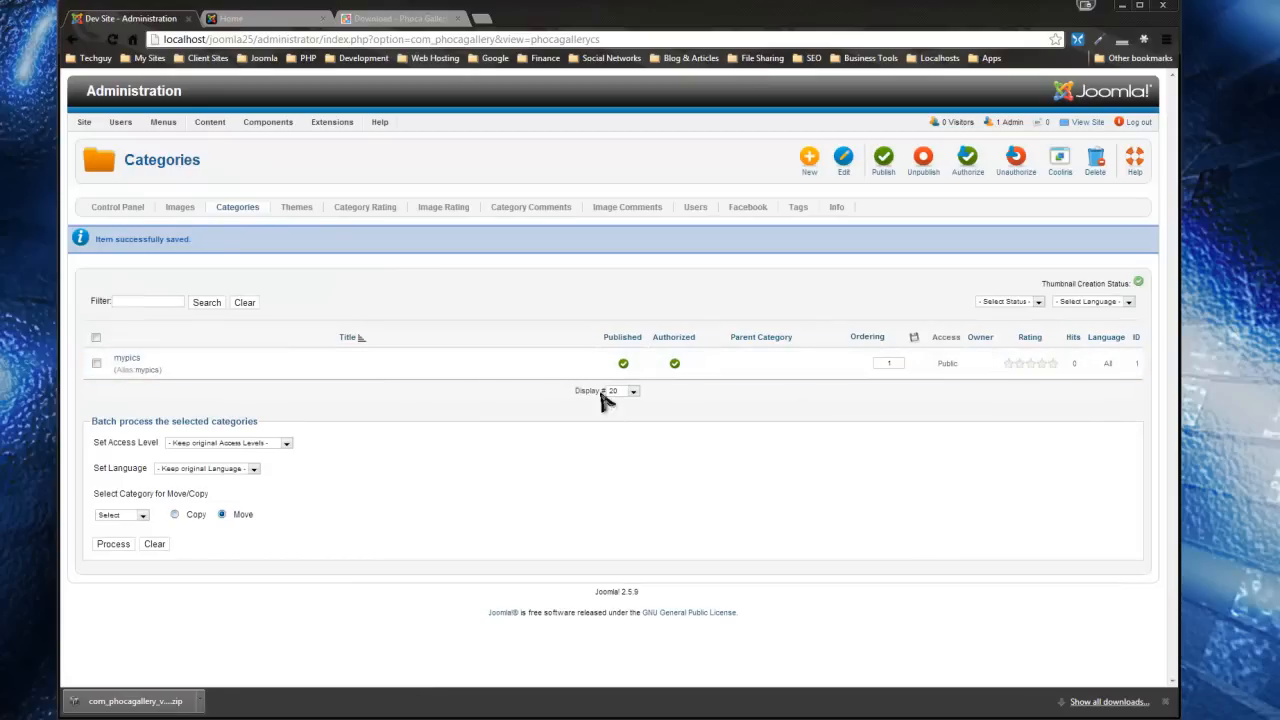
# - Visit the empty Phoca Gallery Images list and begin a new image
pyautogui.click(180, 207)
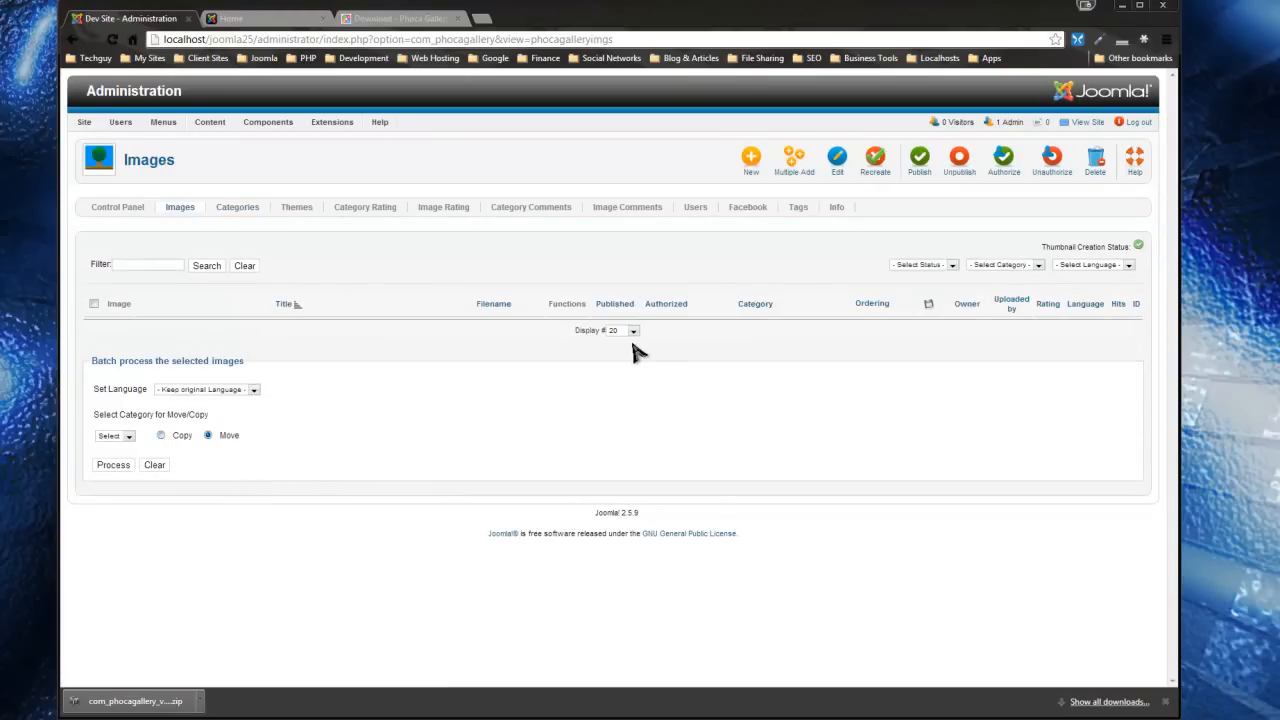
pyautogui.moveTo(988, 387)
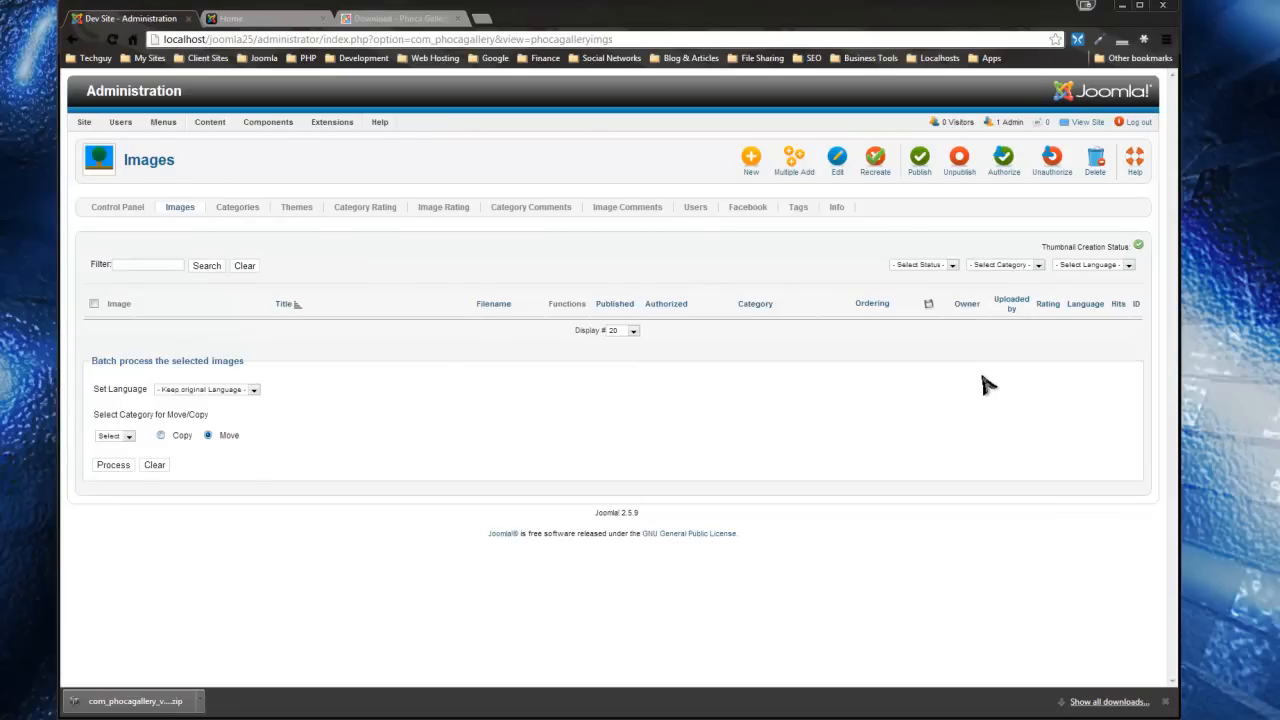
pyautogui.moveTo(800, 258)
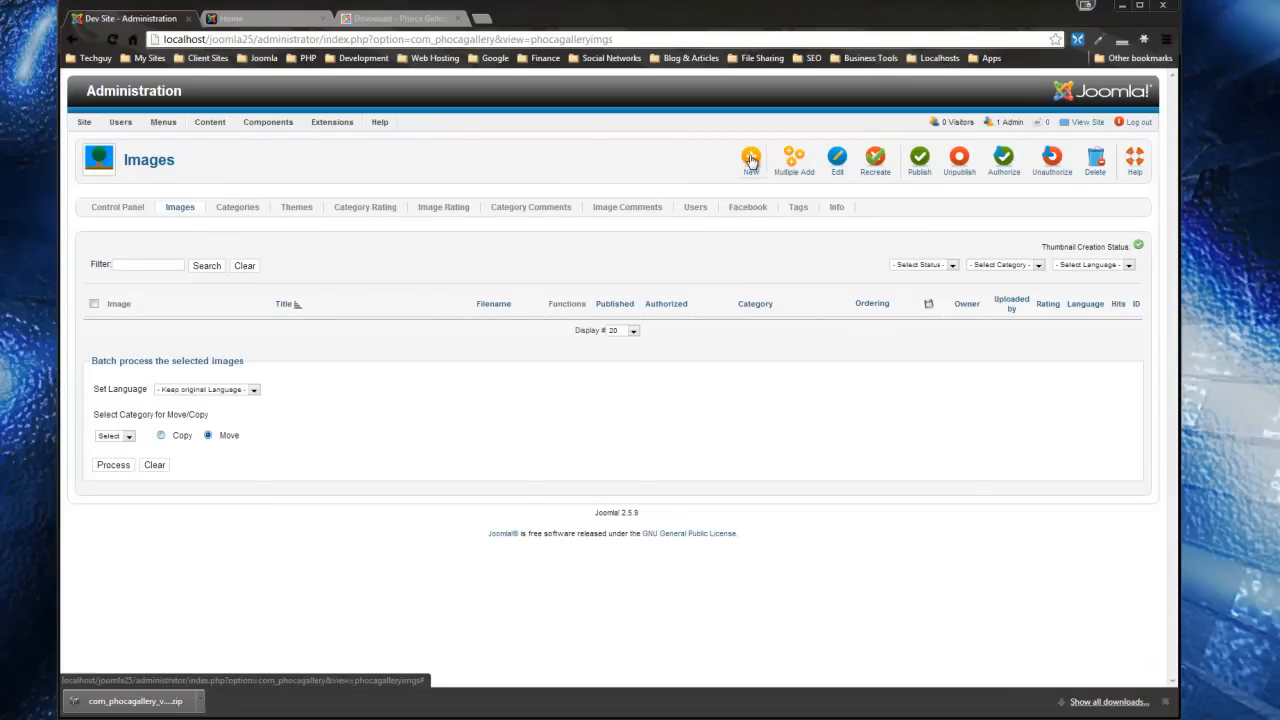
pyautogui.click(751, 158)
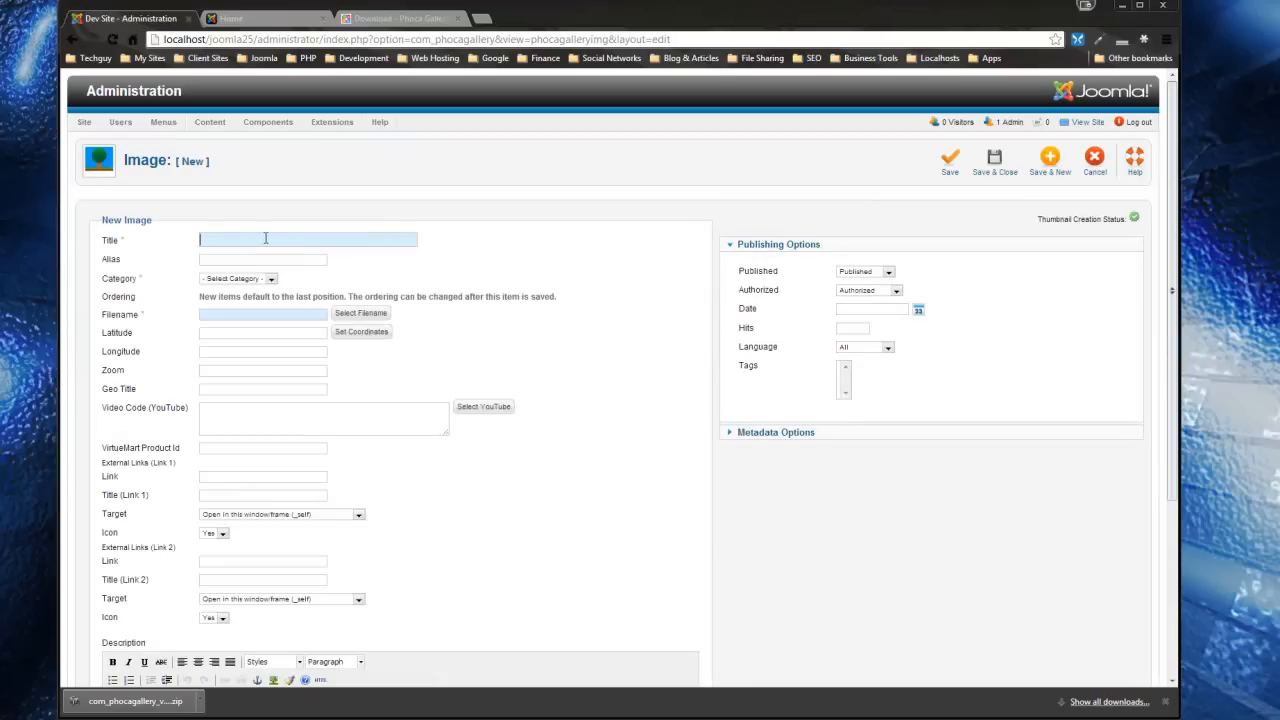
# - Title the new image 'My Image' and bring up its file upload chooser
pyautogui.write('M')
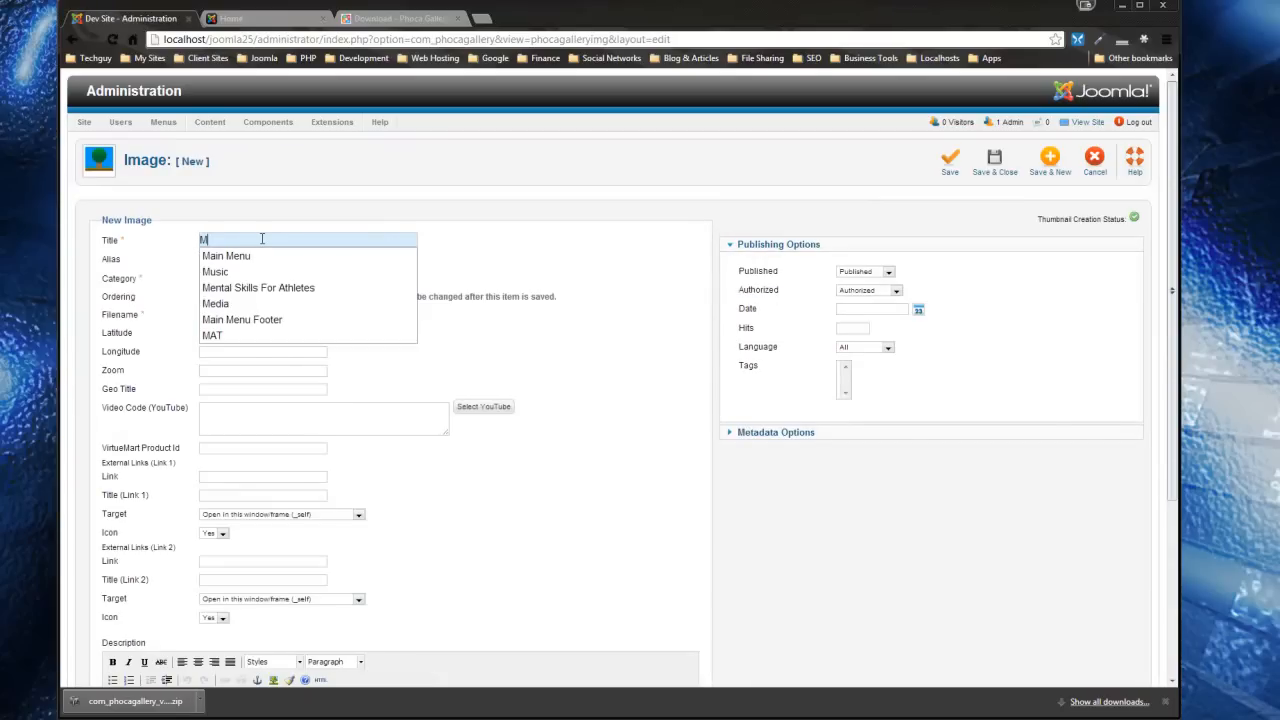
pyautogui.write('y Image')
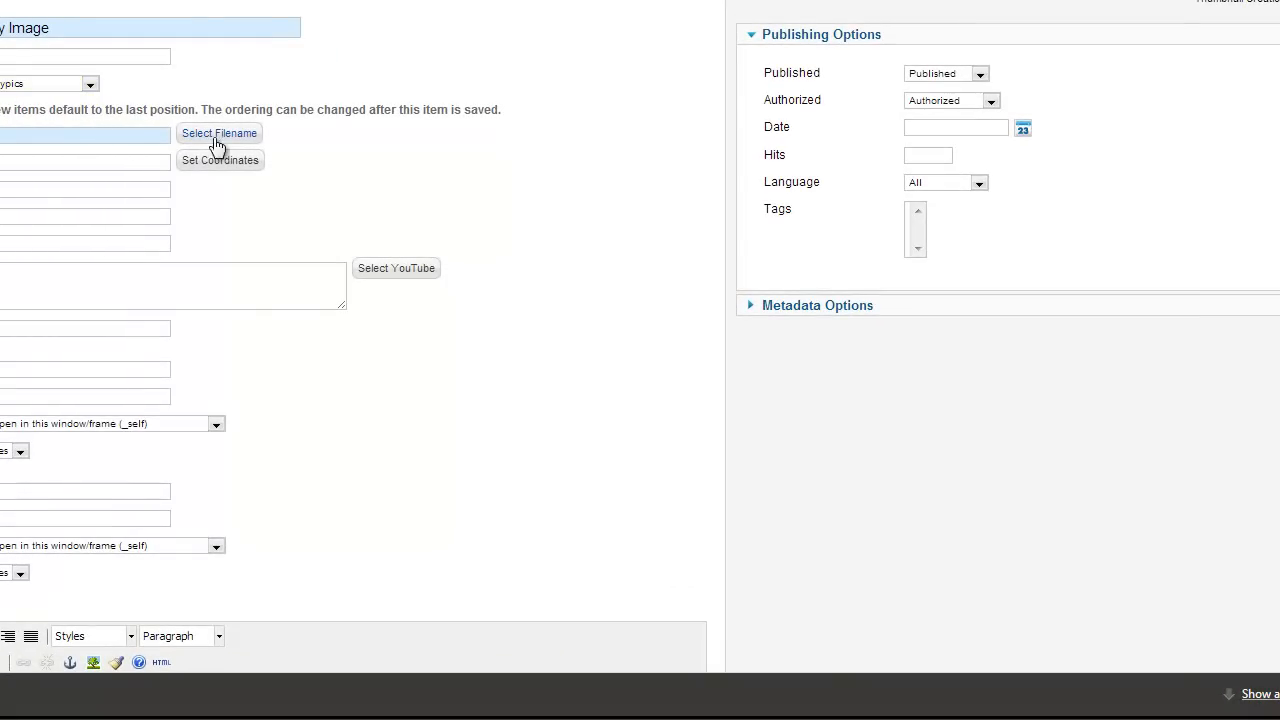
pyautogui.moveTo(218, 133)
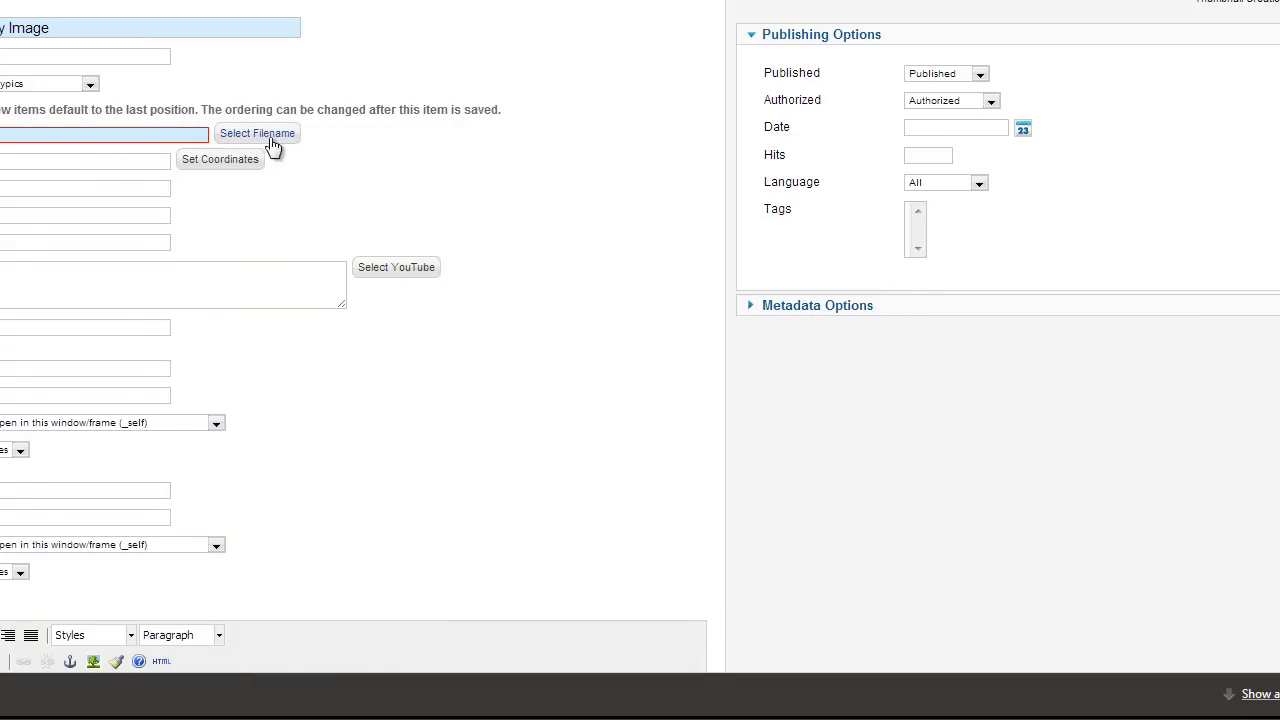
pyautogui.click(257, 133)
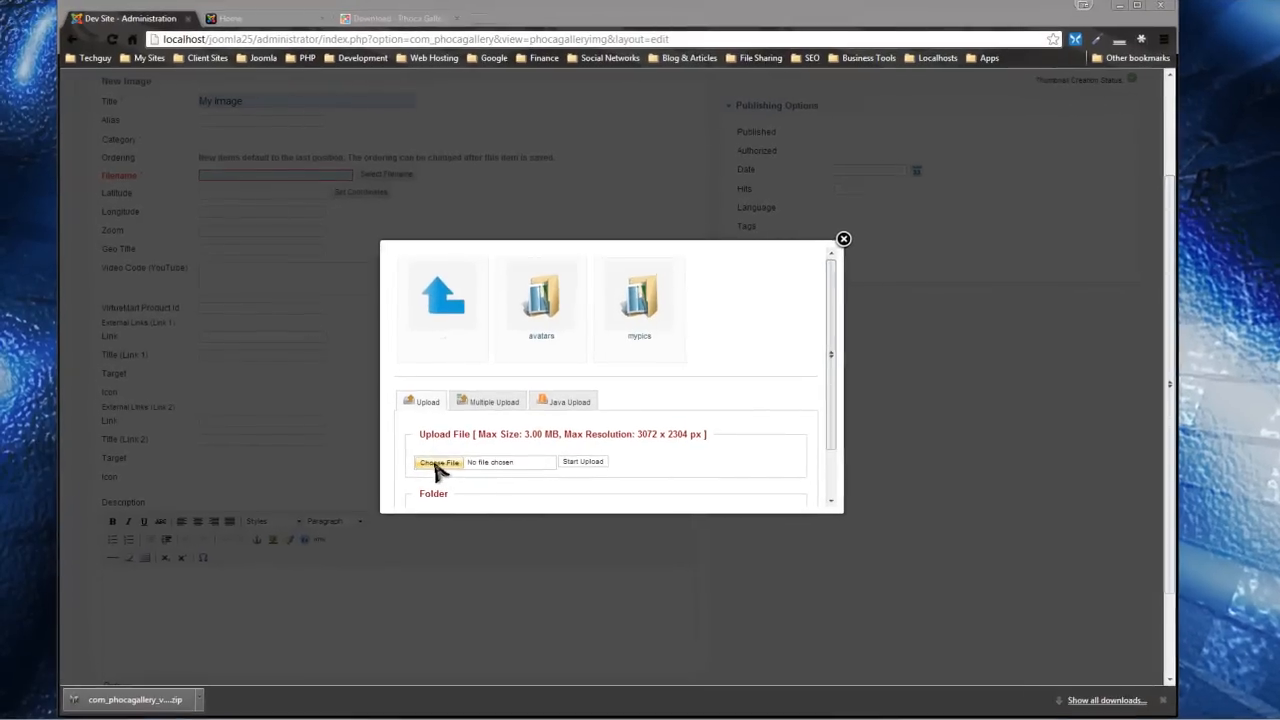
pyautogui.click(439, 462)
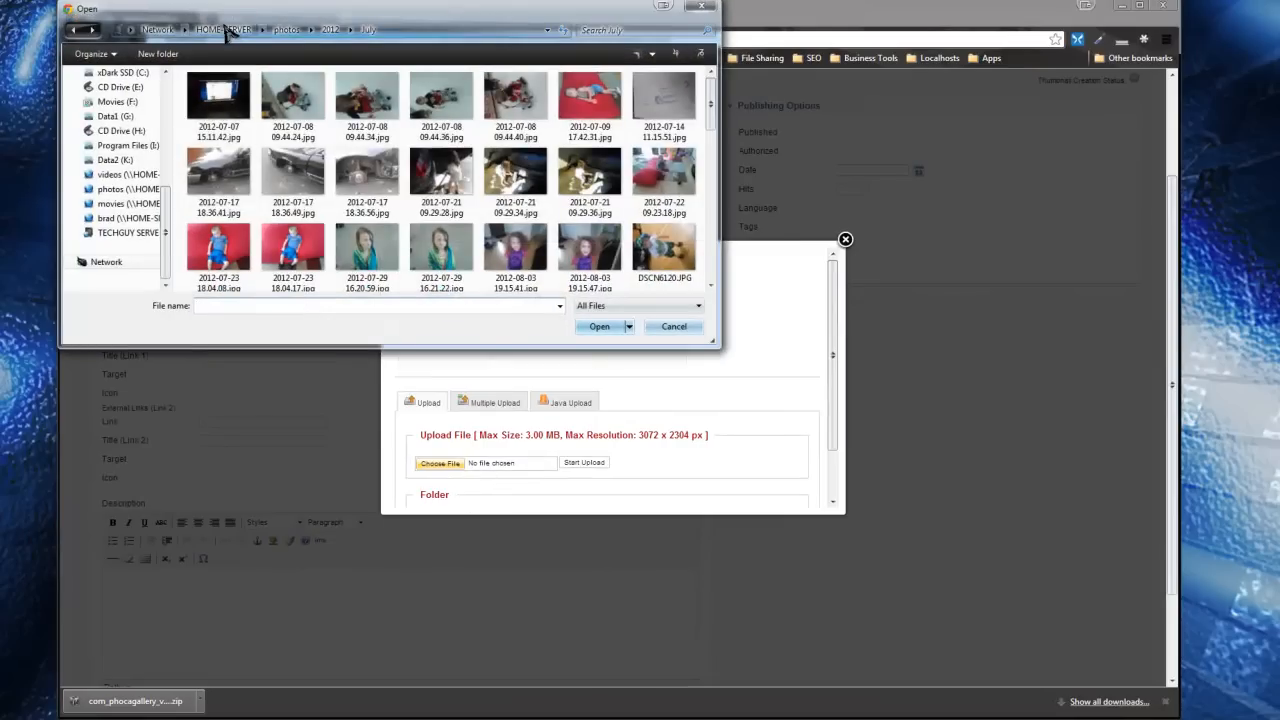
# - Upload '3D Character (4).jpg' from Design Library > Stock Photos > 3D Figures
pyautogui.click(223, 29)
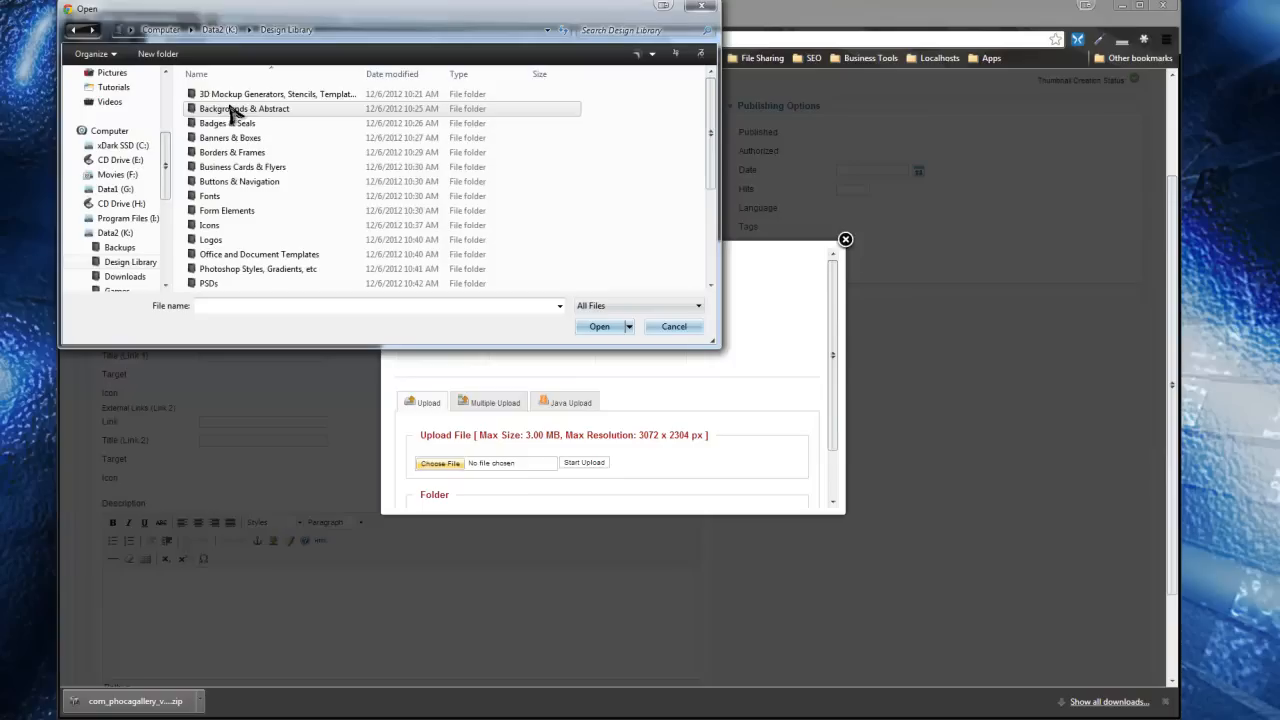
pyautogui.scroll(-3)
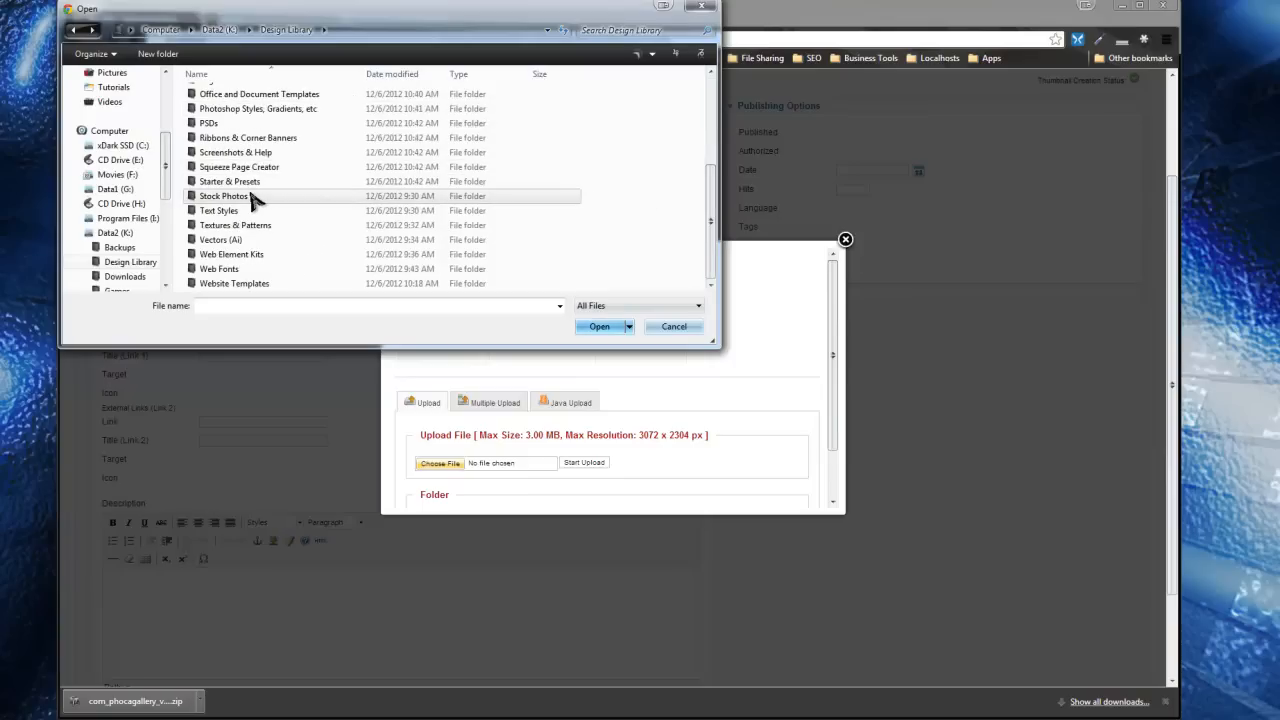
pyautogui.doubleClick(224, 195)
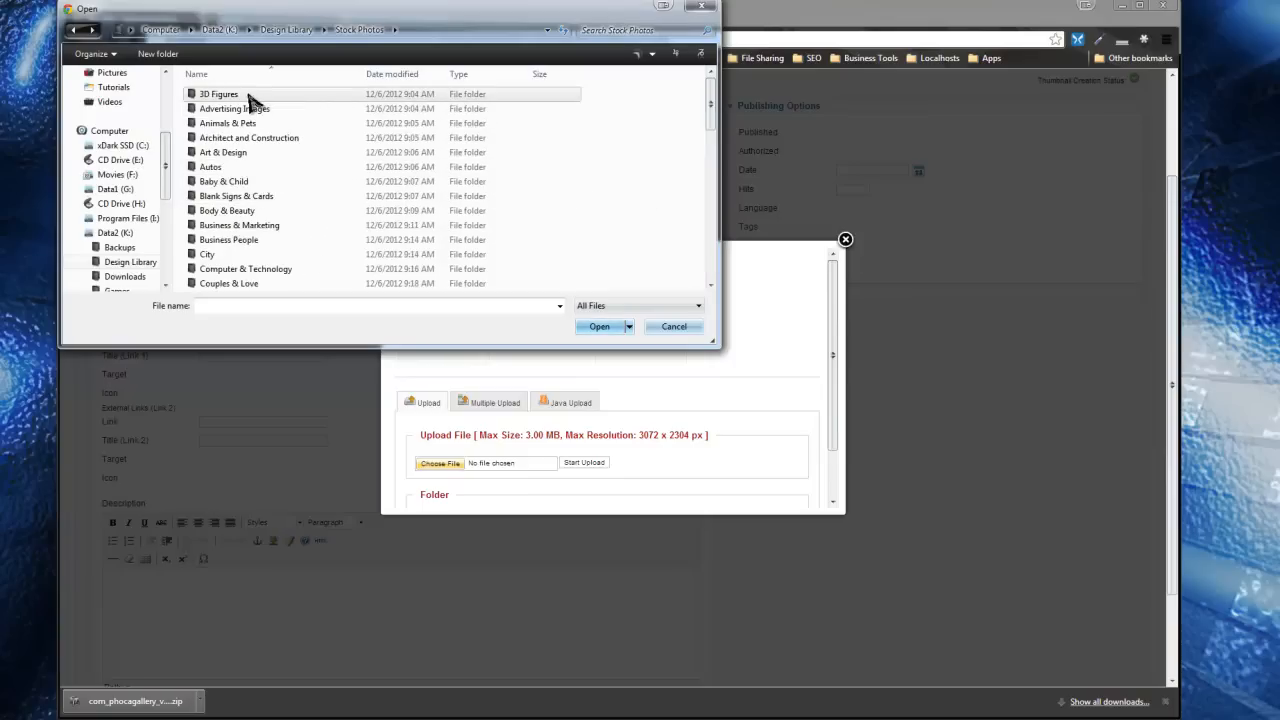
pyautogui.doubleClick(218, 94)
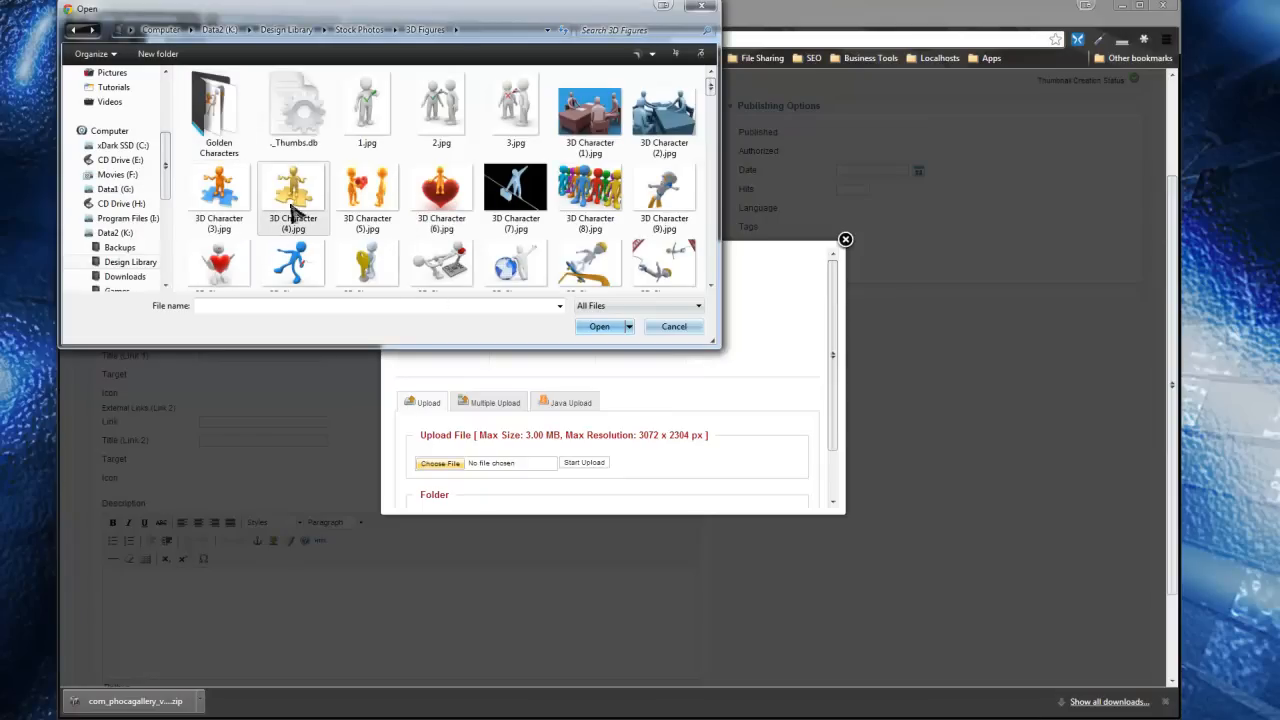
pyautogui.click(598, 326)
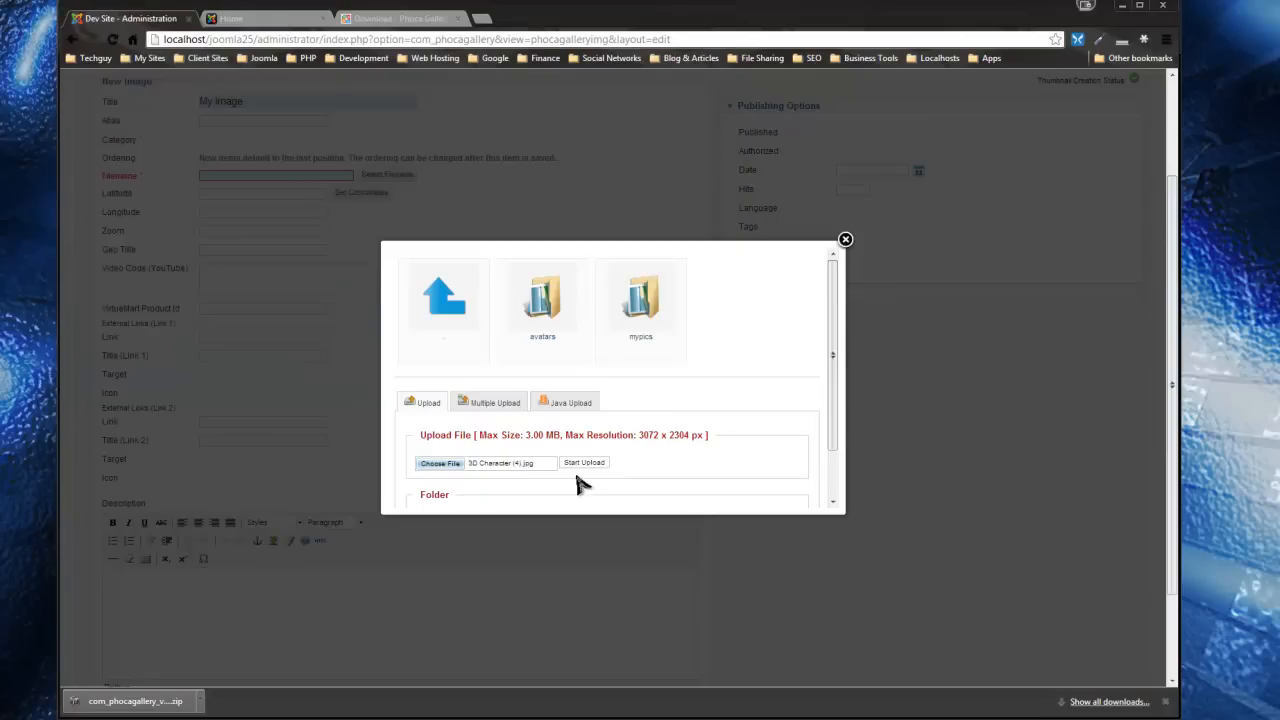
pyautogui.click(584, 462)
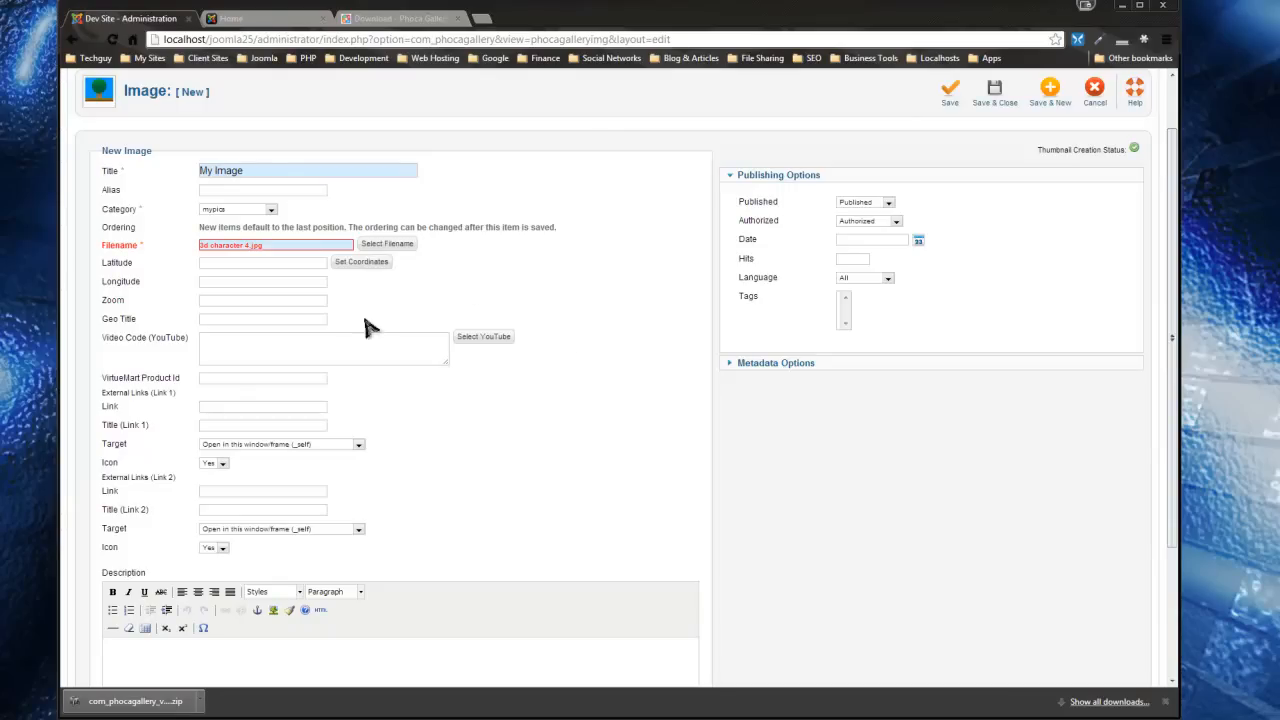
pyautogui.moveTo(133, 416)
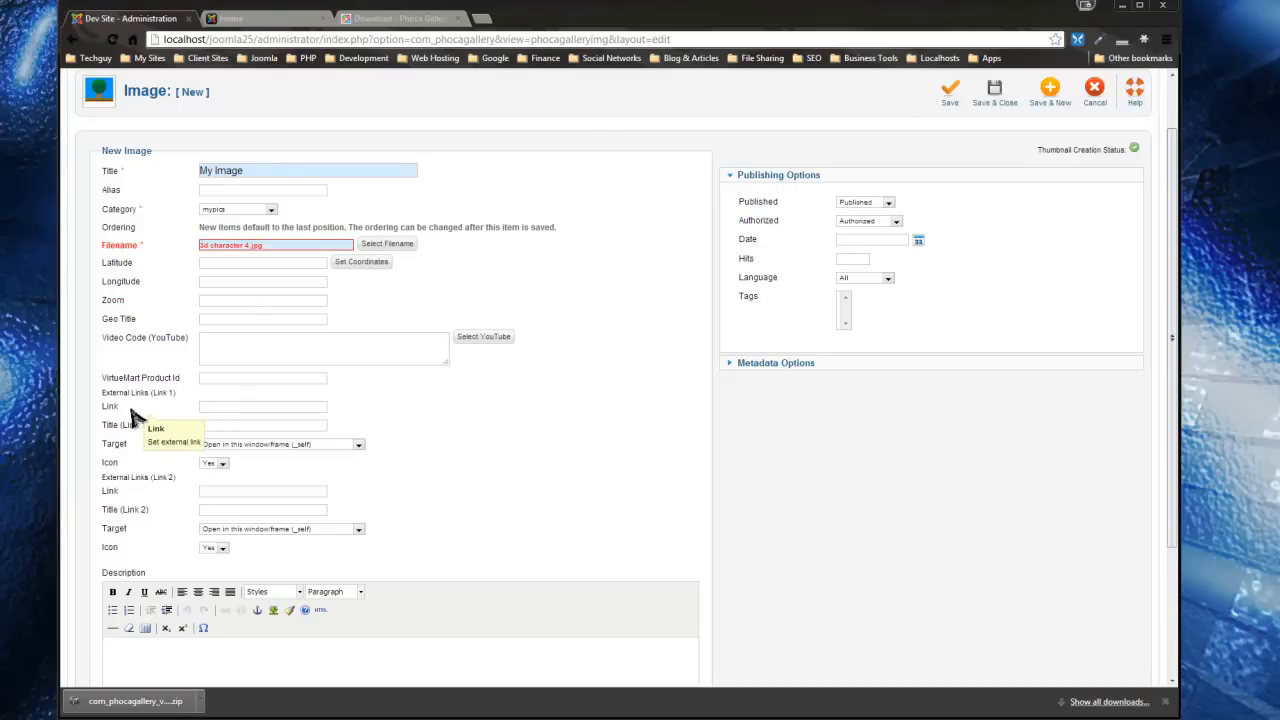
pyautogui.moveTo(292, 573)
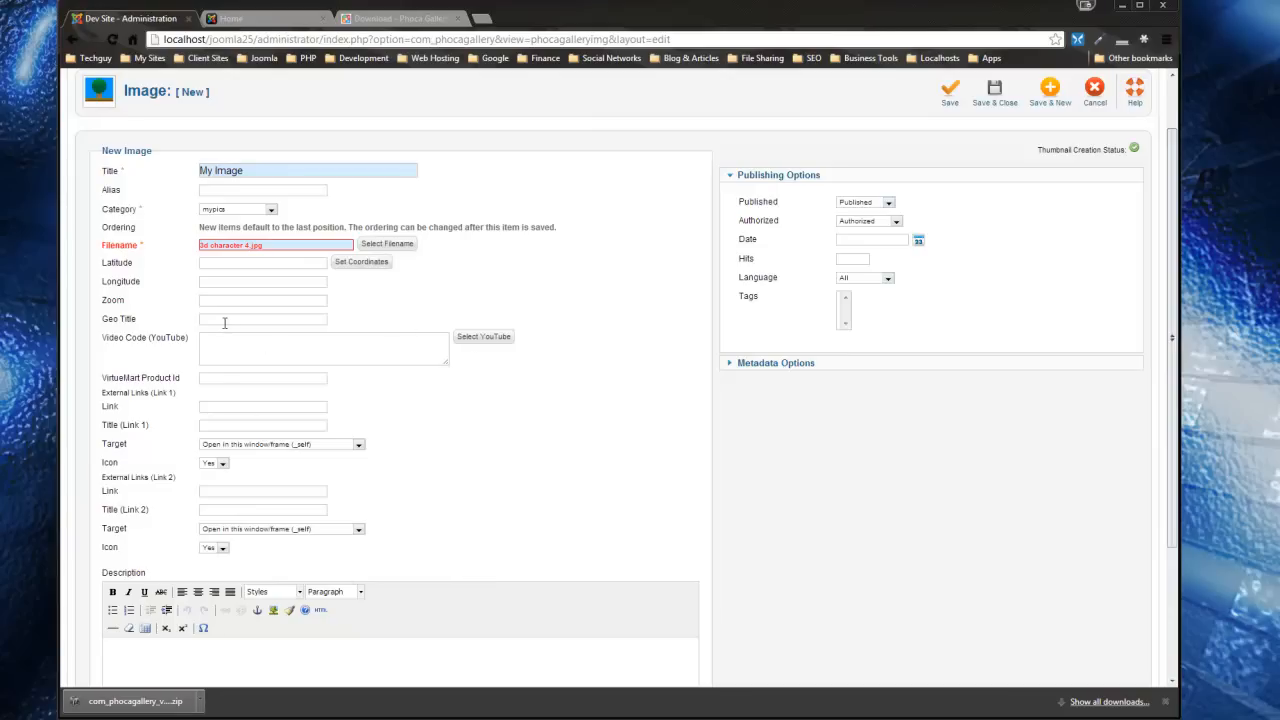
pyautogui.moveTo(120, 295)
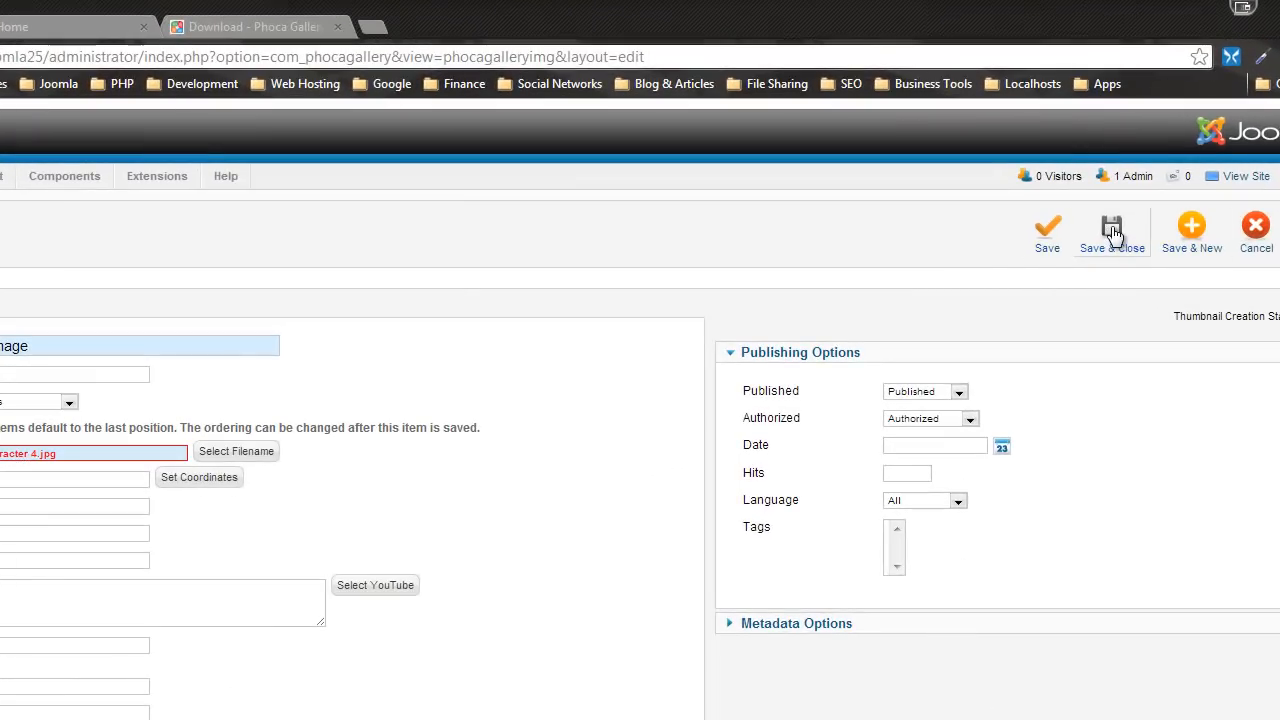
# - Save My Image (3d character 4.jpg, mypics category) and close the form
pyautogui.click(1112, 230)
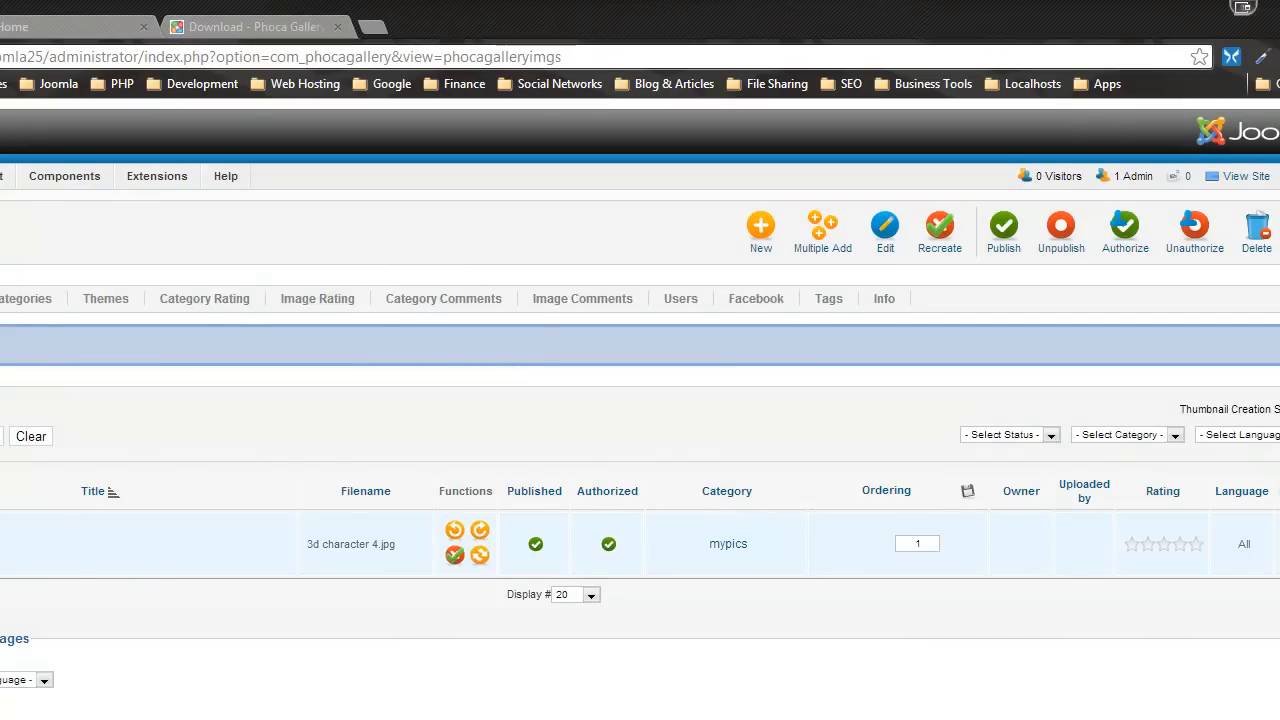
pyautogui.moveTo(130, 557)
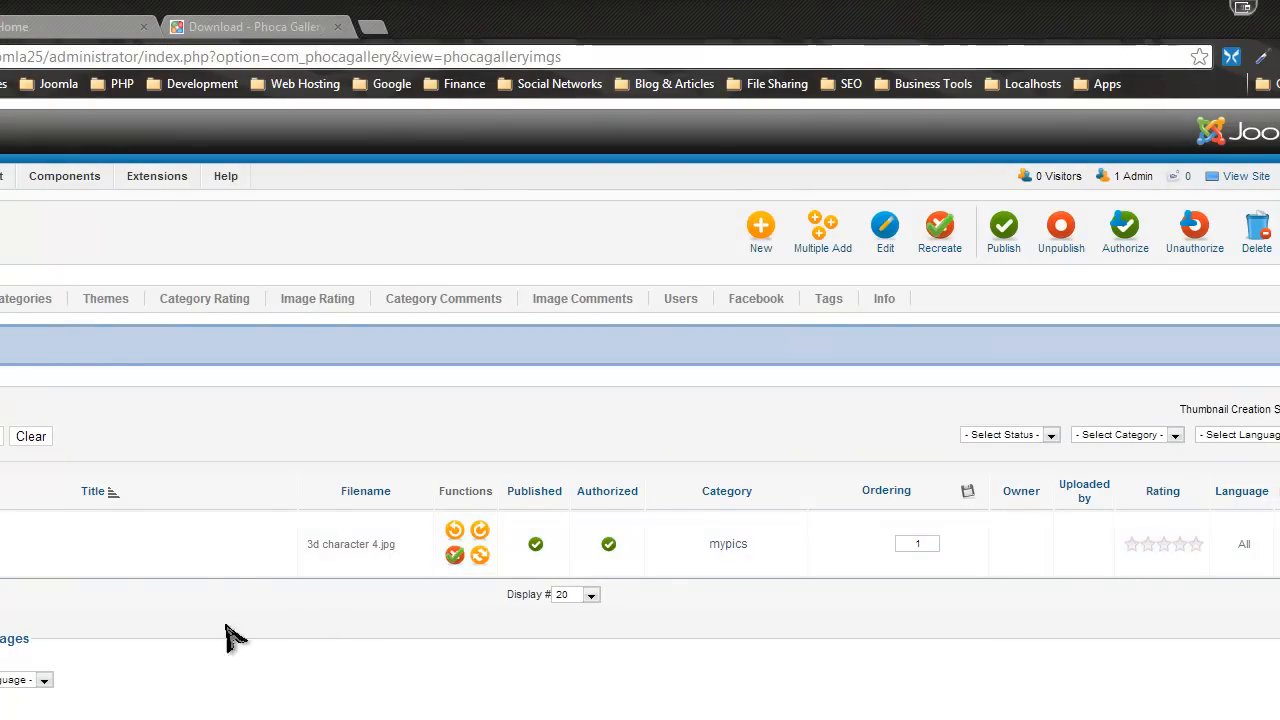
# - Add a new menu item to the Top menu from the Menus menu
pyautogui.click(70, 26)
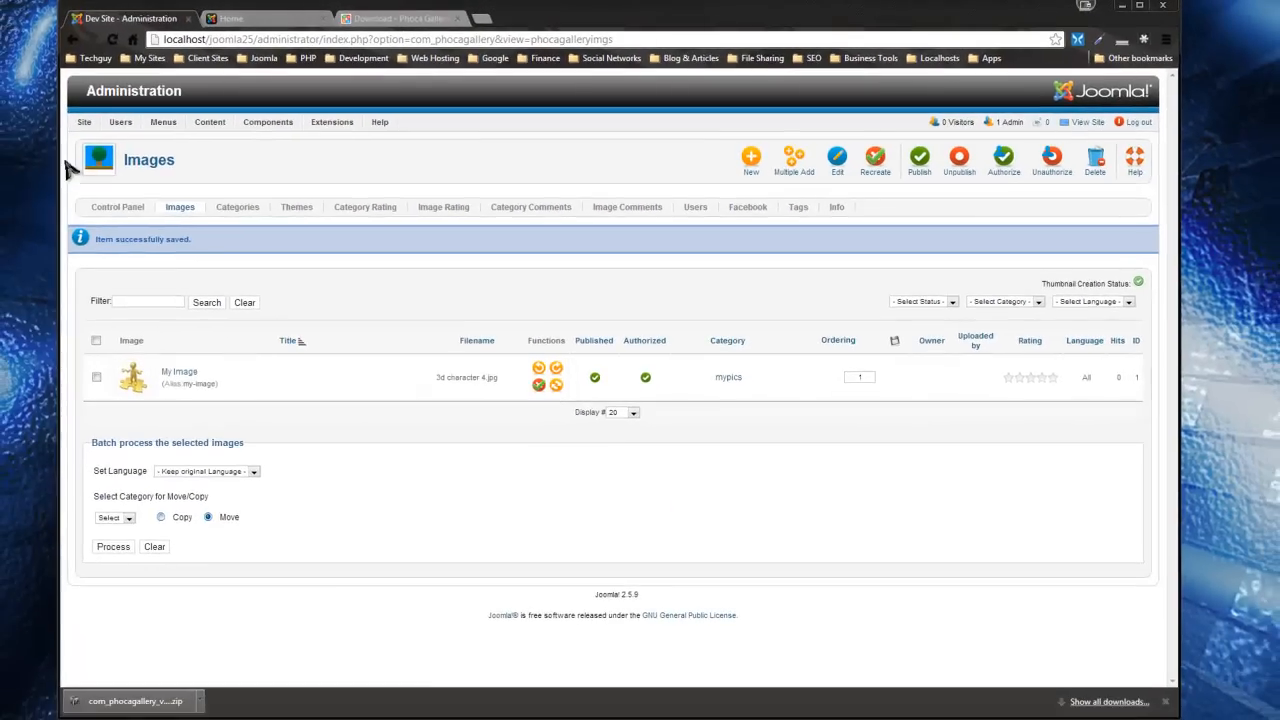
pyautogui.click(163, 121)
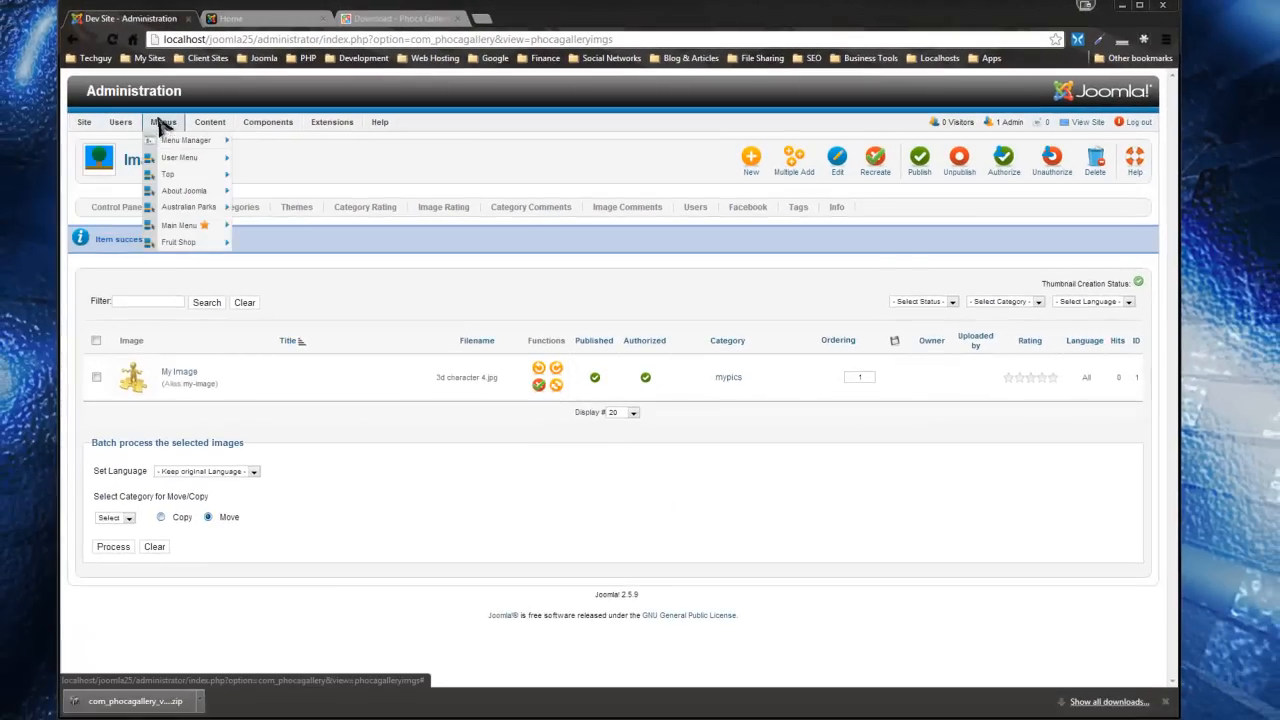
pyautogui.moveTo(185, 140)
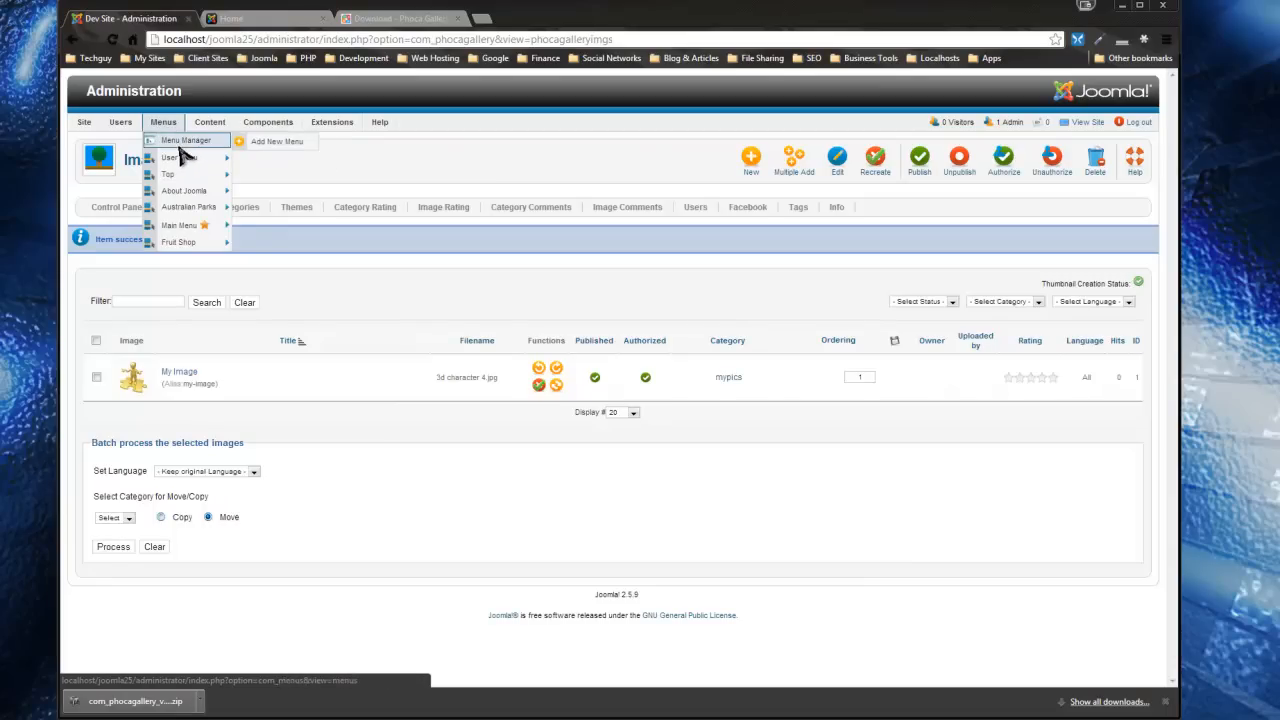
pyautogui.moveTo(168, 174)
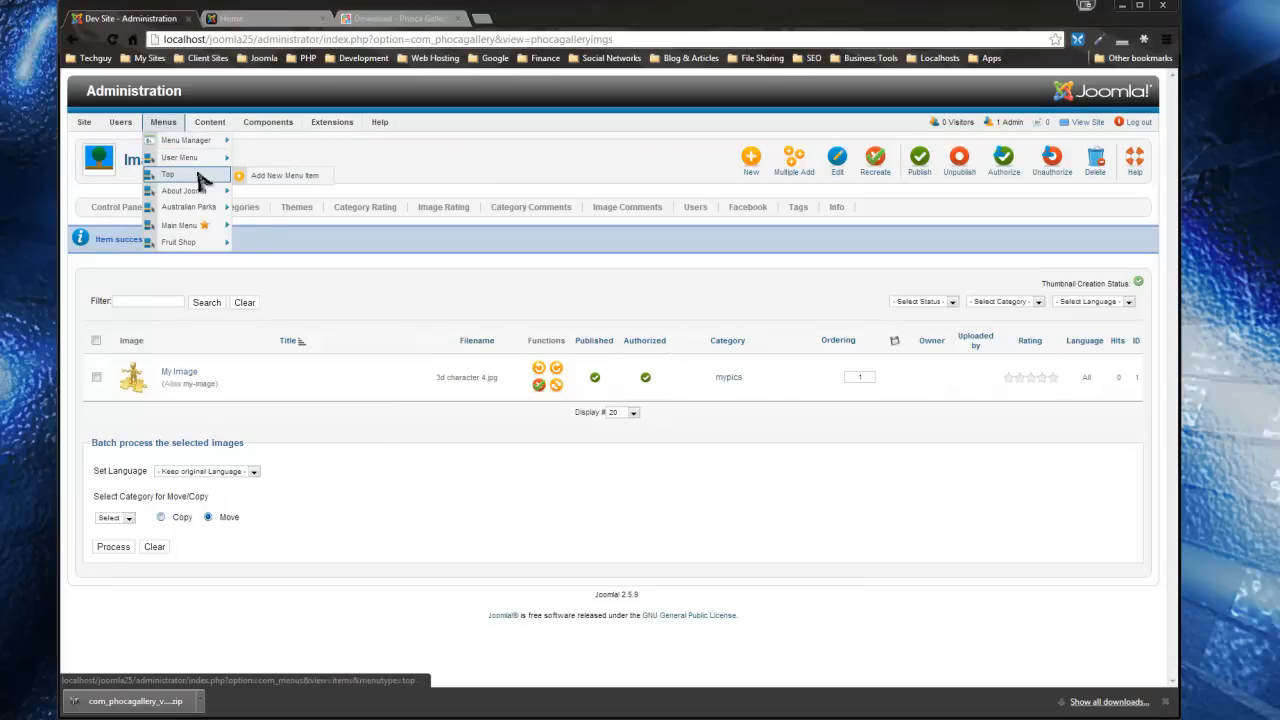
pyautogui.click(284, 175)
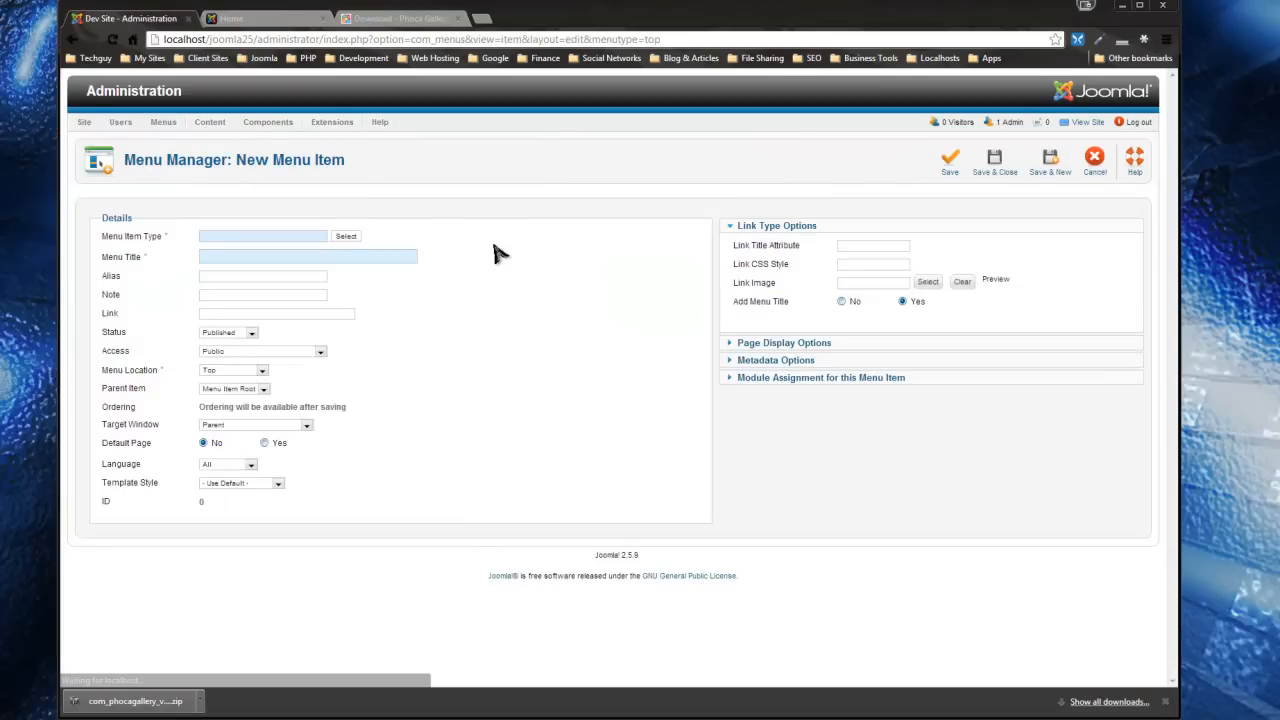
# - Set the menu item type to Phoca Gallery's List of Images (Category View)
pyautogui.click(345, 236)
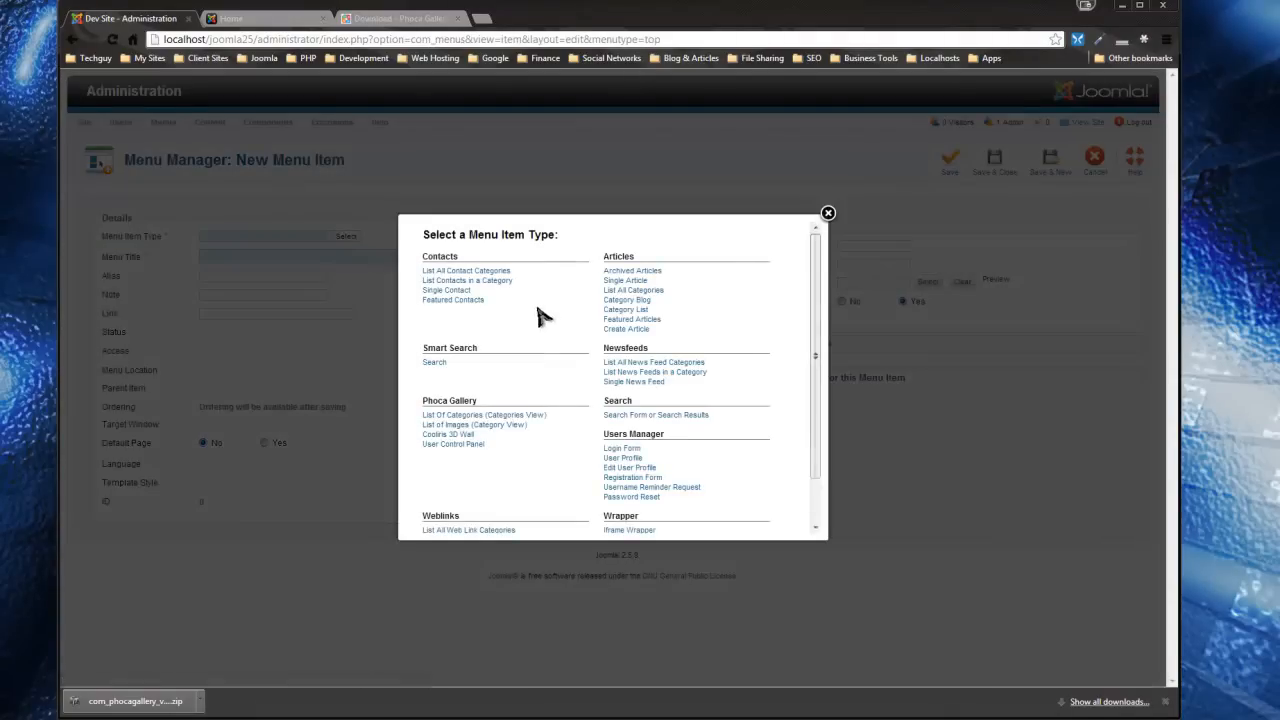
pyautogui.scroll(-3)
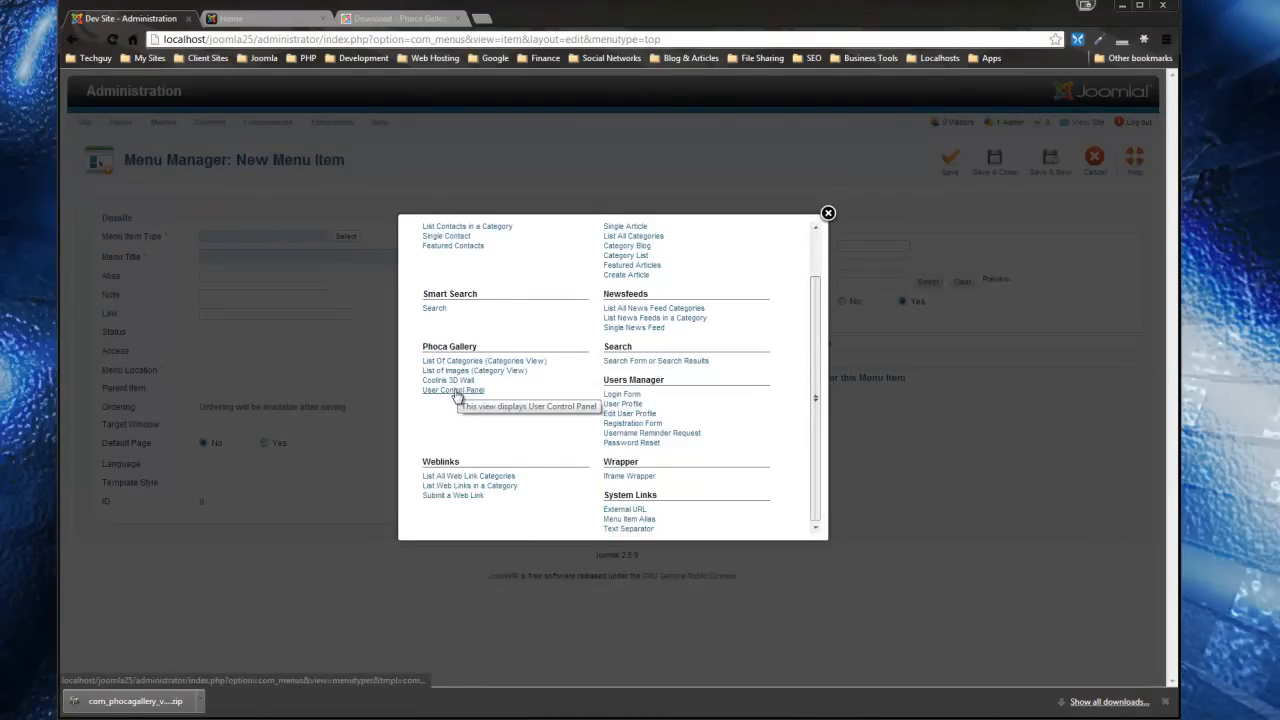
pyautogui.moveTo(490, 392)
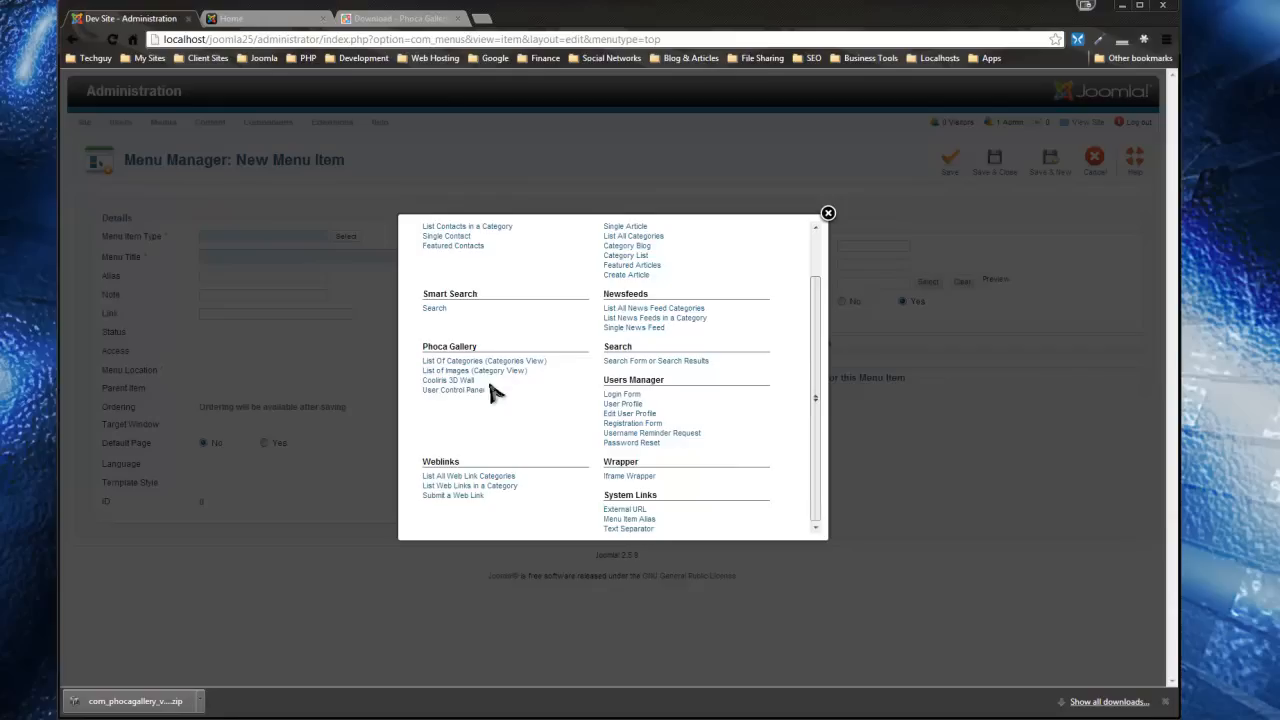
pyautogui.moveTo(474, 370)
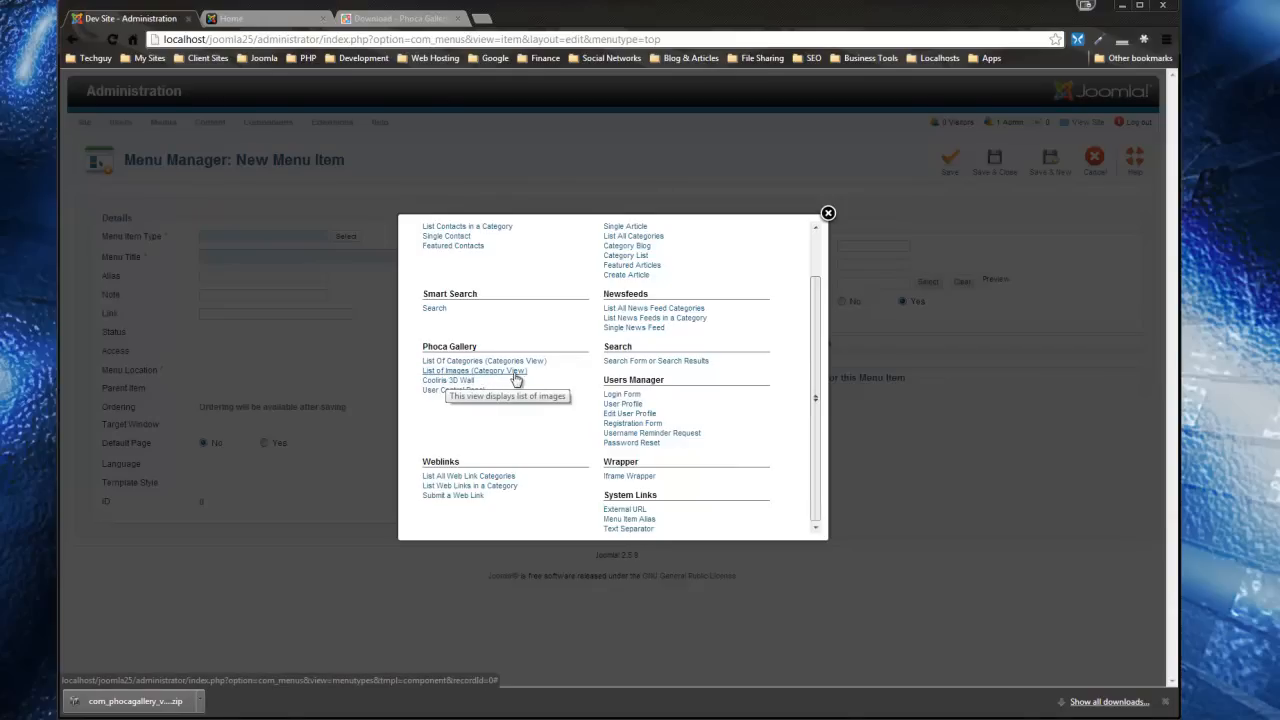
pyautogui.moveTo(497, 378)
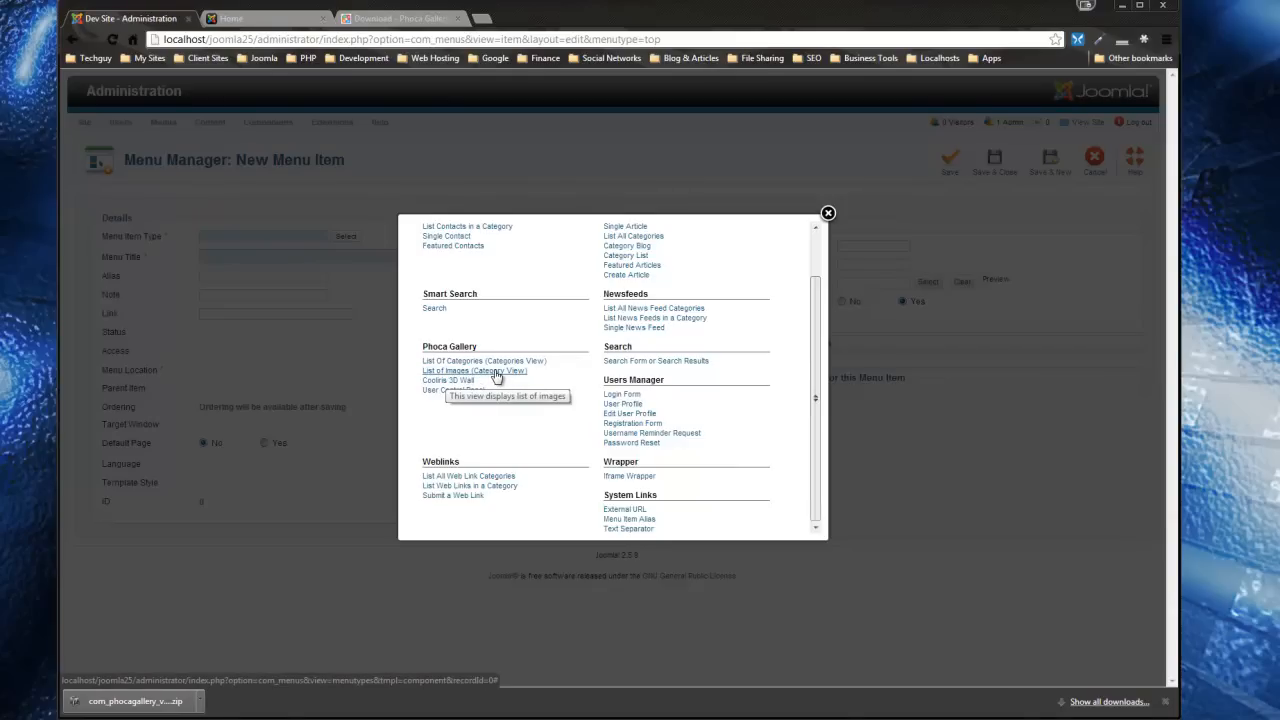
pyautogui.click(474, 370)
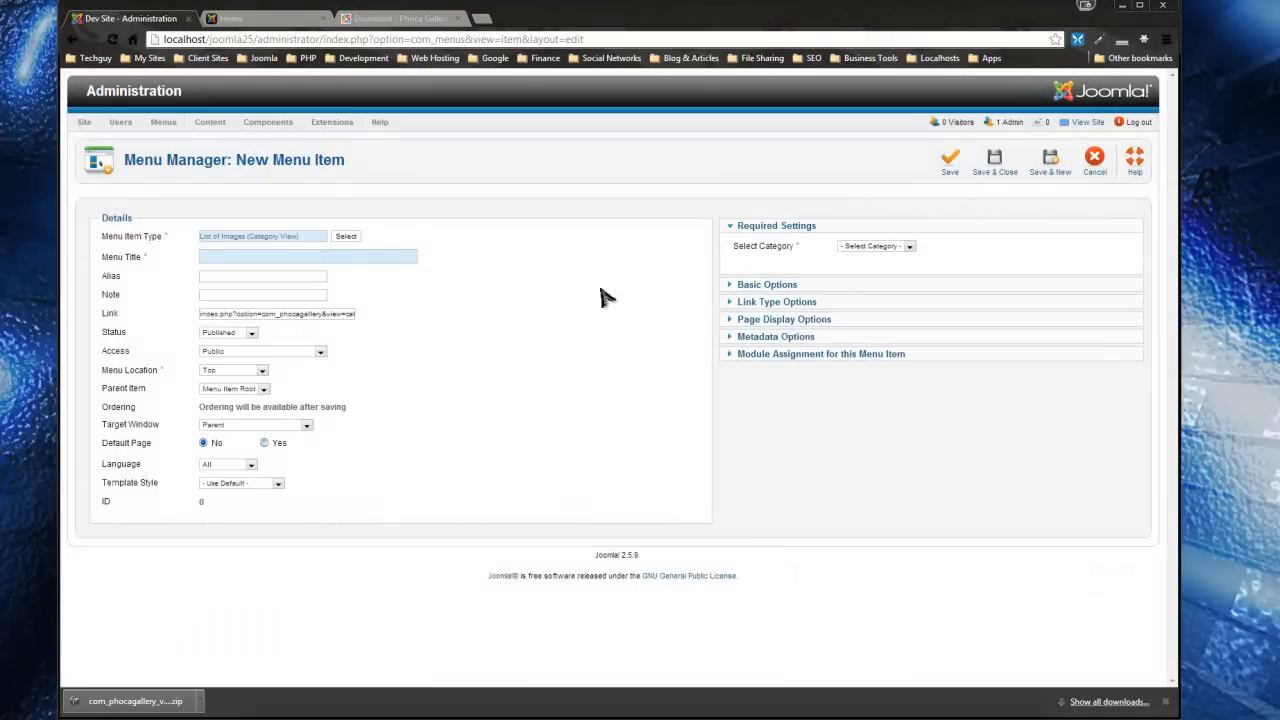
# - Link the menu item to the mypics category and title it 'Images'
pyautogui.click(875, 245)
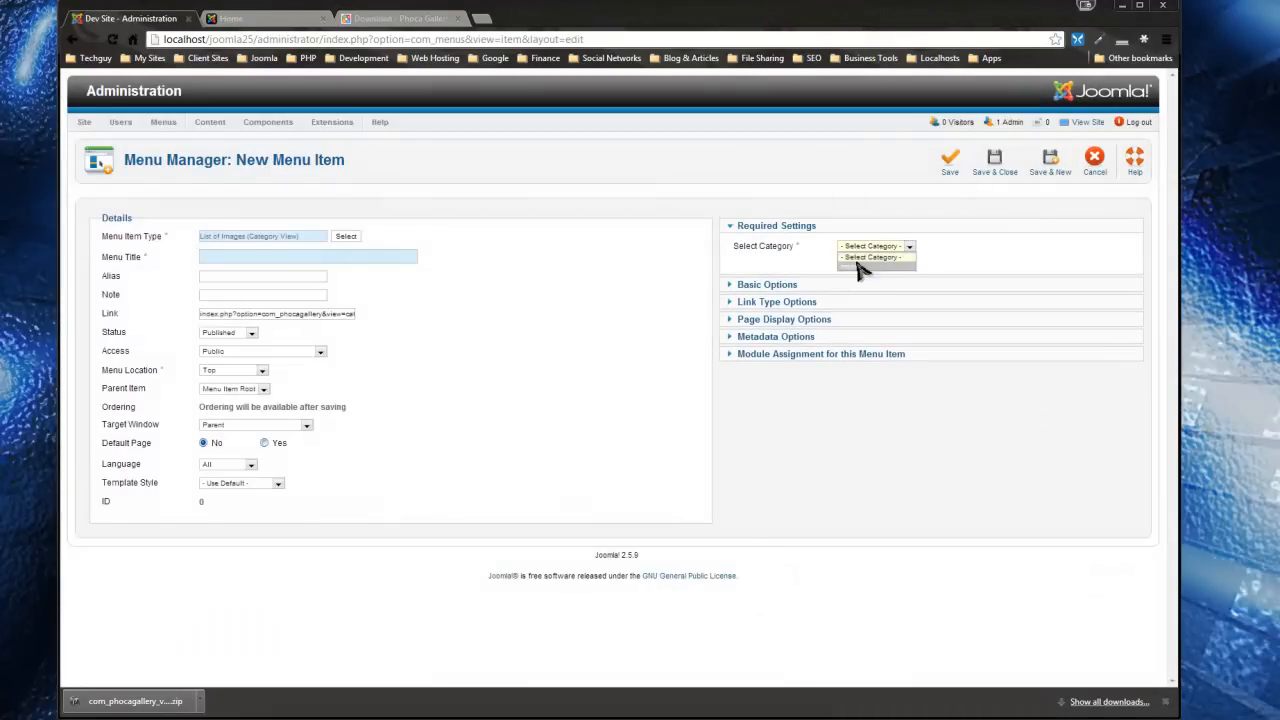
pyautogui.click(870, 257)
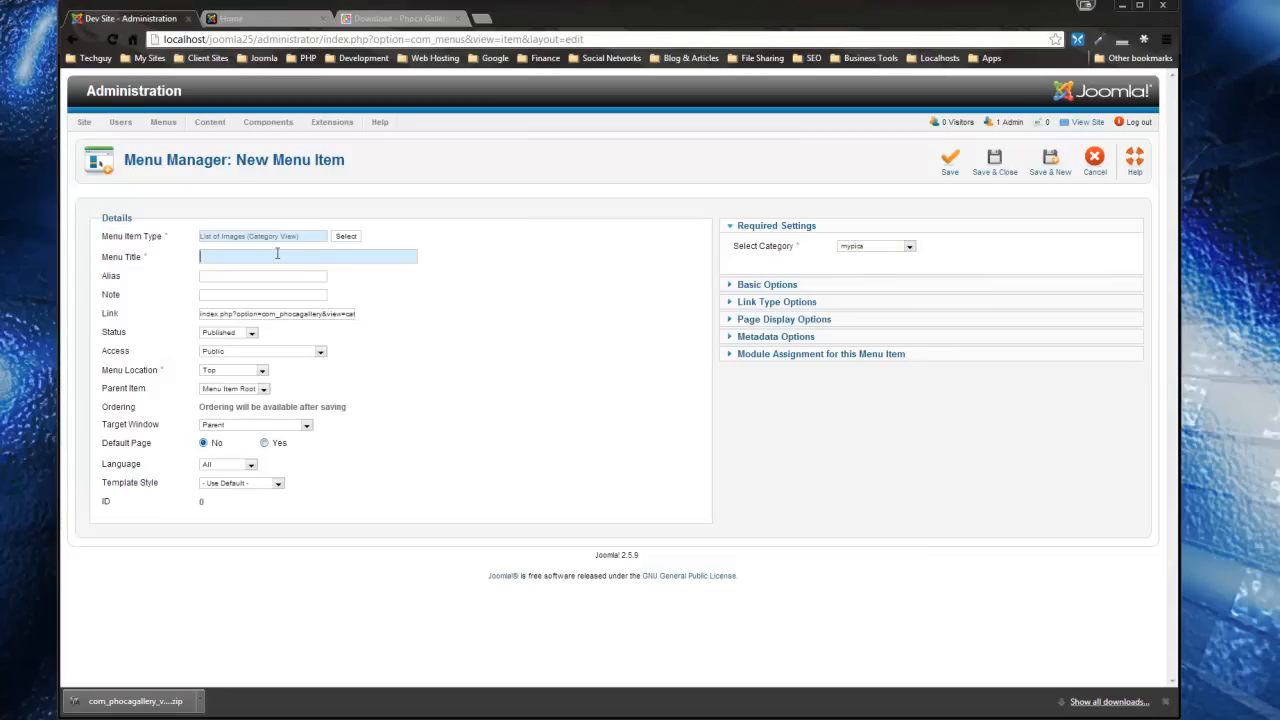
pyautogui.write('Images')
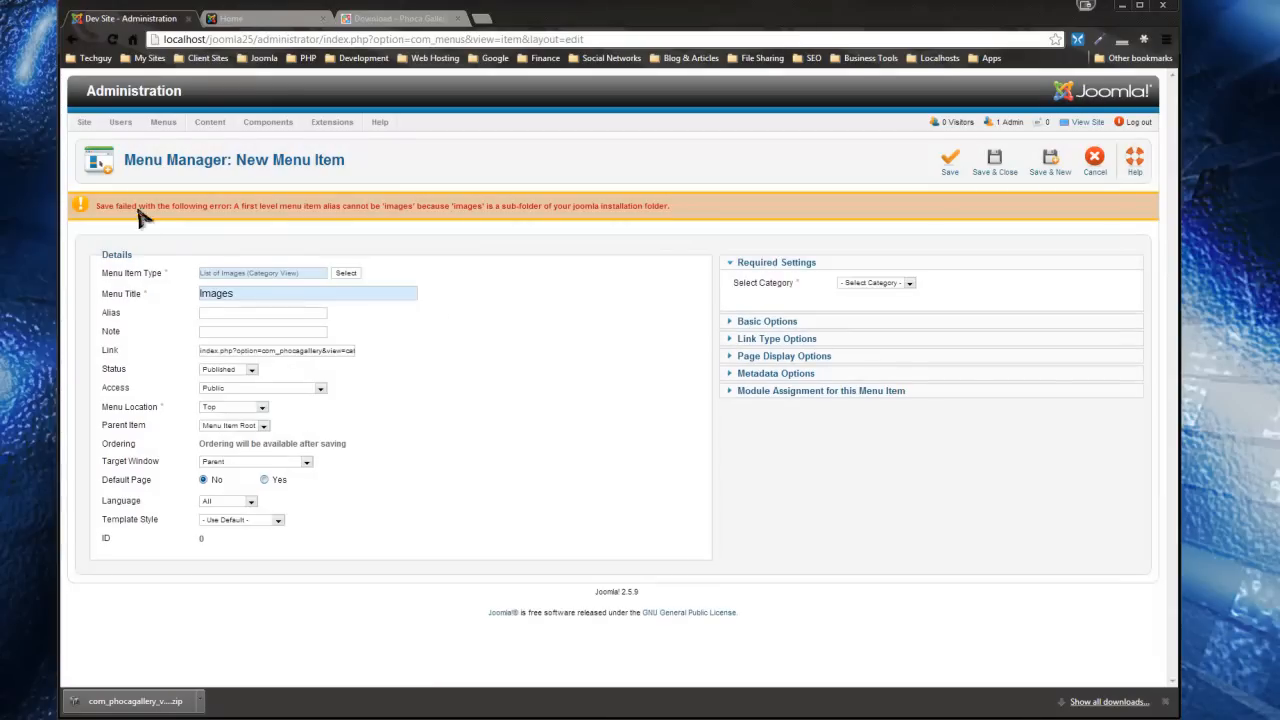
pyautogui.moveTo(393, 223)
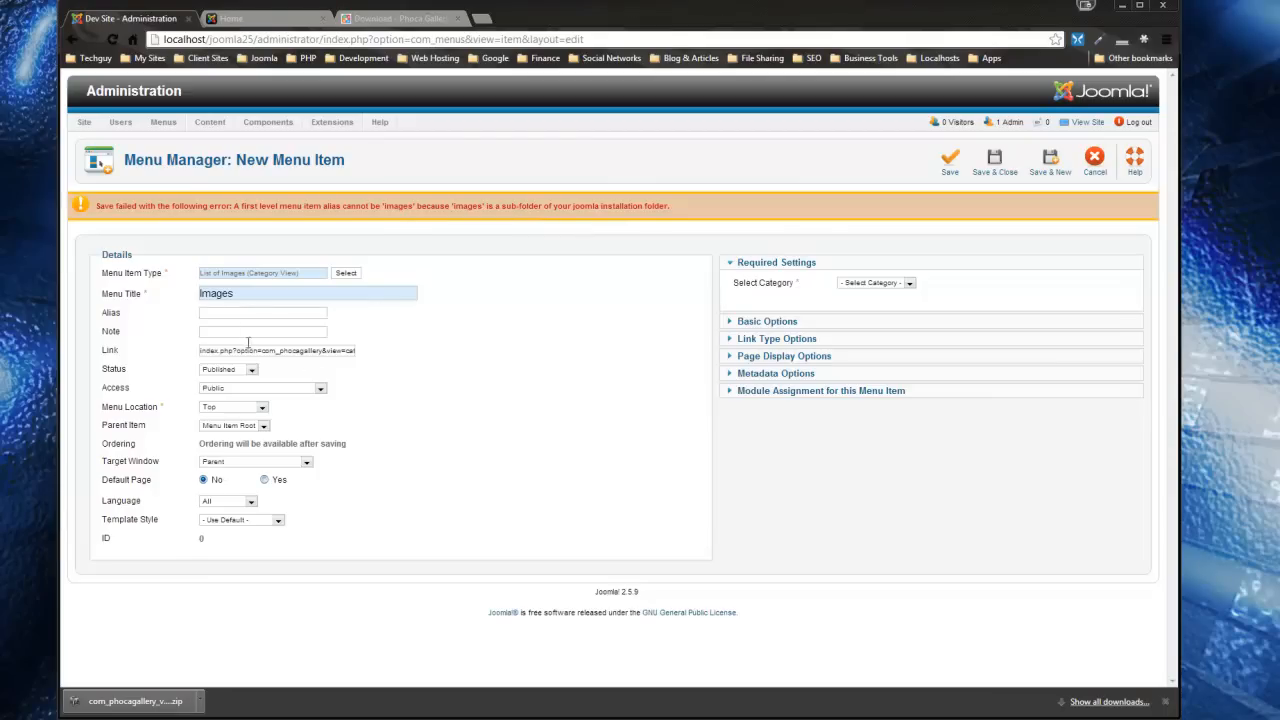
# - Change the menu item's alias to 'myimages' to avoid the sub-folder conflict
pyautogui.click(262, 312)
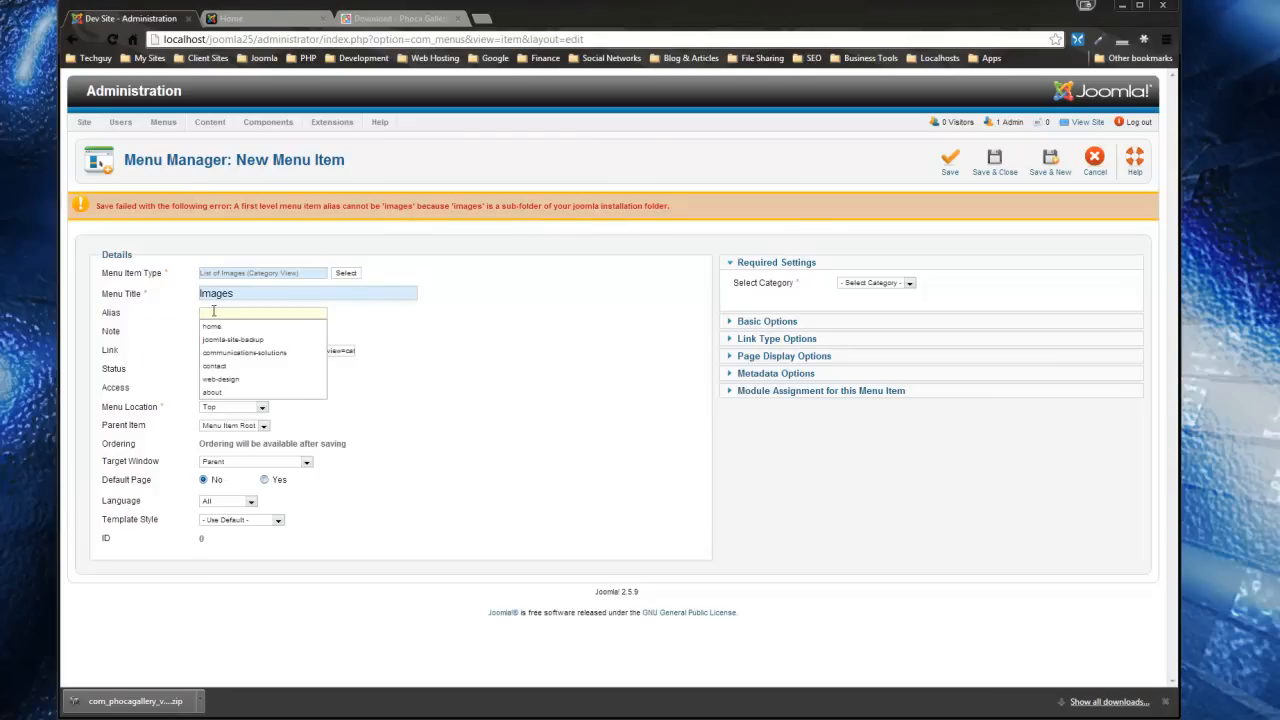
pyautogui.click(262, 312)
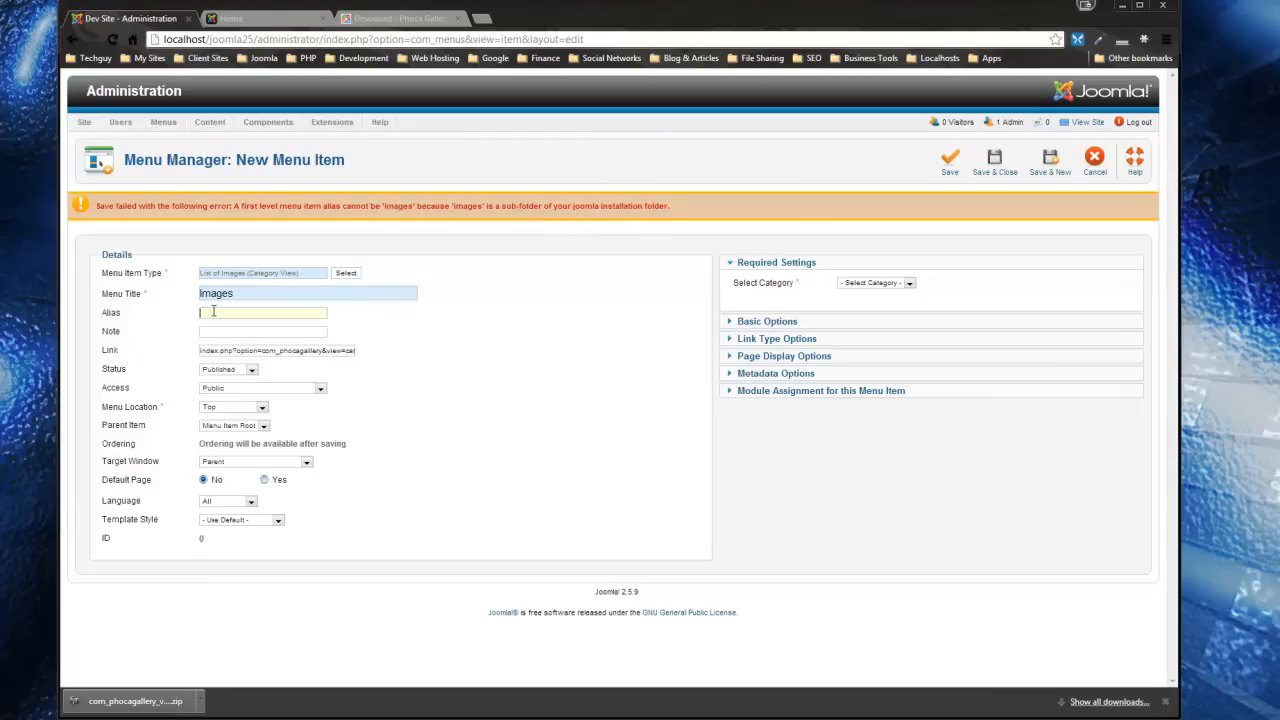
pyautogui.write('images')
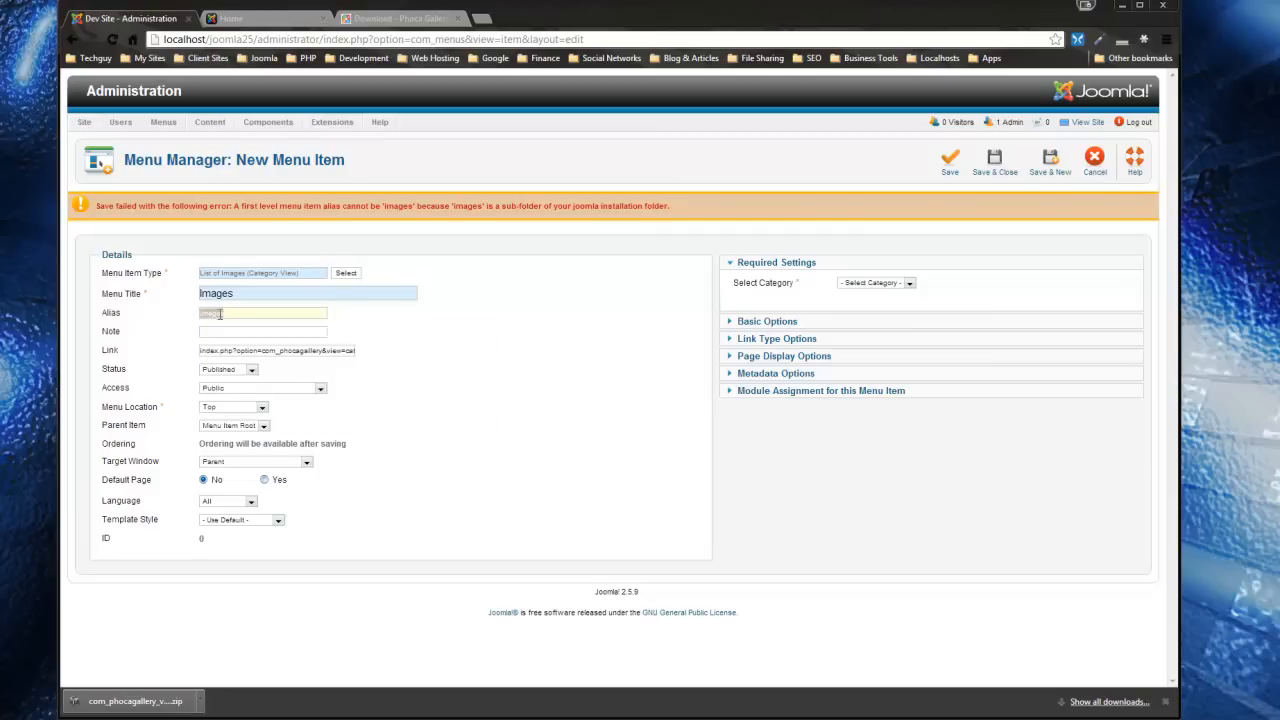
pyautogui.write('Images')
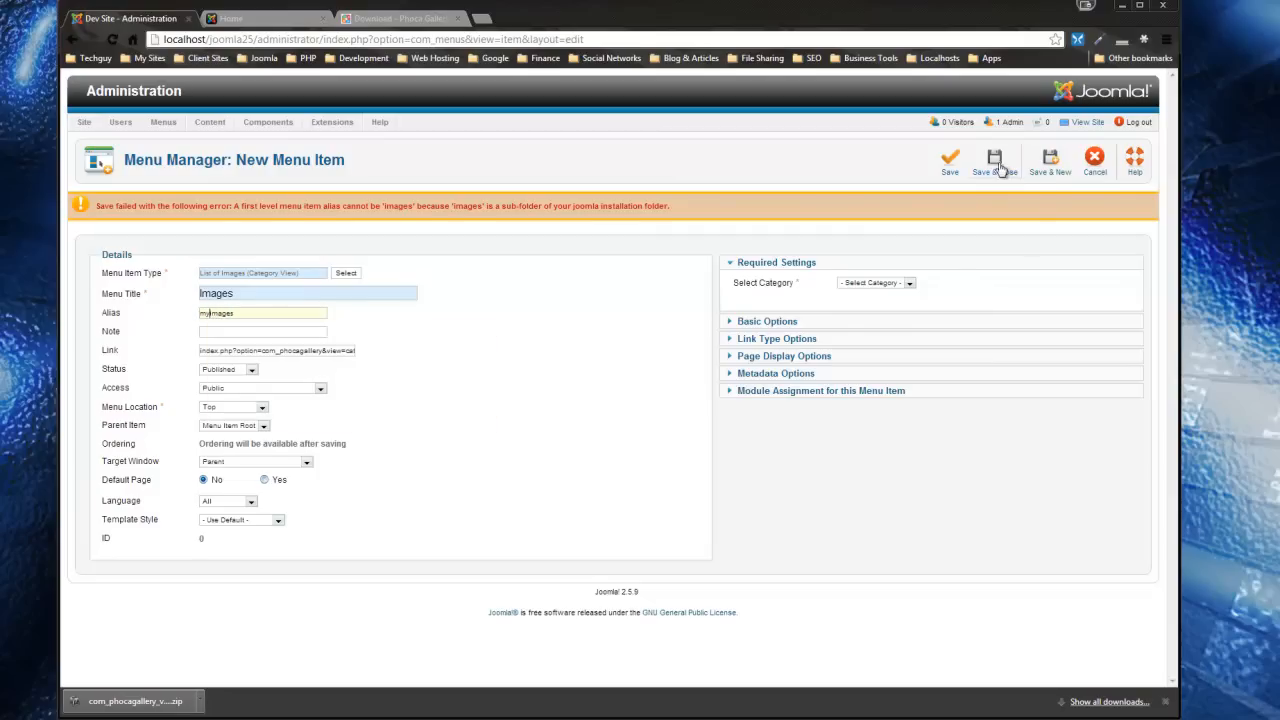
# - Save the item, reselect the mypics category, and save it again
pyautogui.click(1094, 160)
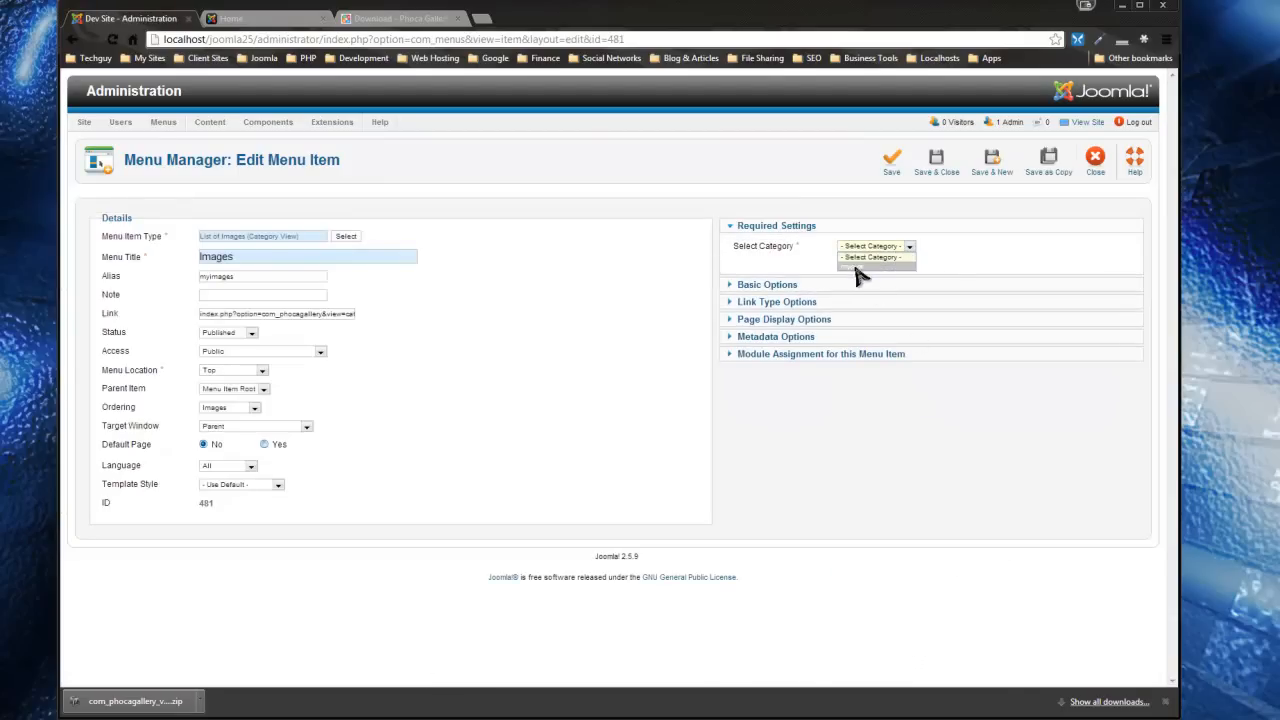
pyautogui.click(850, 266)
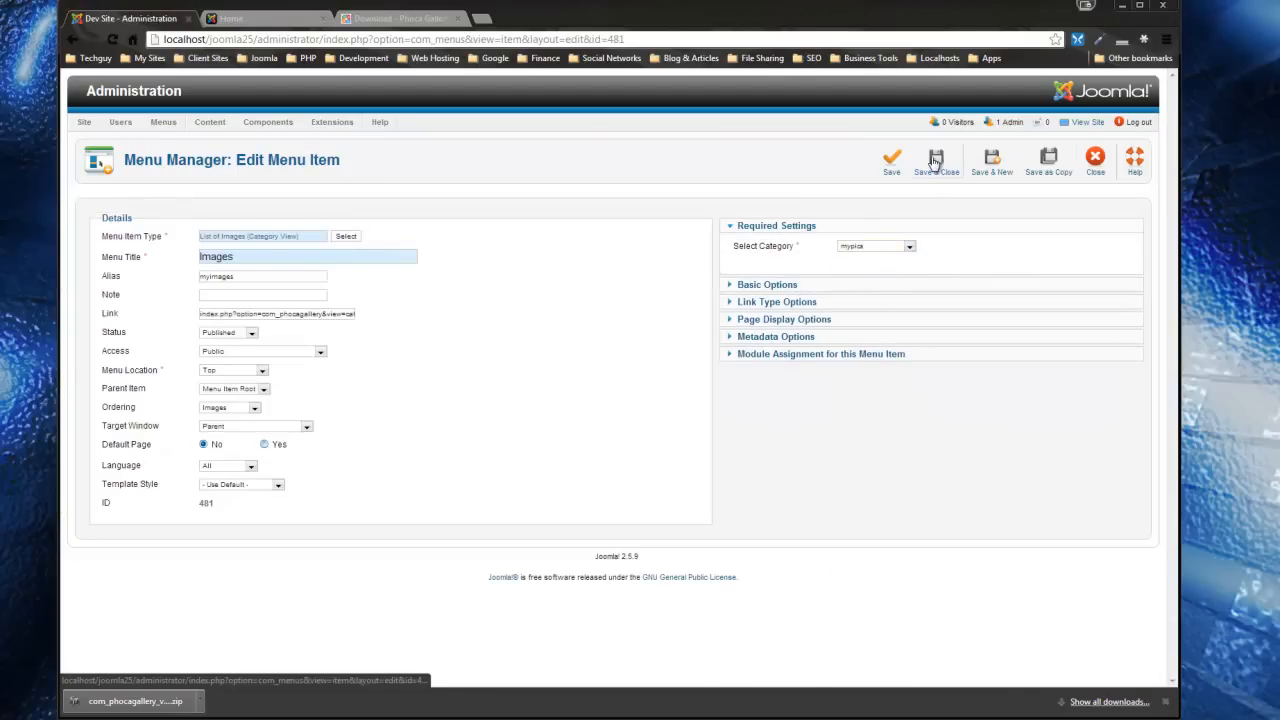
pyautogui.click(265, 18)
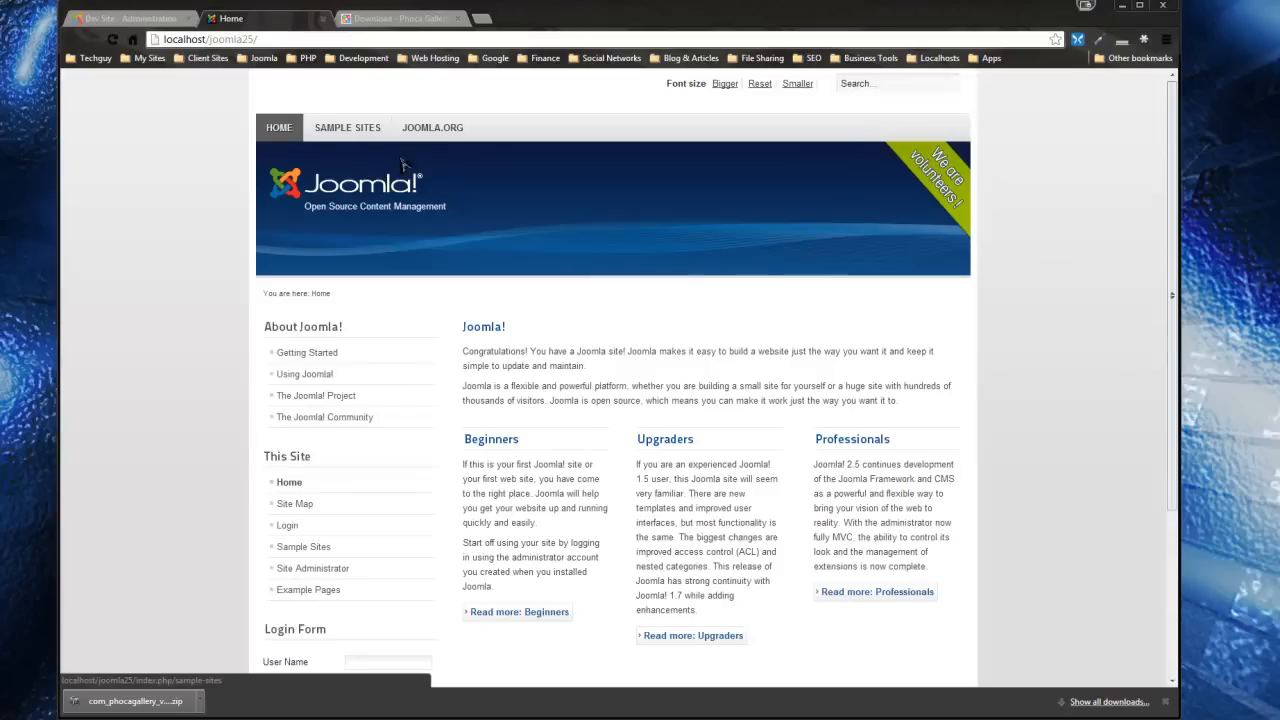
# - Open the site's new Images page from the top menu
pyautogui.click(501, 127)
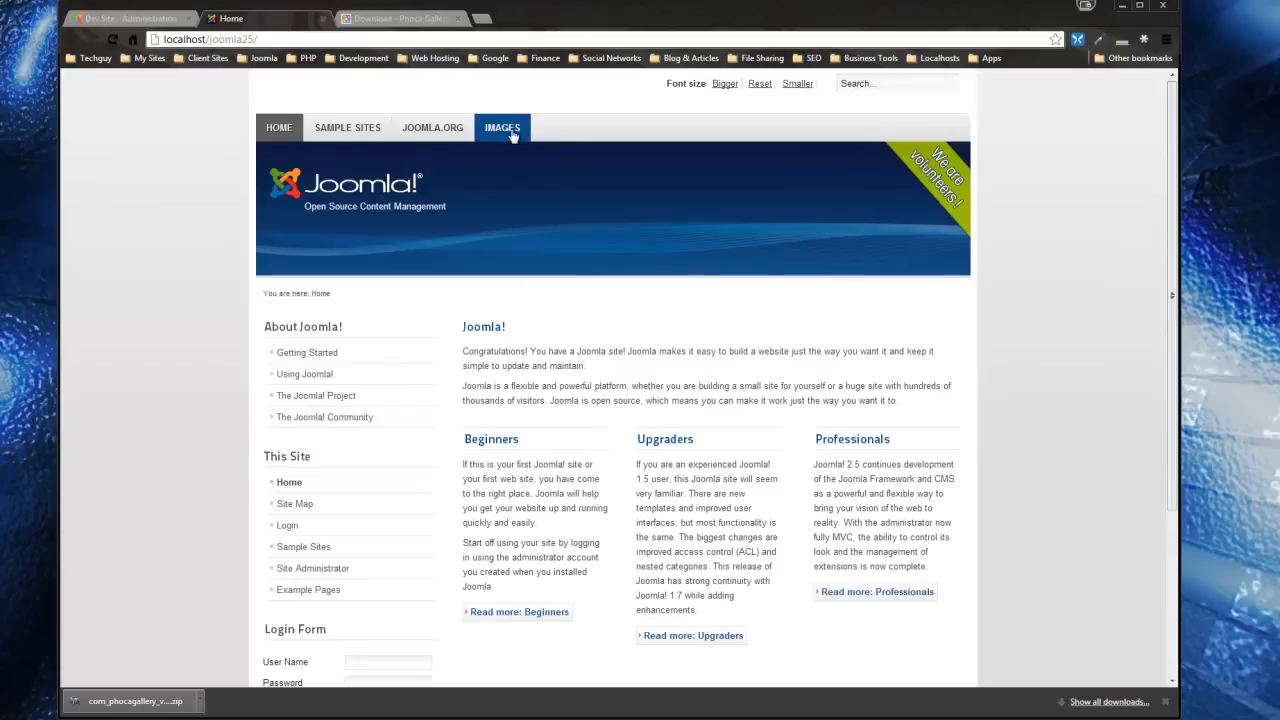
pyautogui.click(501, 127)
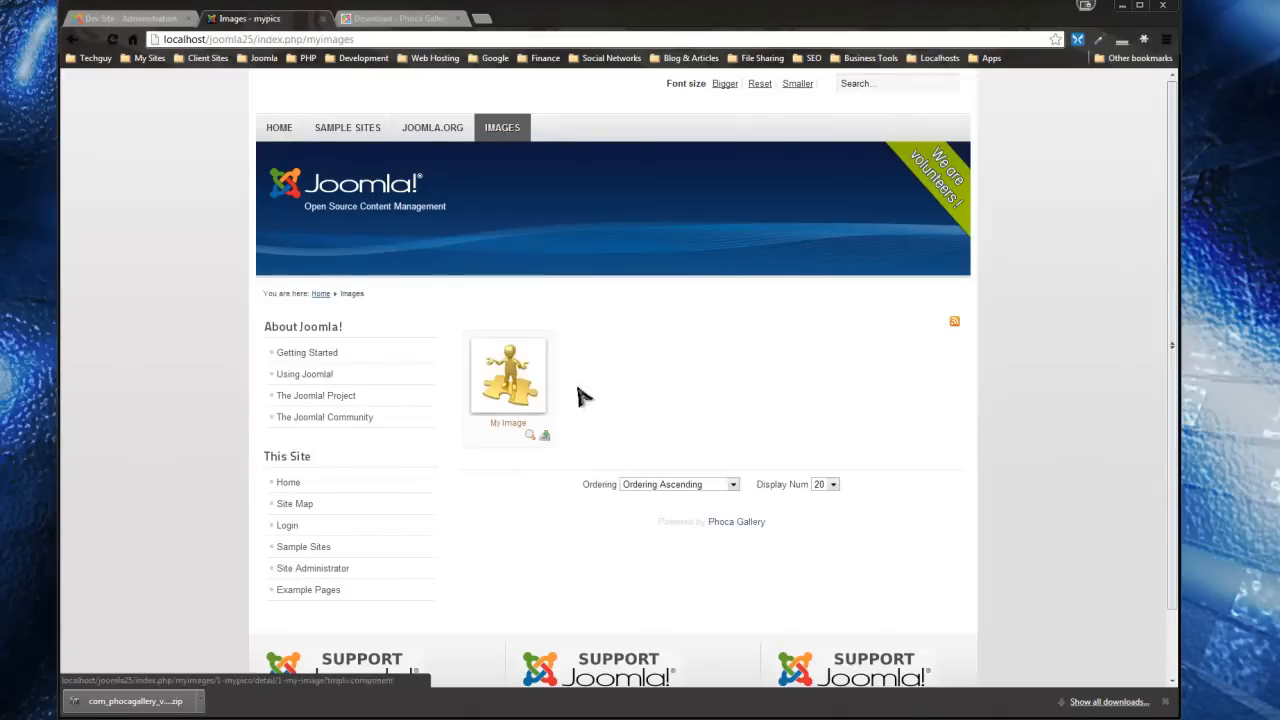
pyautogui.scroll(-3)
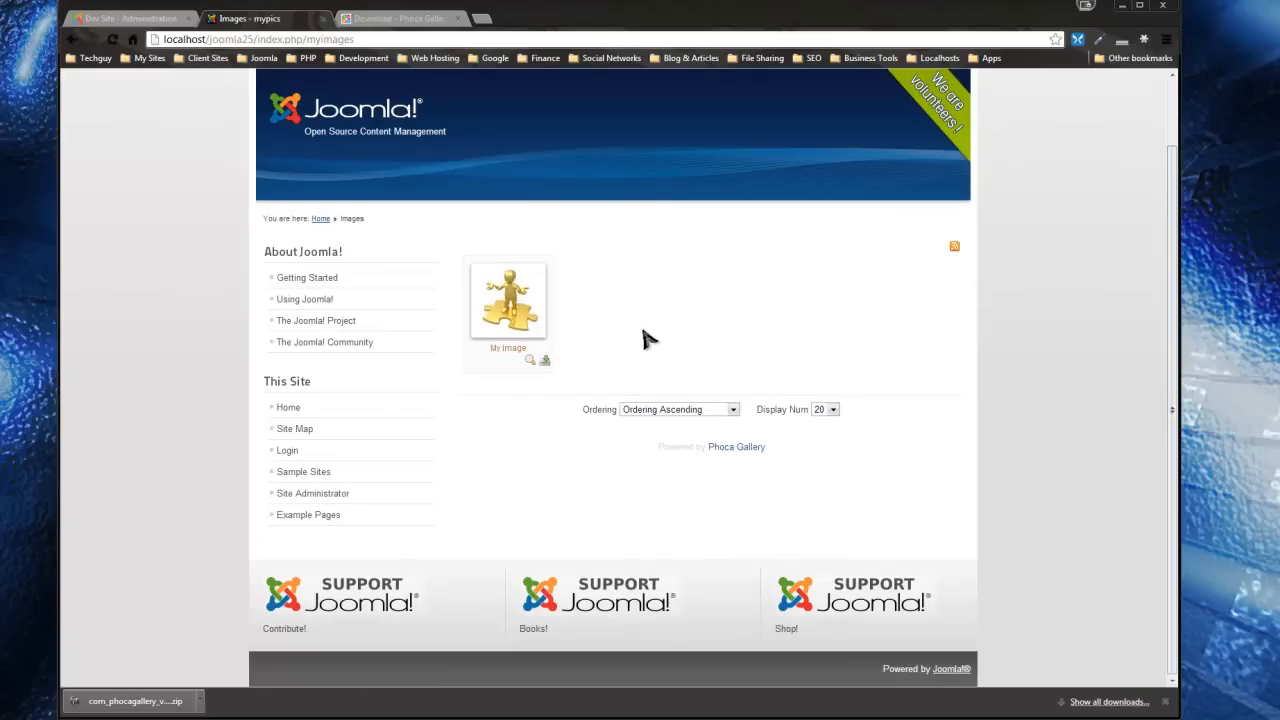
pyautogui.moveTo(920, 428)
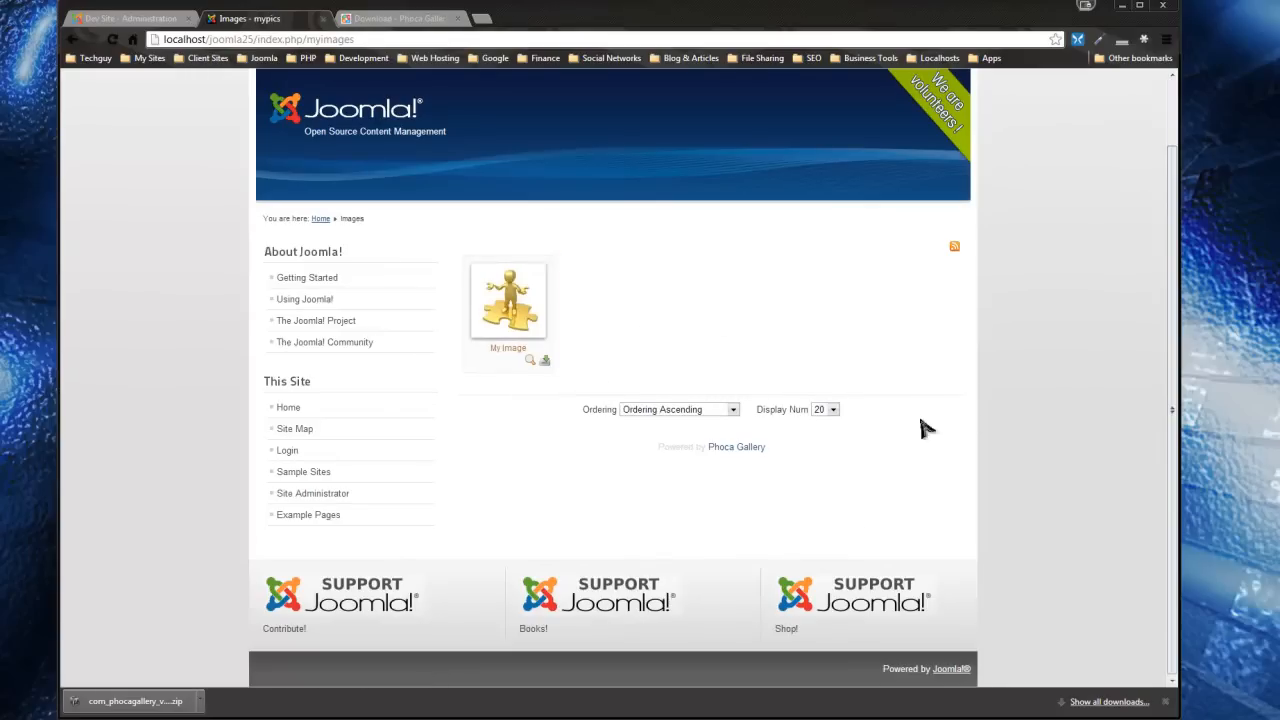
# - Preview the My Image picture, cancel its download, and close the preview
pyautogui.click(508, 300)
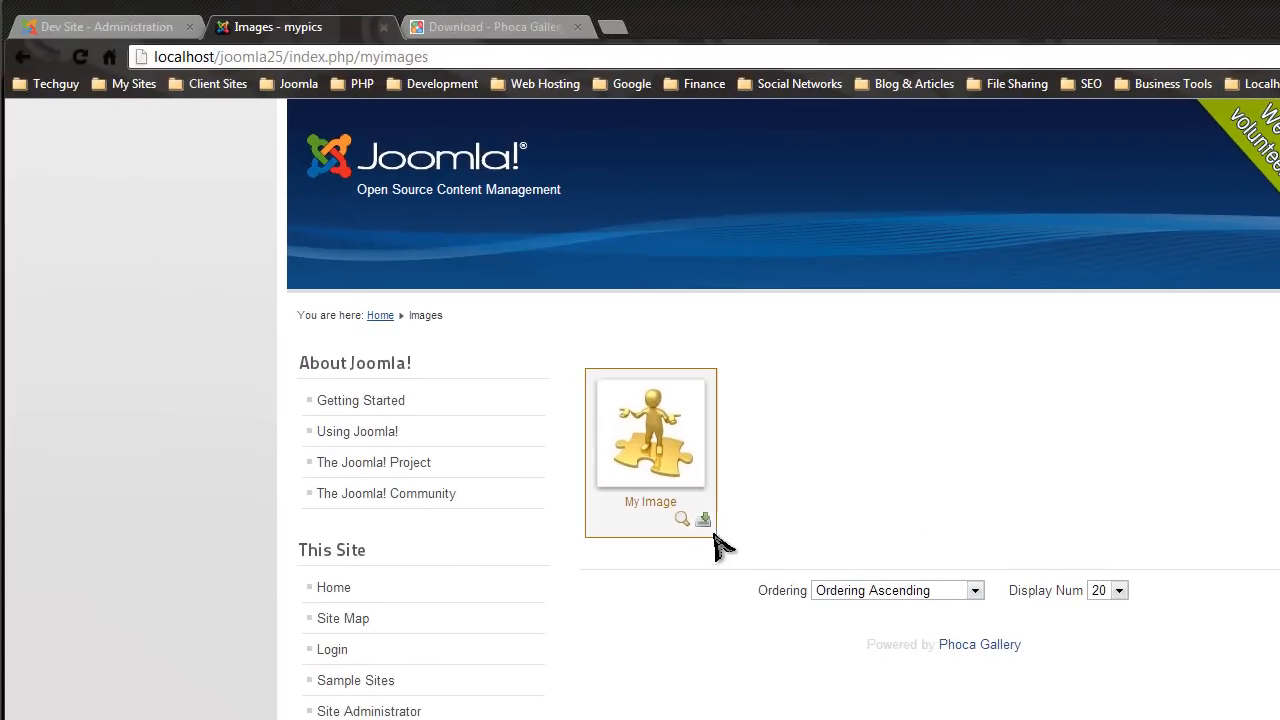
pyautogui.click(703, 519)
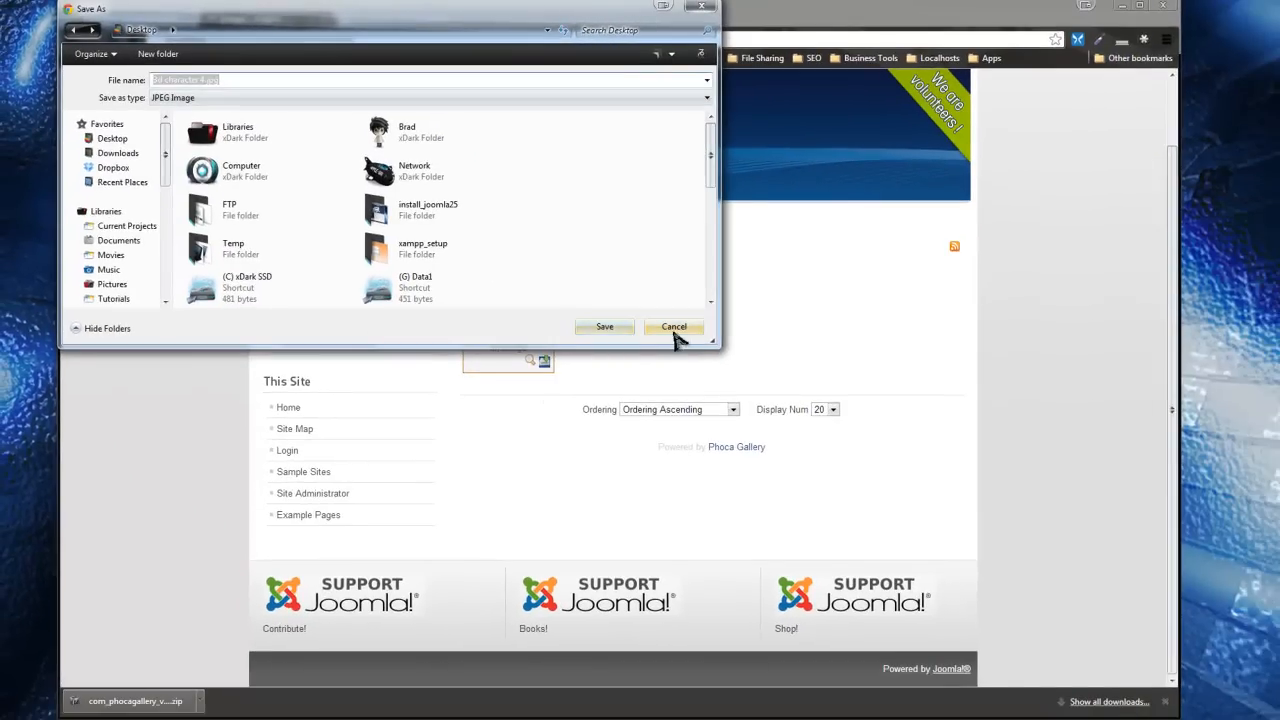
pyautogui.click(673, 326)
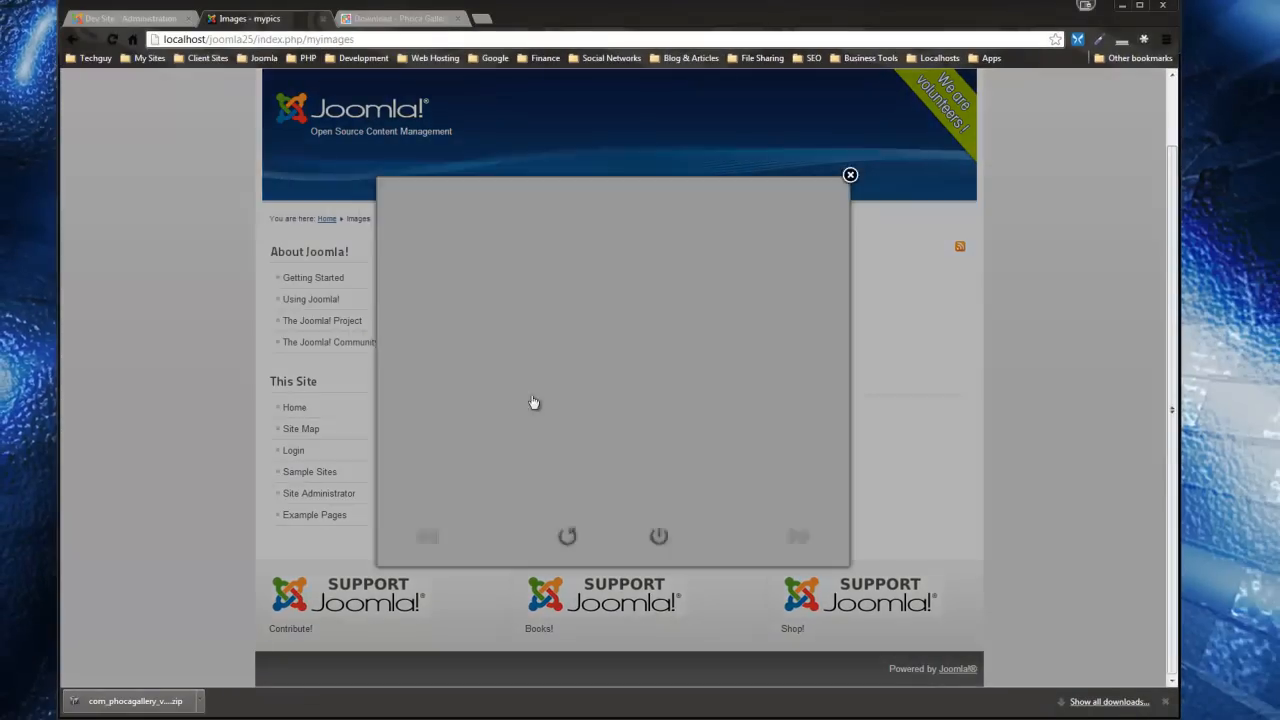
pyautogui.click(850, 175)
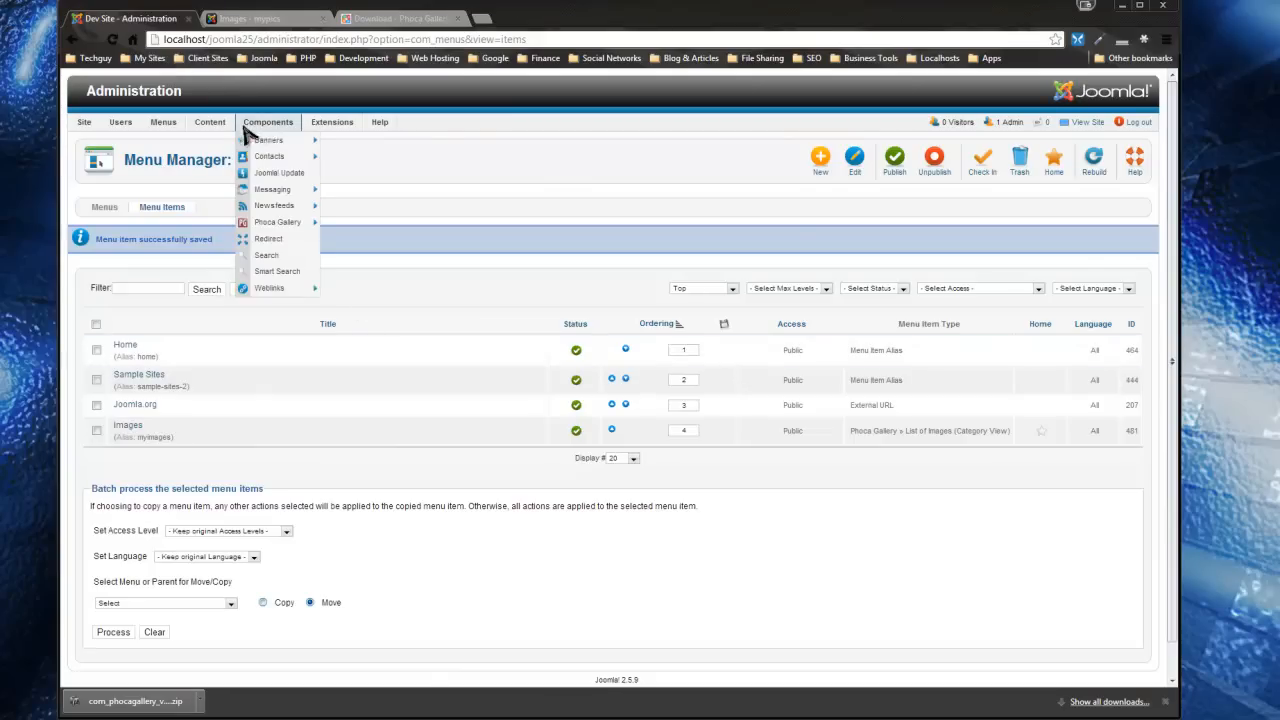
# - Go to Phoca Gallery's Images list and open Multiple Add
pyautogui.click(210, 121)
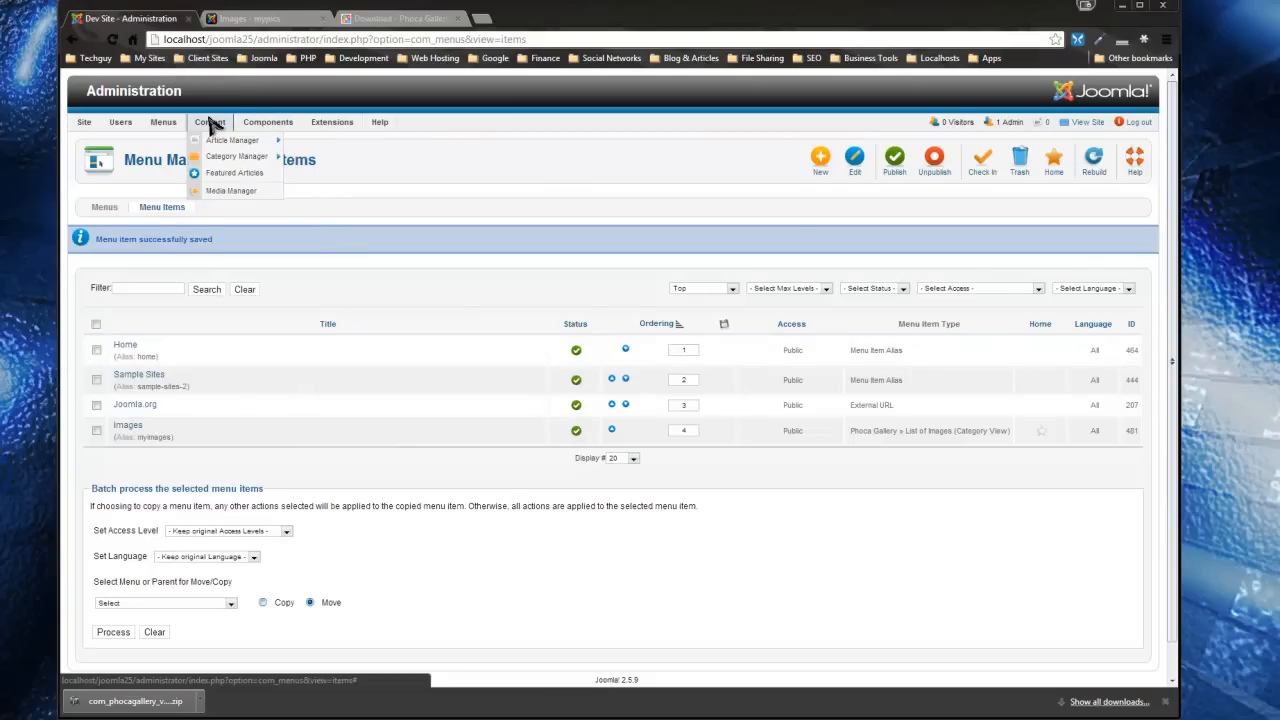
pyautogui.click(268, 121)
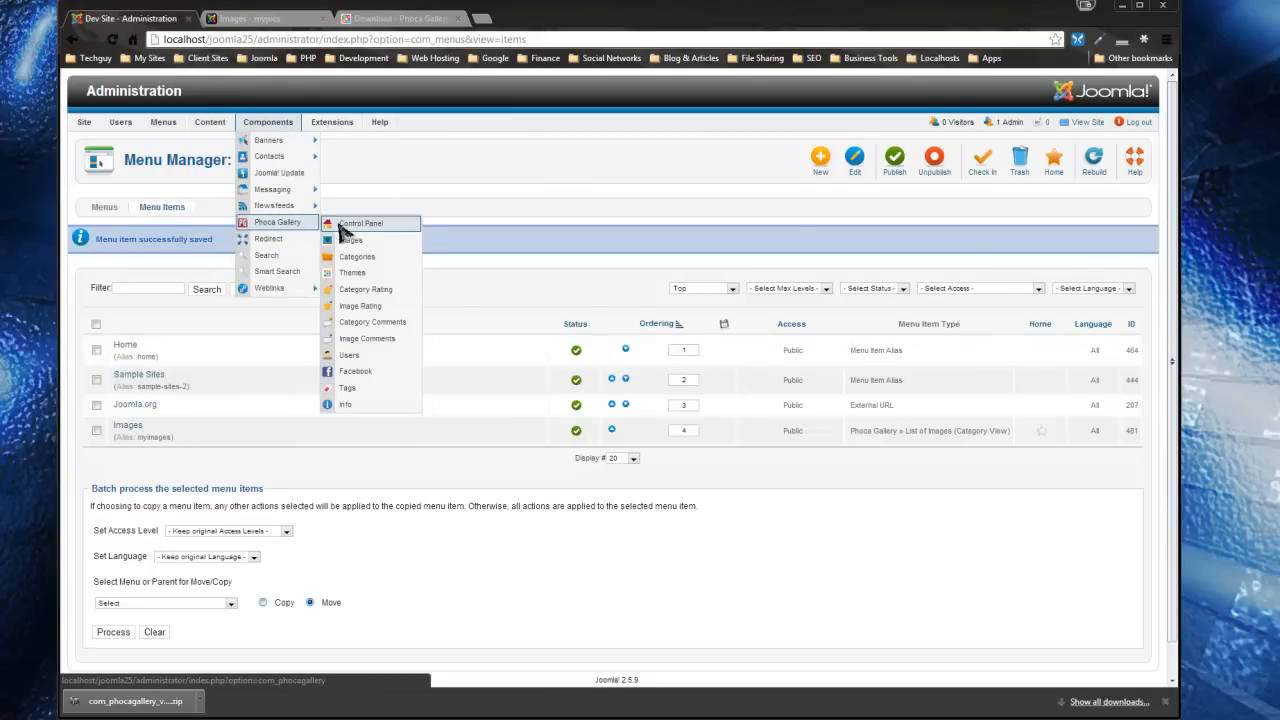
pyautogui.click(350, 240)
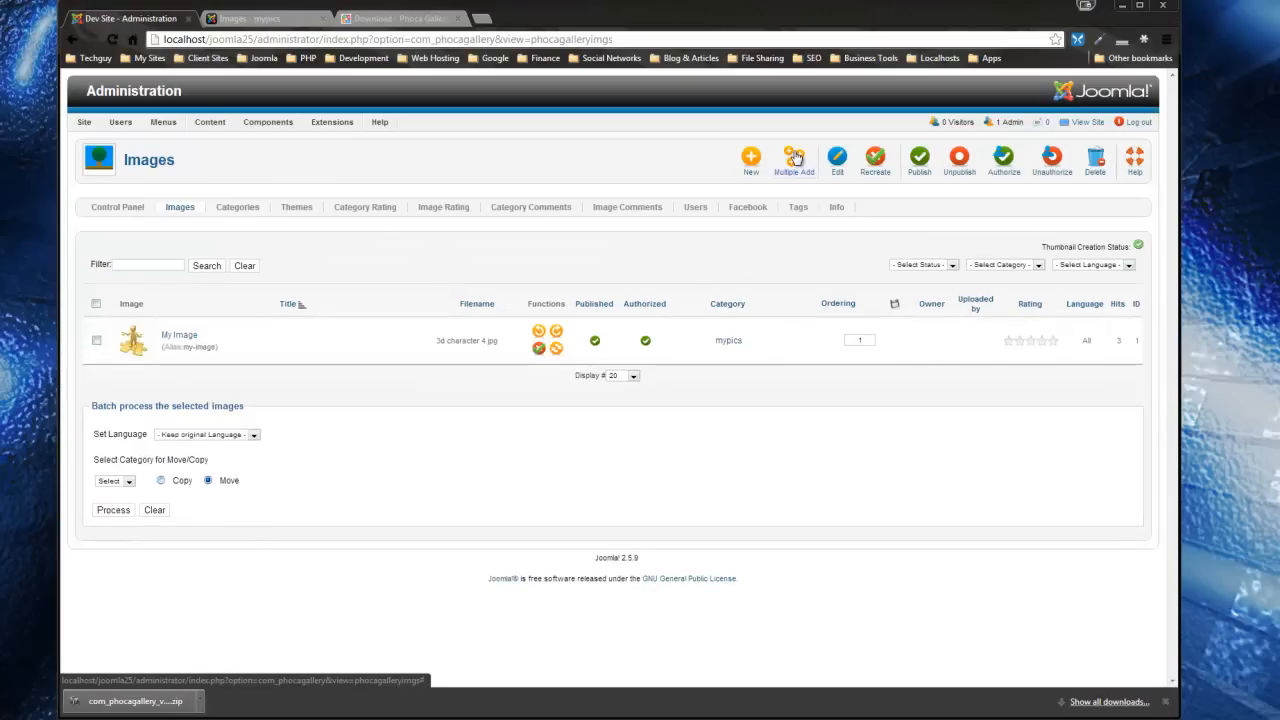
pyautogui.click(793, 160)
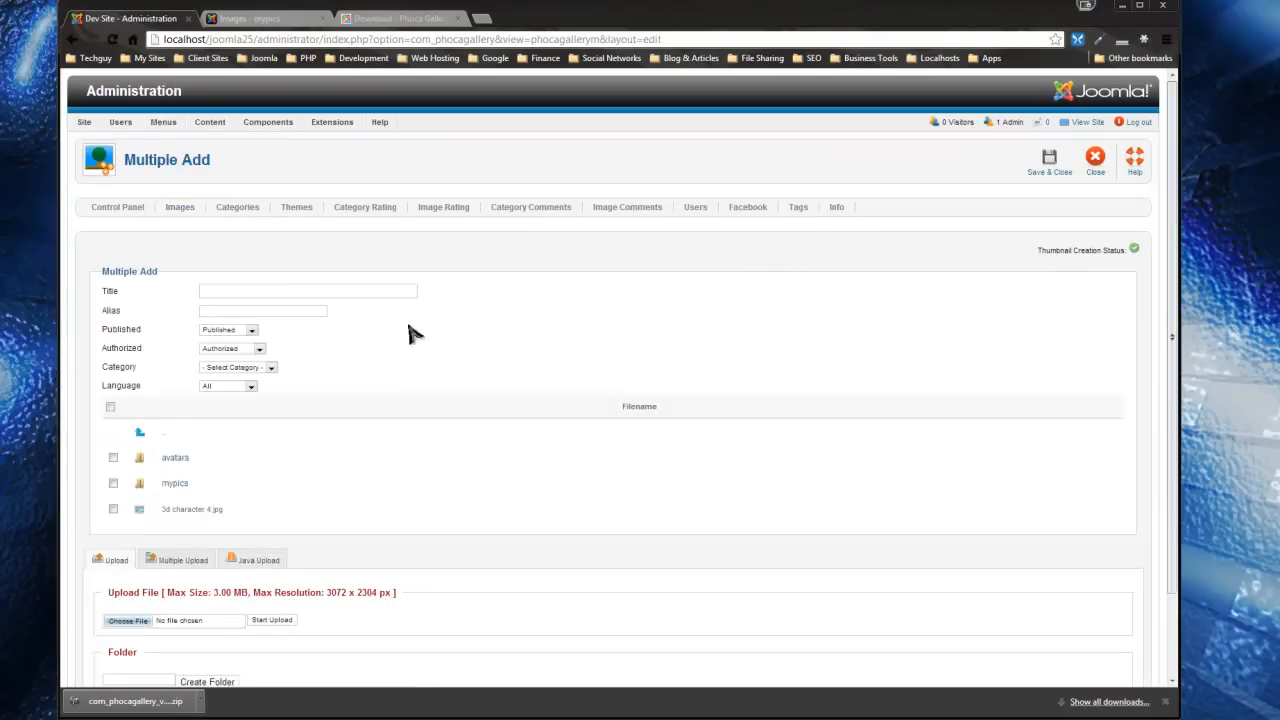
# - Upload 3d character 11, 12 and 15 into the mypics folder via Multiple Upload
pyautogui.scroll(-3)
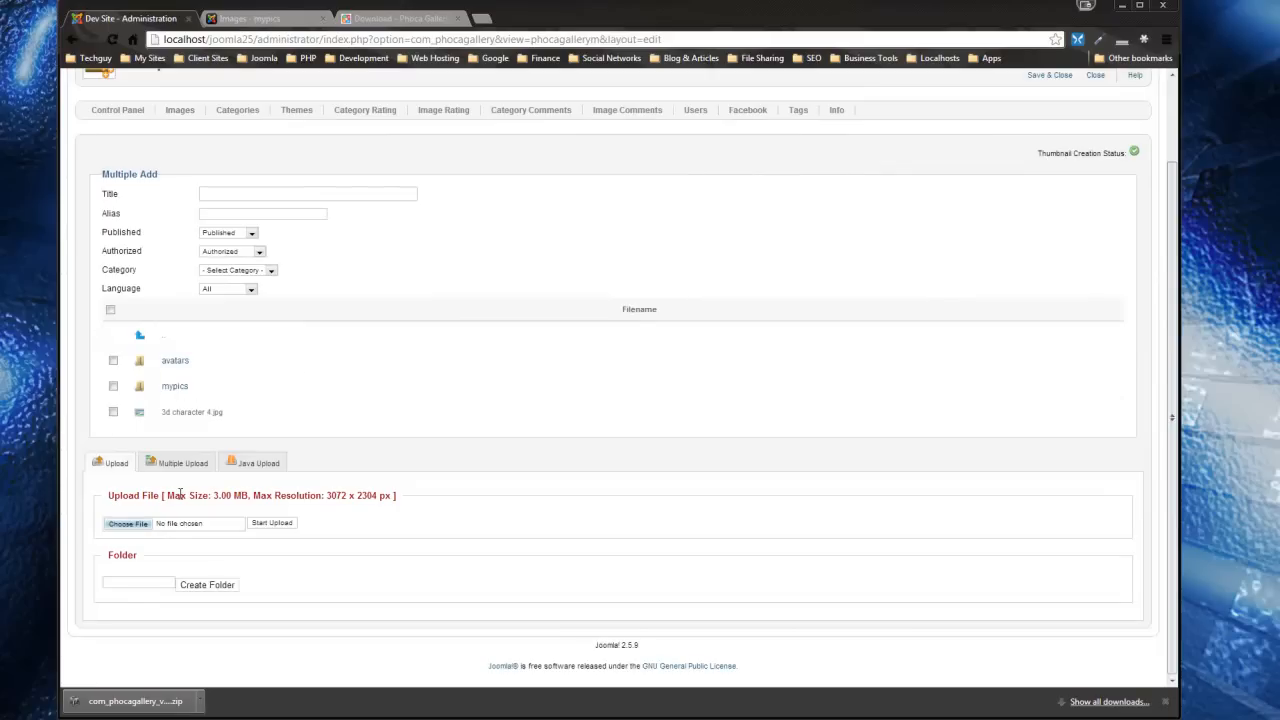
pyautogui.moveTo(130, 542)
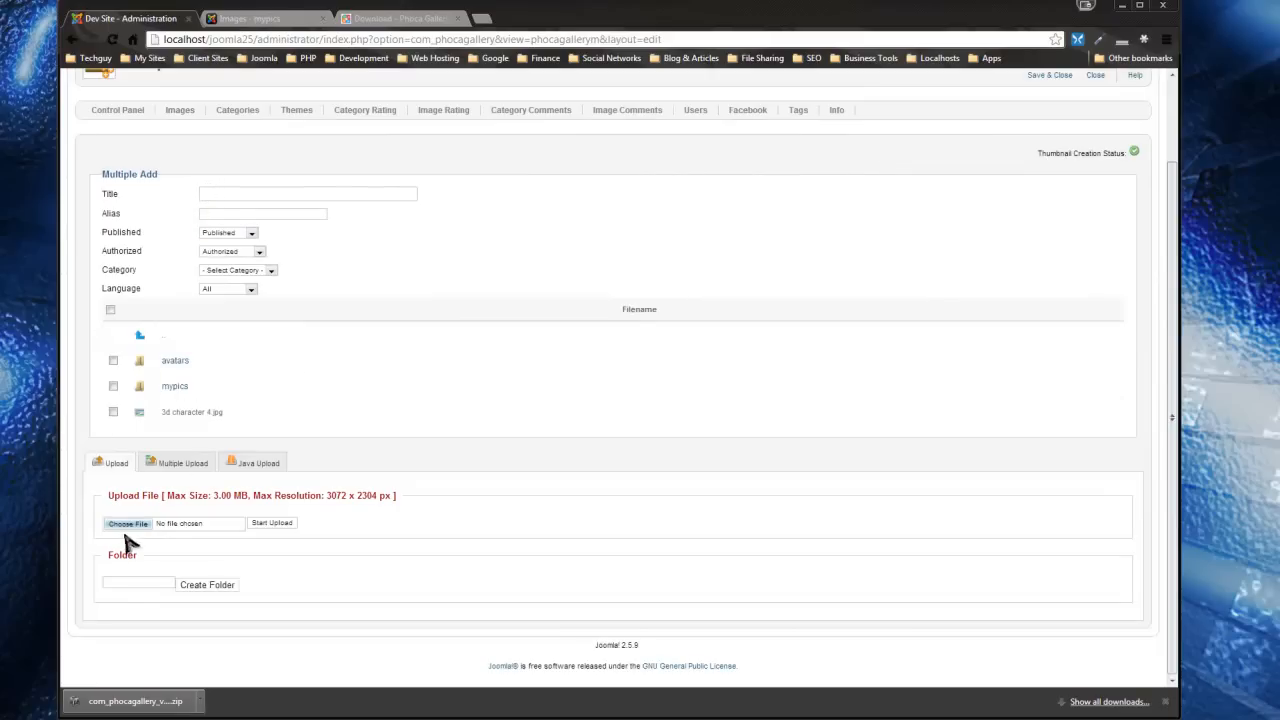
pyautogui.click(182, 462)
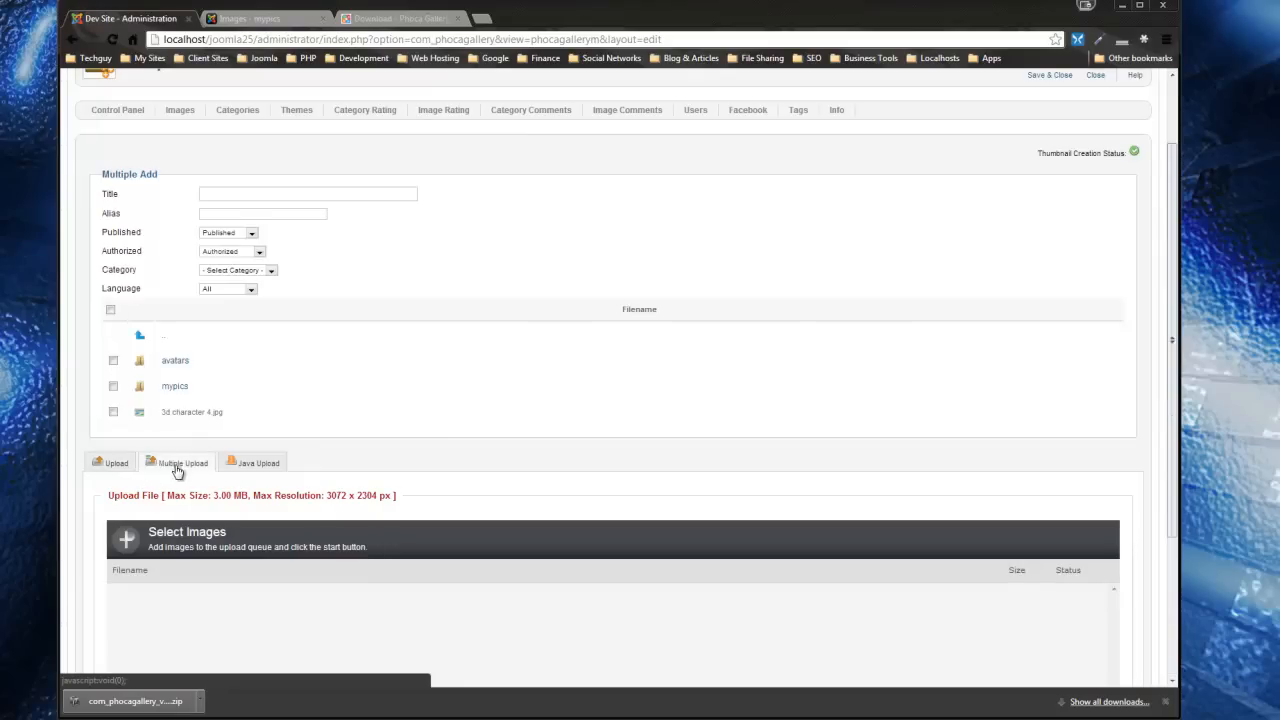
pyautogui.scroll(-3)
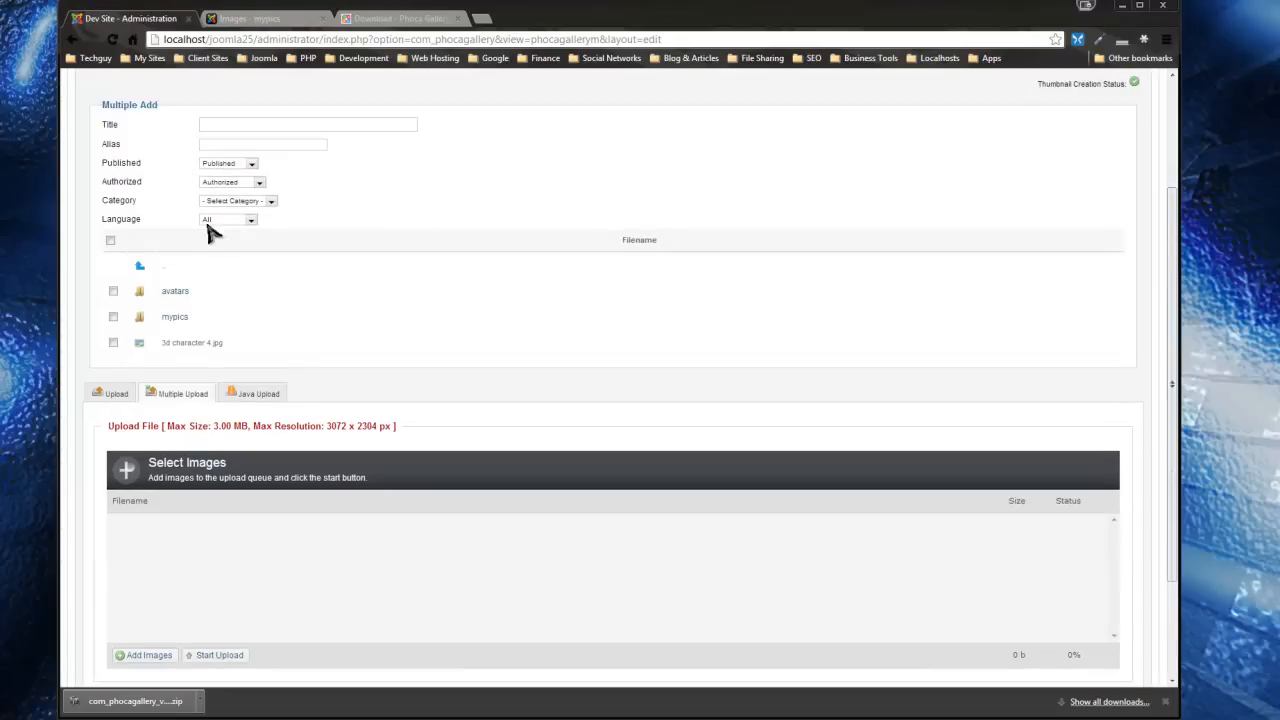
pyautogui.click(113, 317)
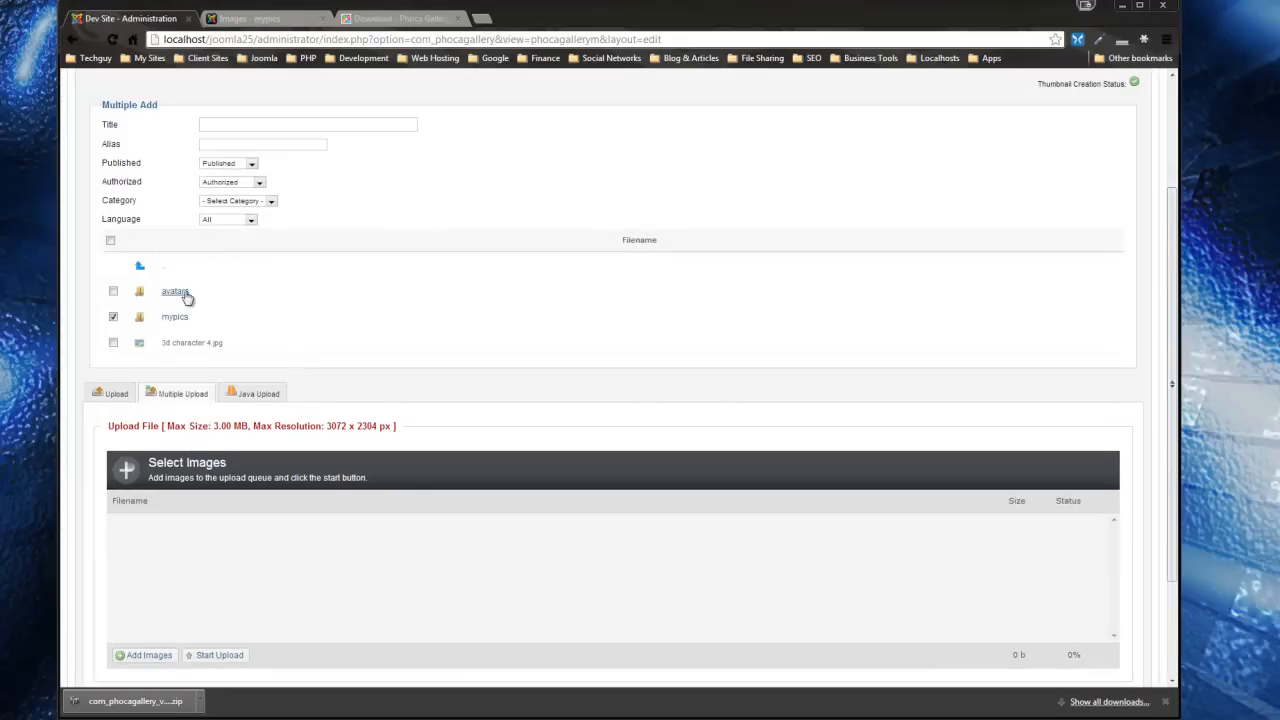
pyautogui.click(238, 201)
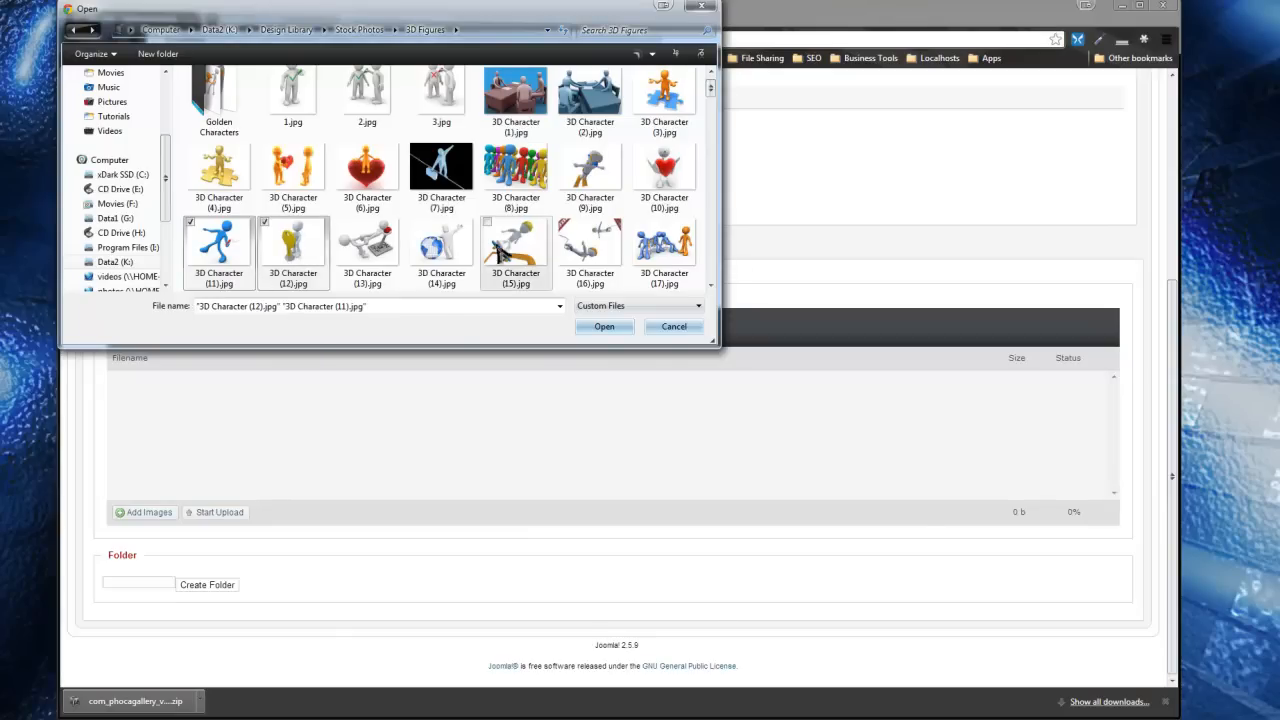
pyautogui.click(604, 327)
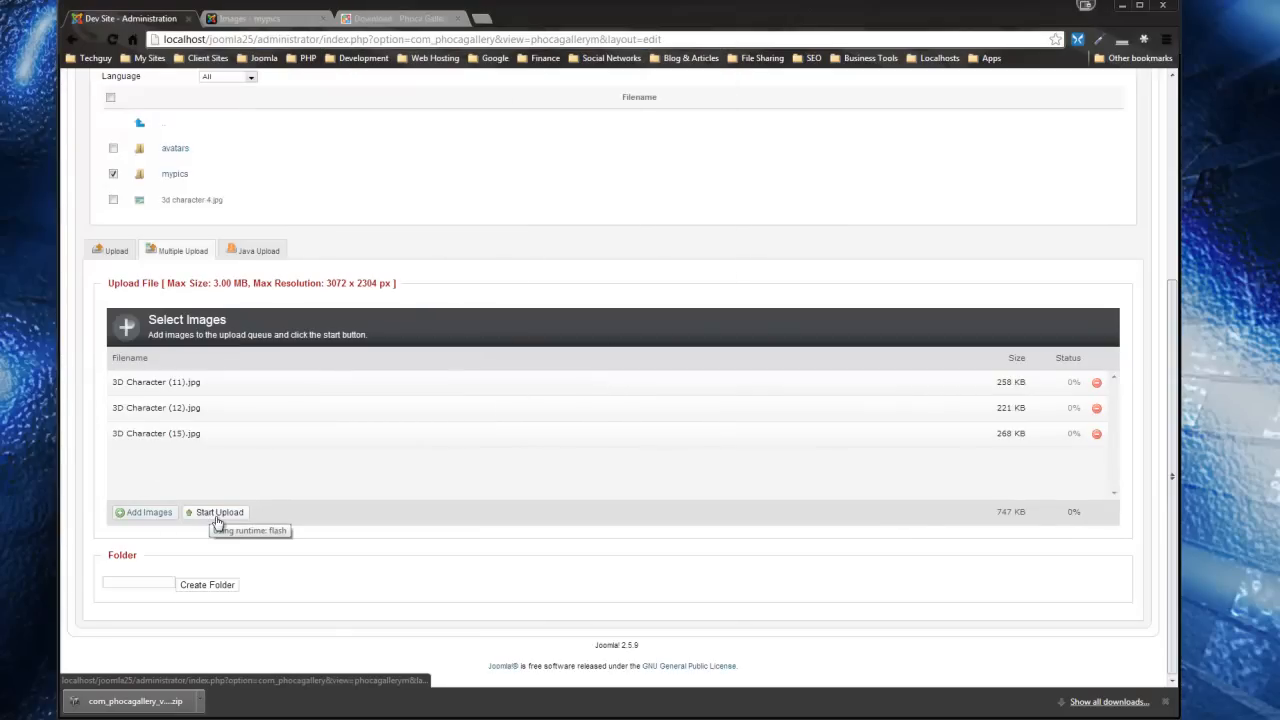
pyautogui.click(219, 512)
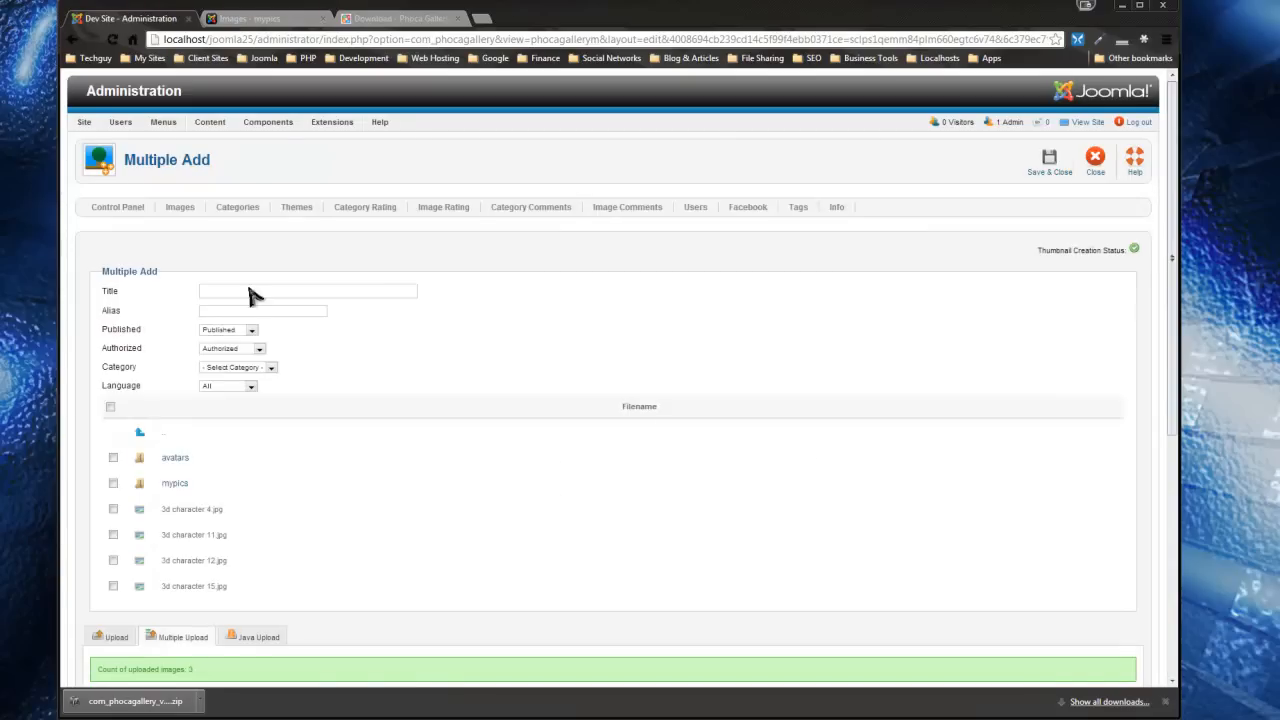
# - Add 3d character 4, 11, 12 and 15 to the mypics category and save
pyautogui.click(271, 367)
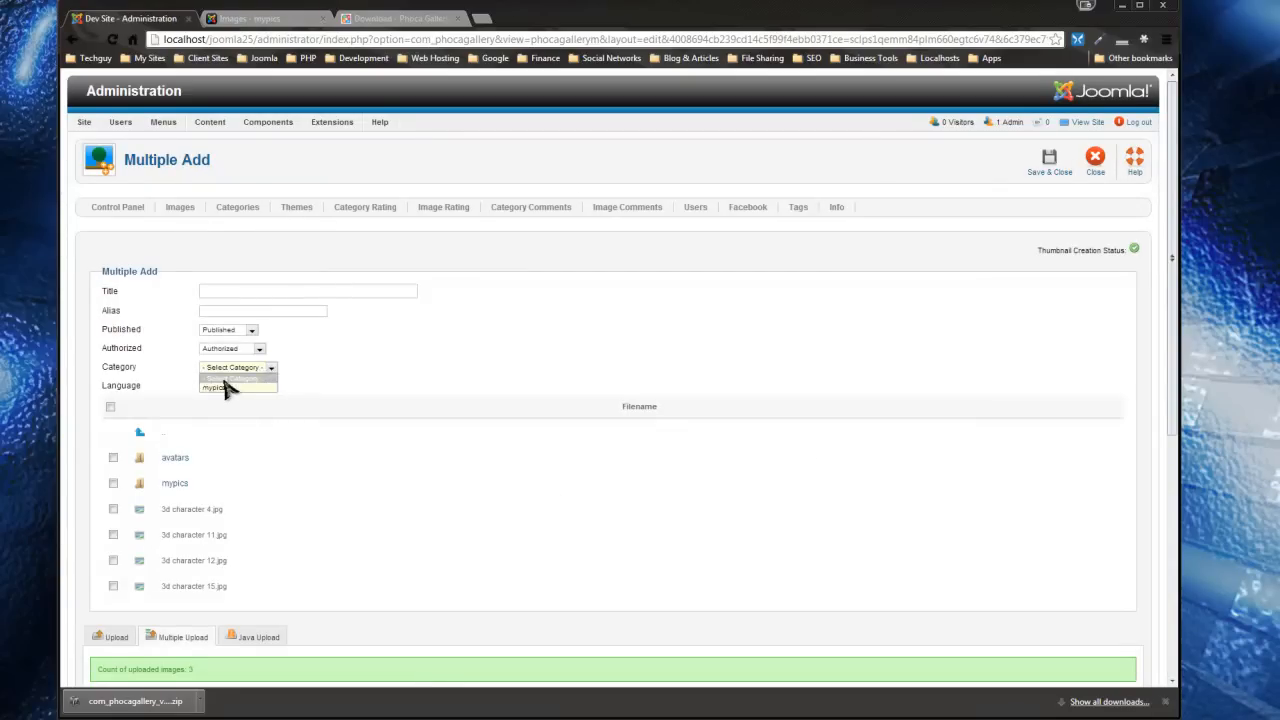
pyautogui.click(216, 388)
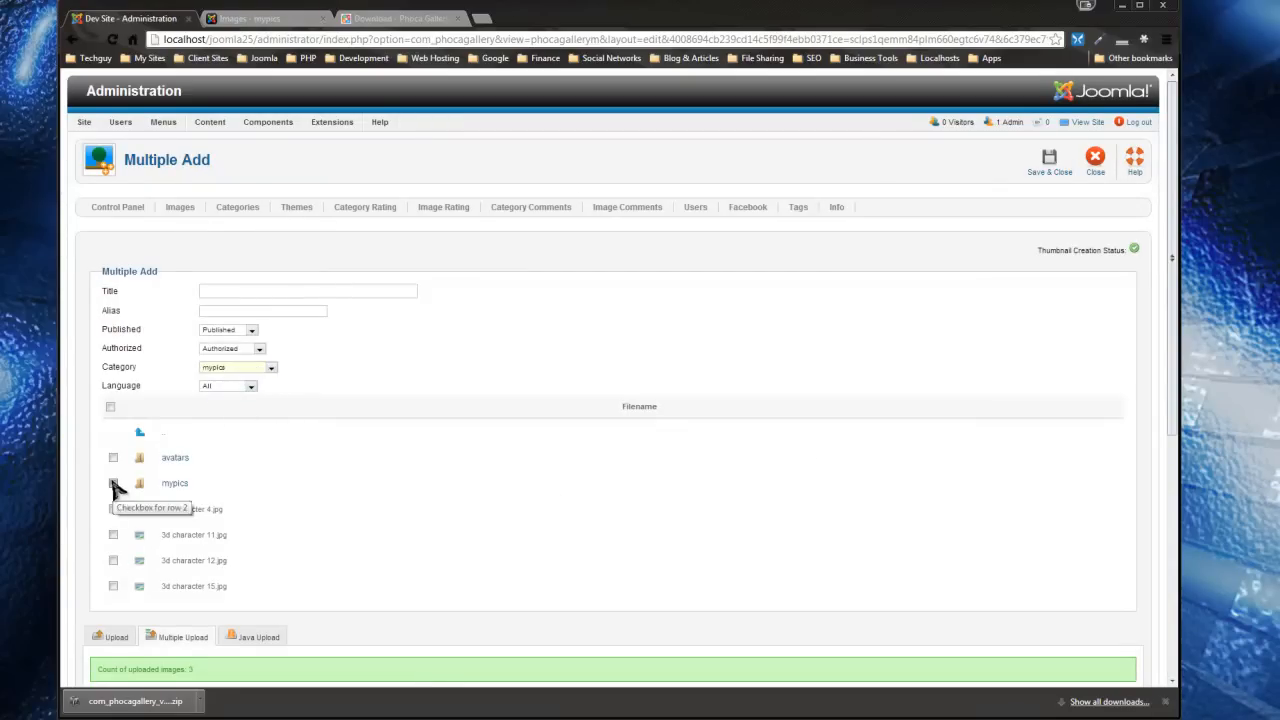
pyautogui.click(113, 483)
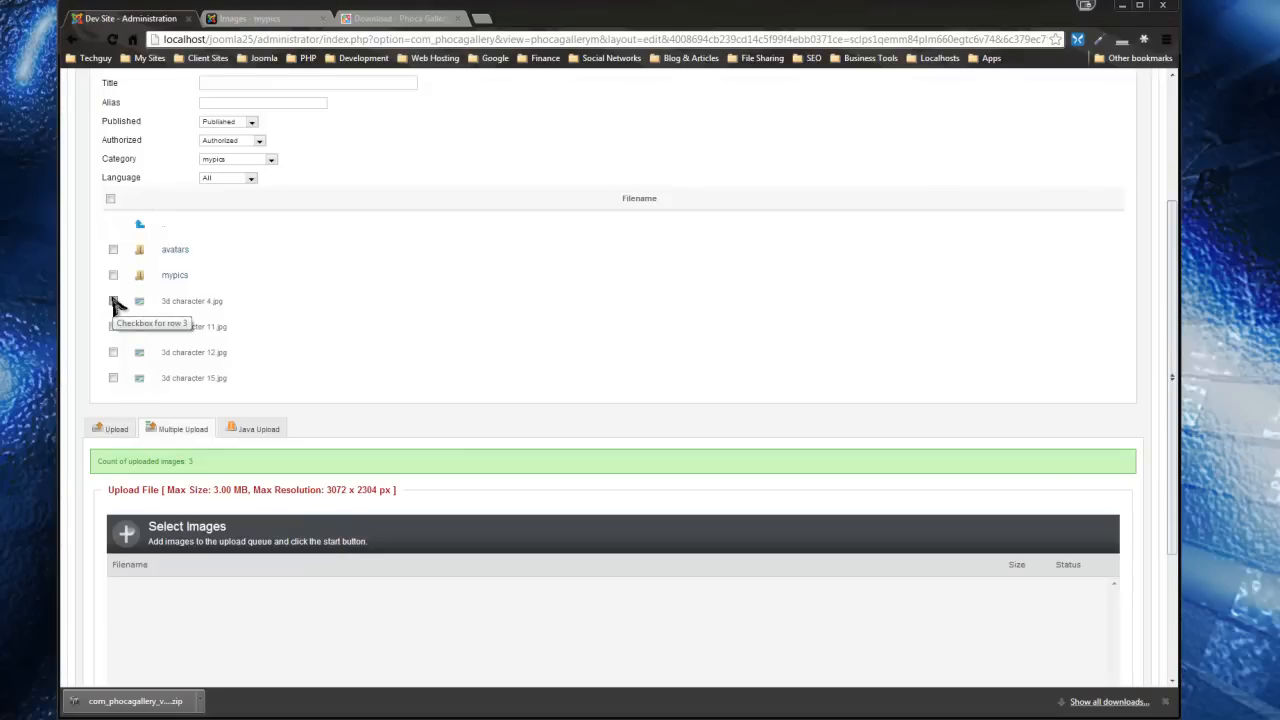
pyautogui.click(113, 301)
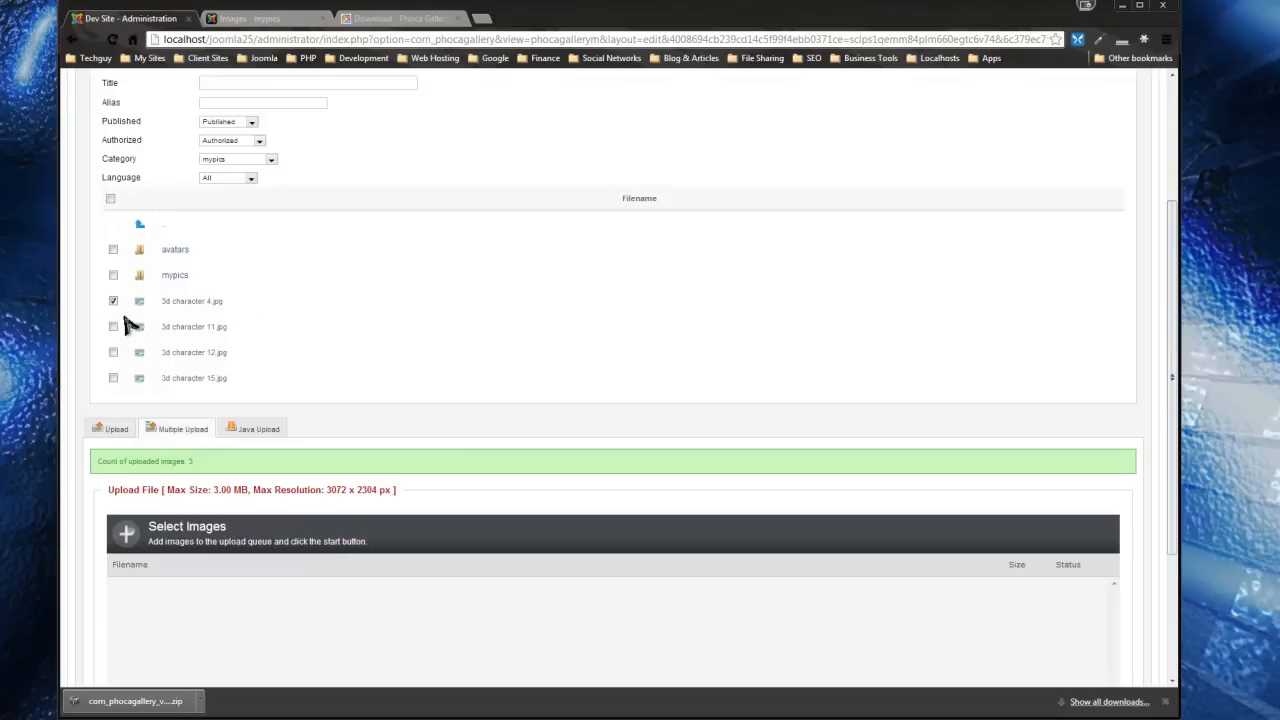
pyautogui.click(113, 326)
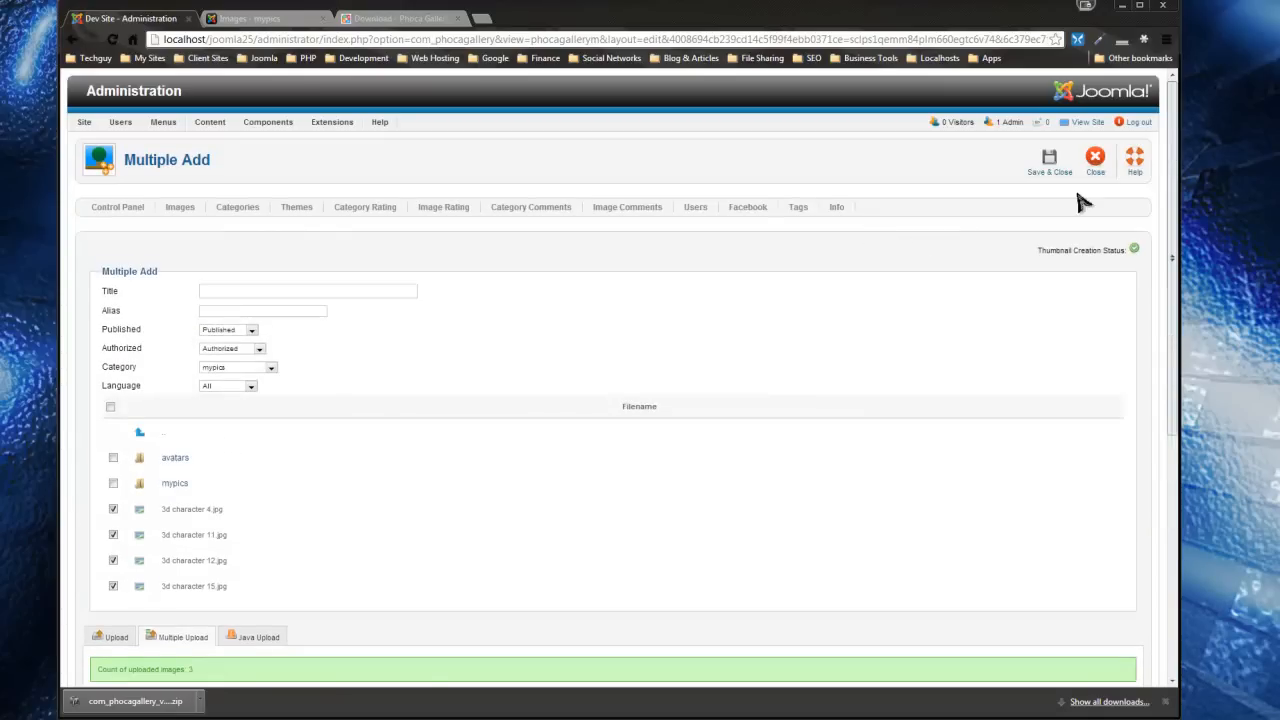
pyautogui.click(1049, 160)
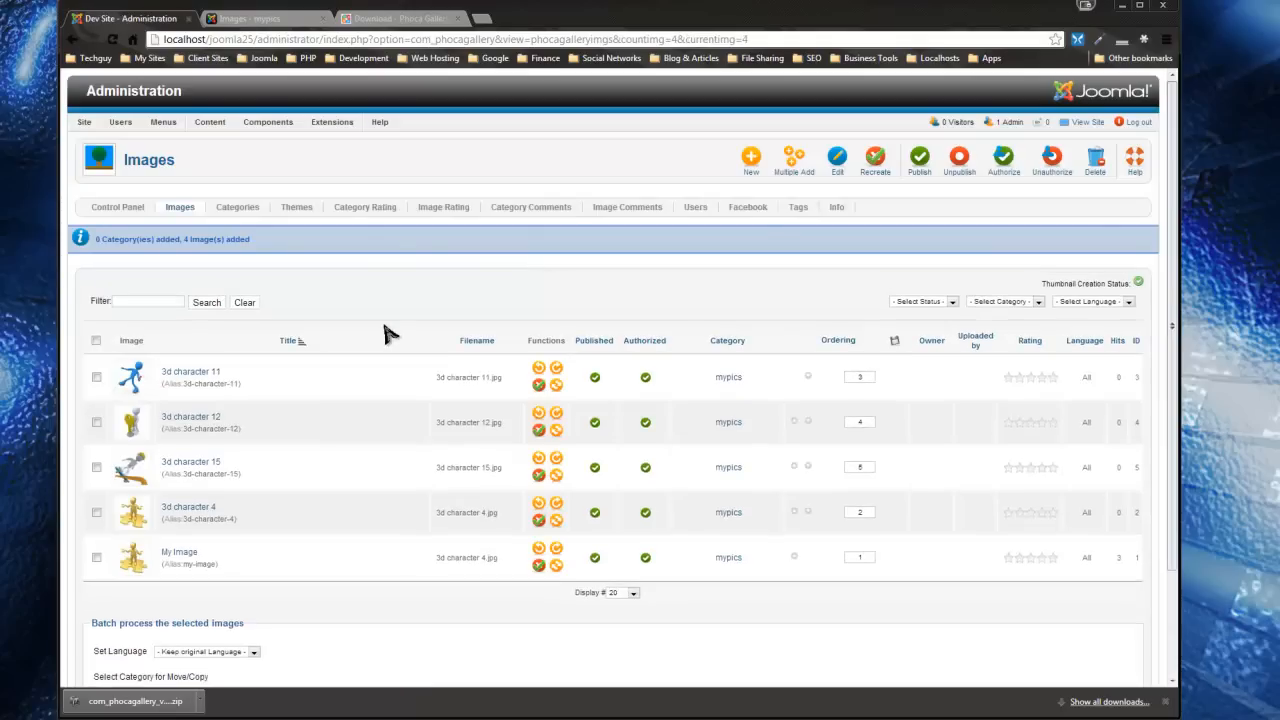
pyautogui.moveTo(222, 415)
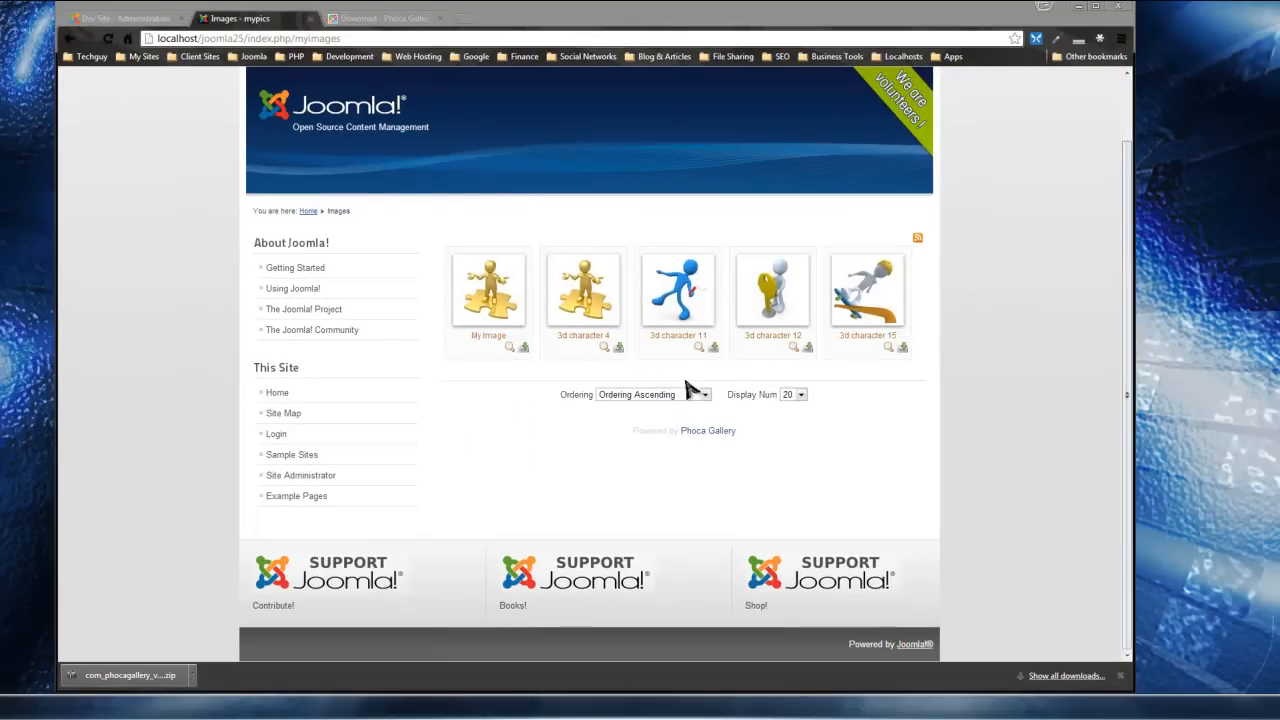
pyautogui.moveTo(527, 445)
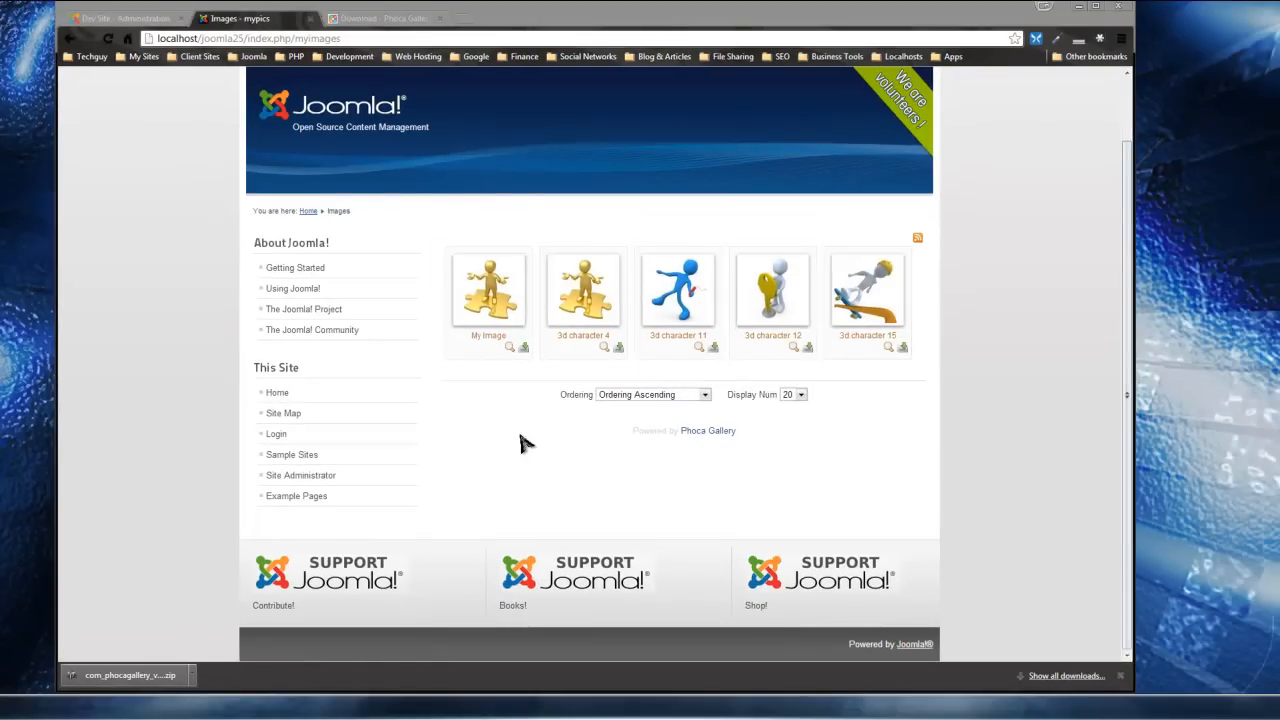
pyautogui.moveTo(620, 295)
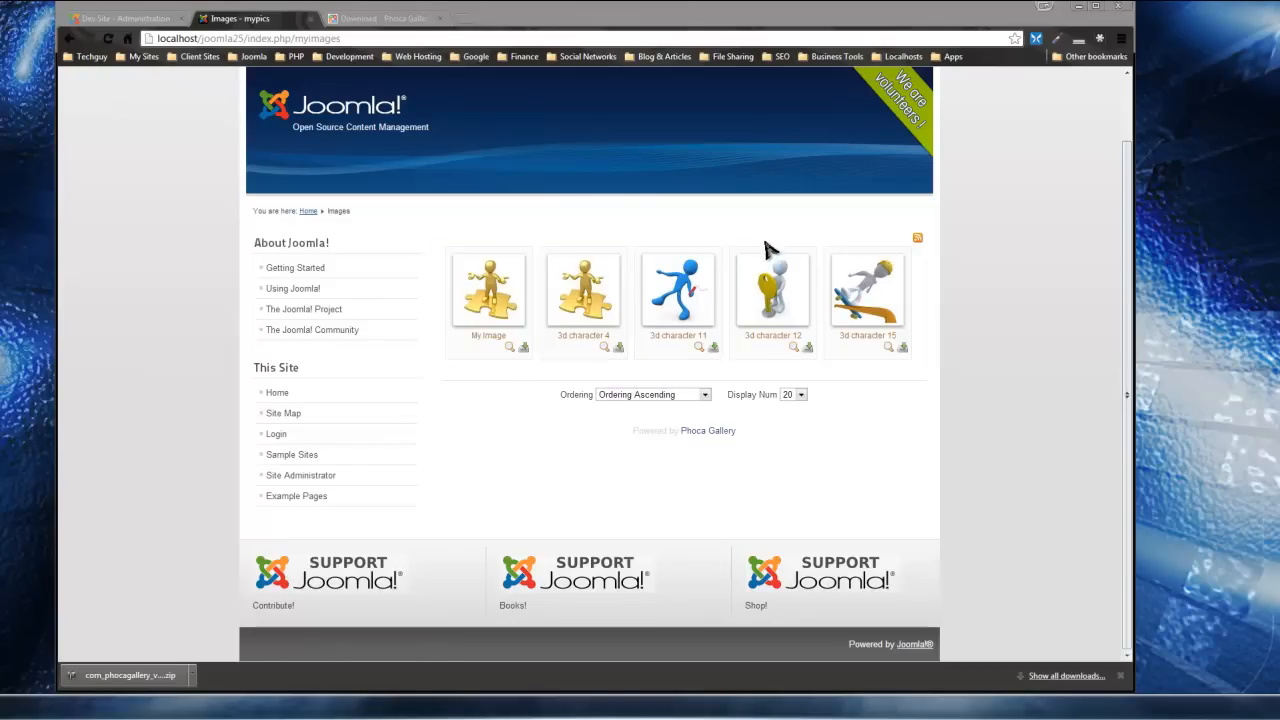
pyautogui.moveTo(678, 295)
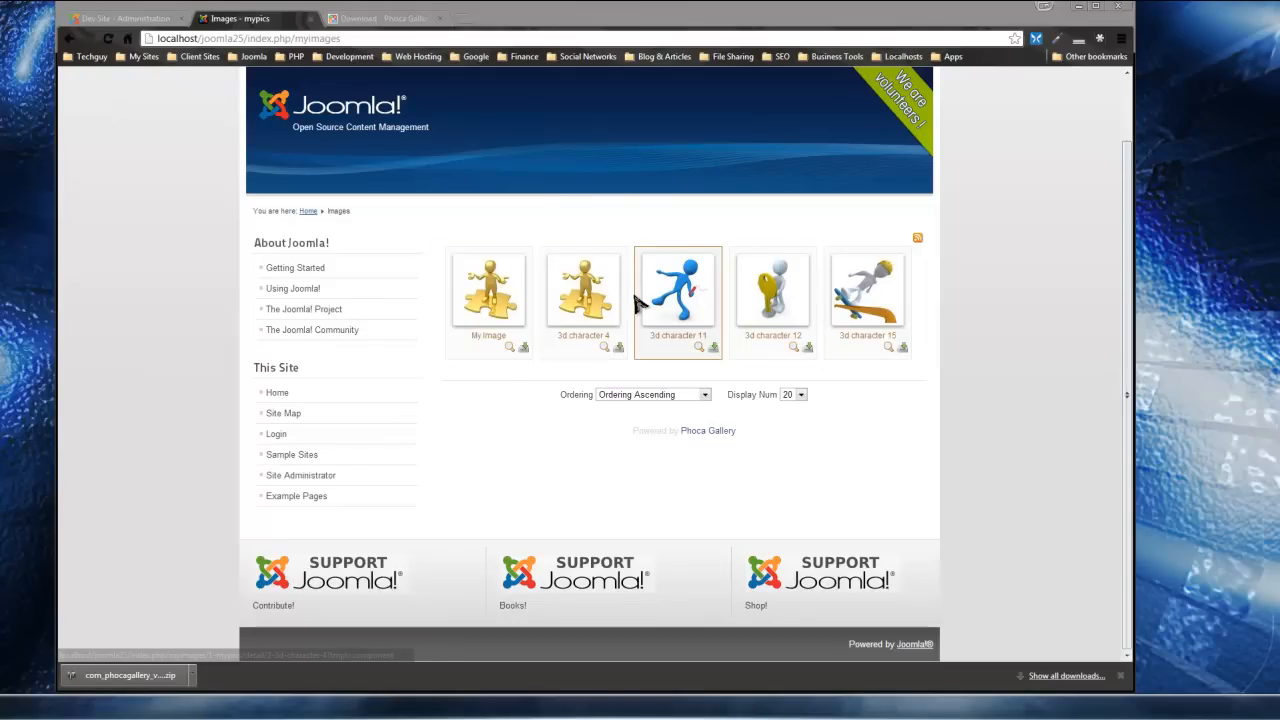
pyautogui.moveTo(640, 157)
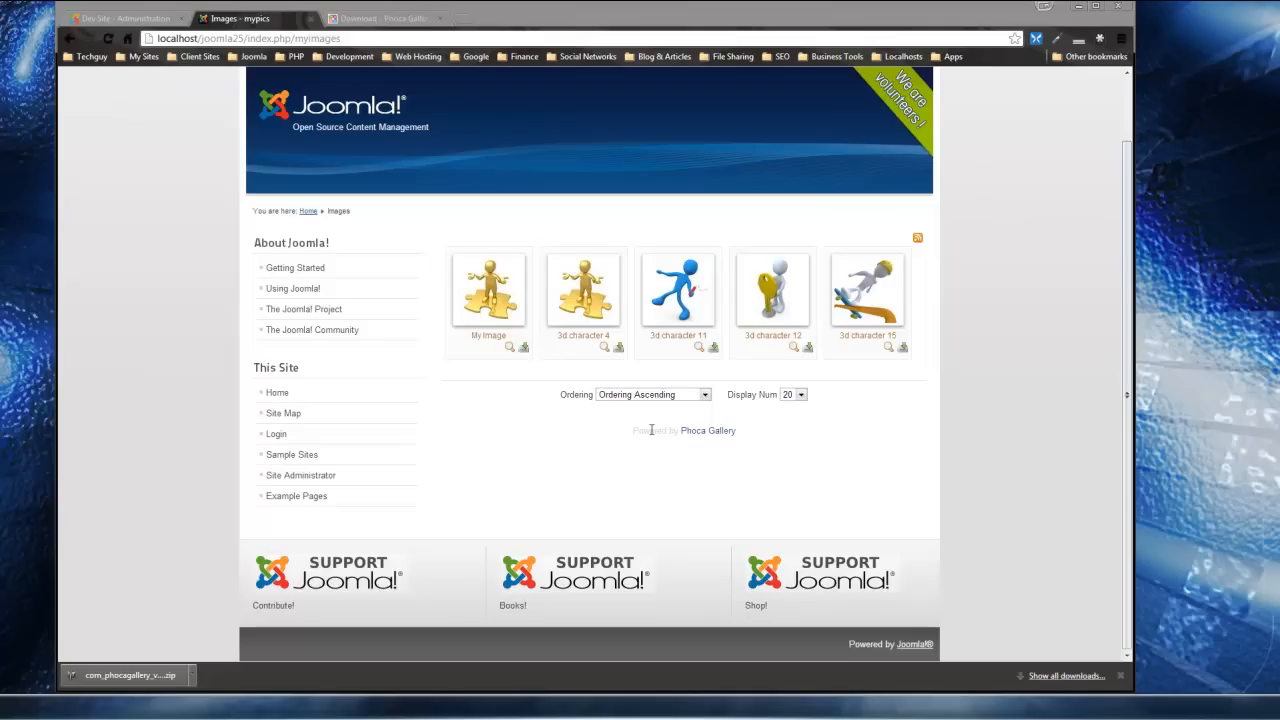
pyautogui.moveTo(945, 540)
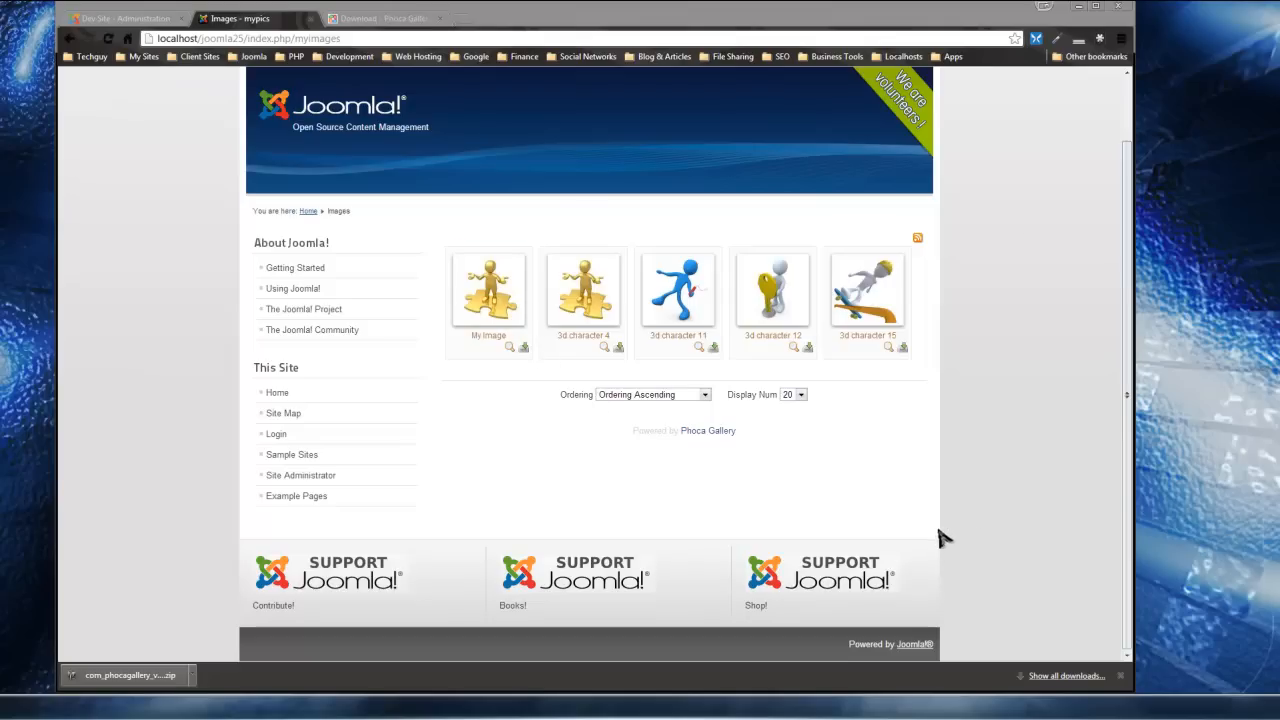